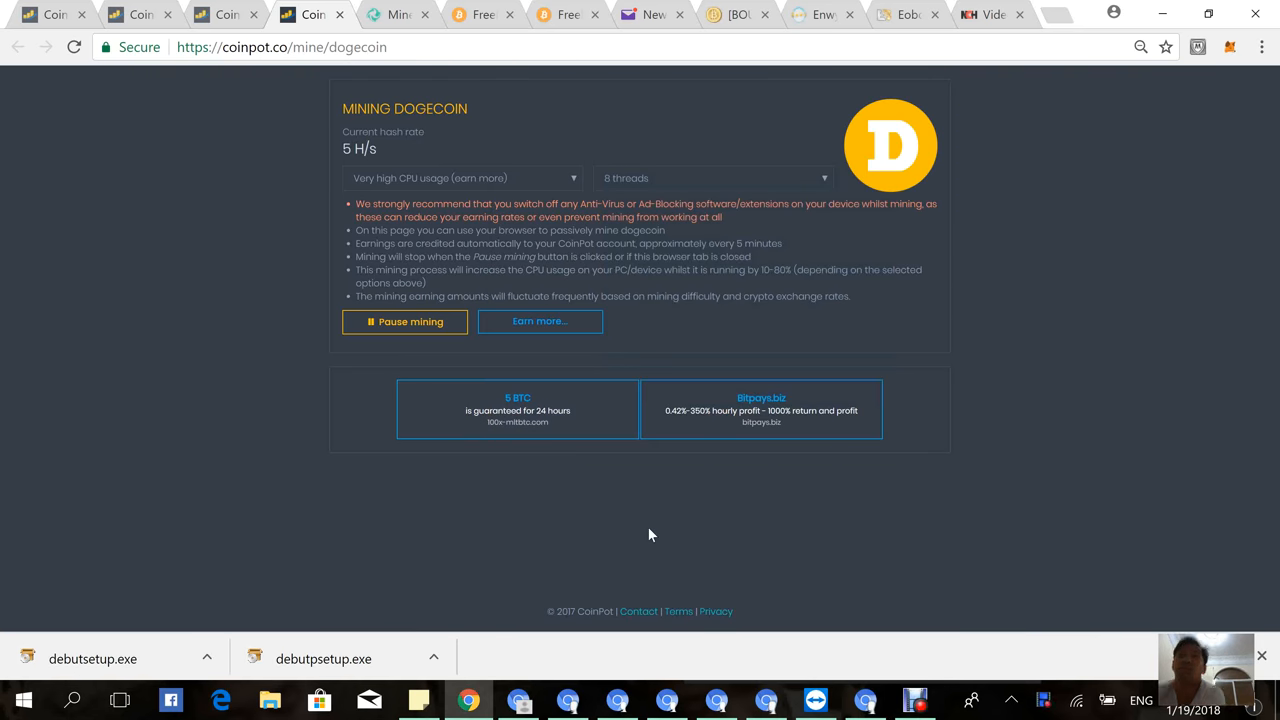
mouse_move(434, 148)
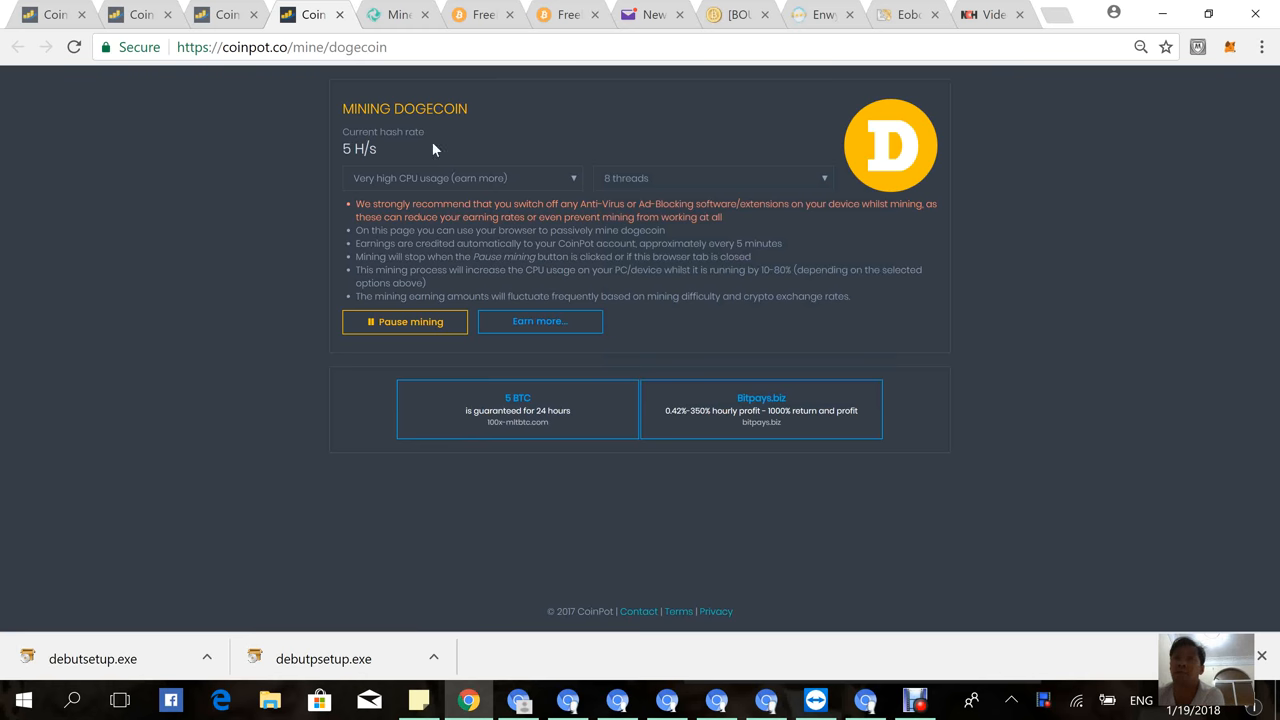
mouse_move(484, 206)
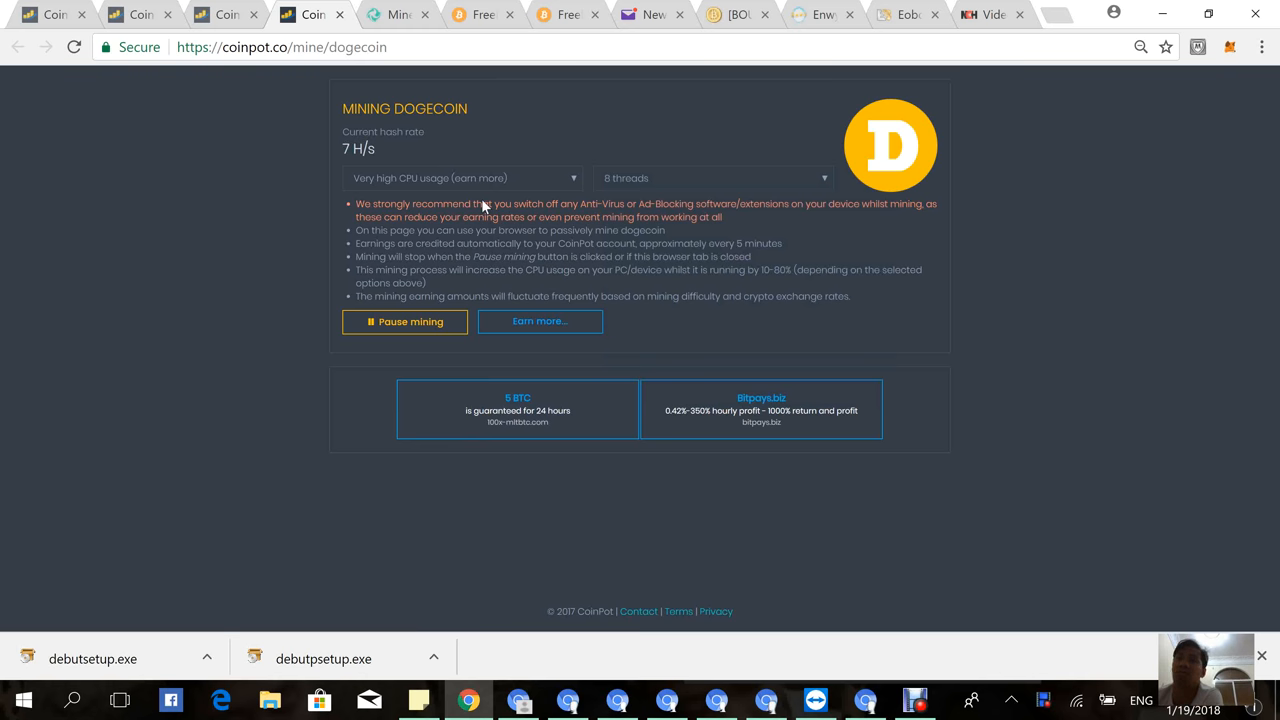
mouse_move(372, 266)
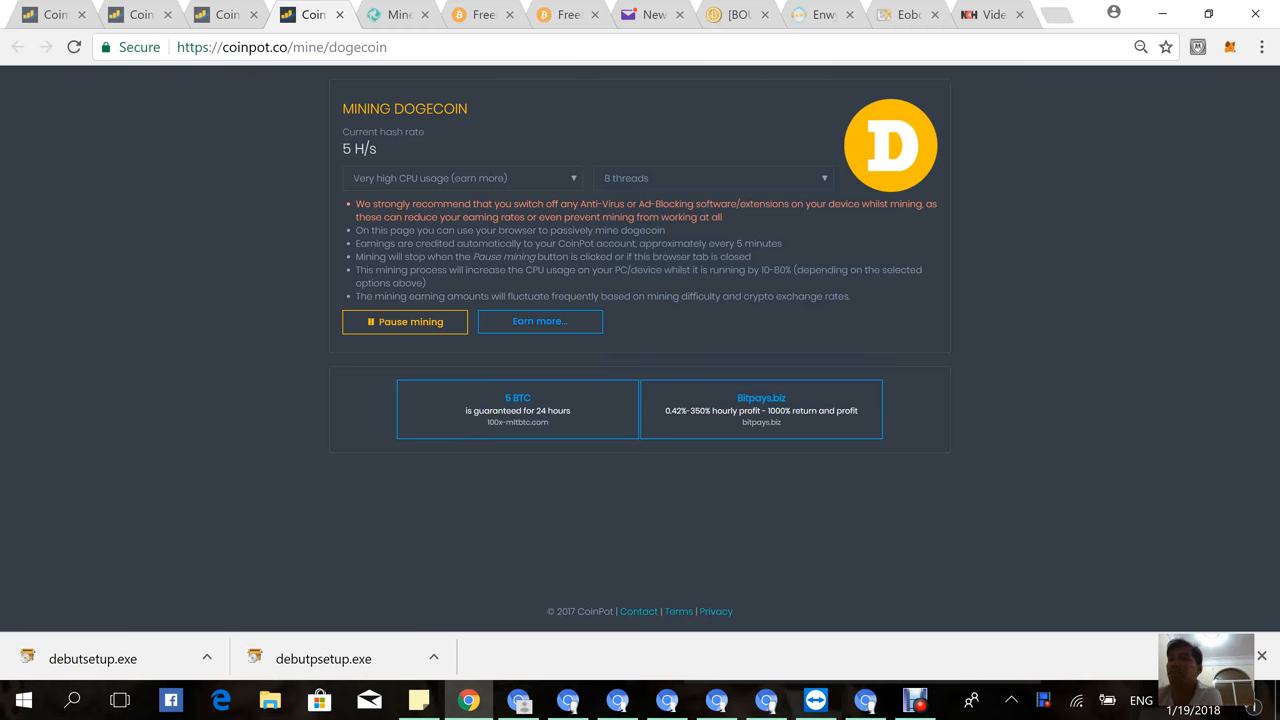
mouse_move(204, 168)
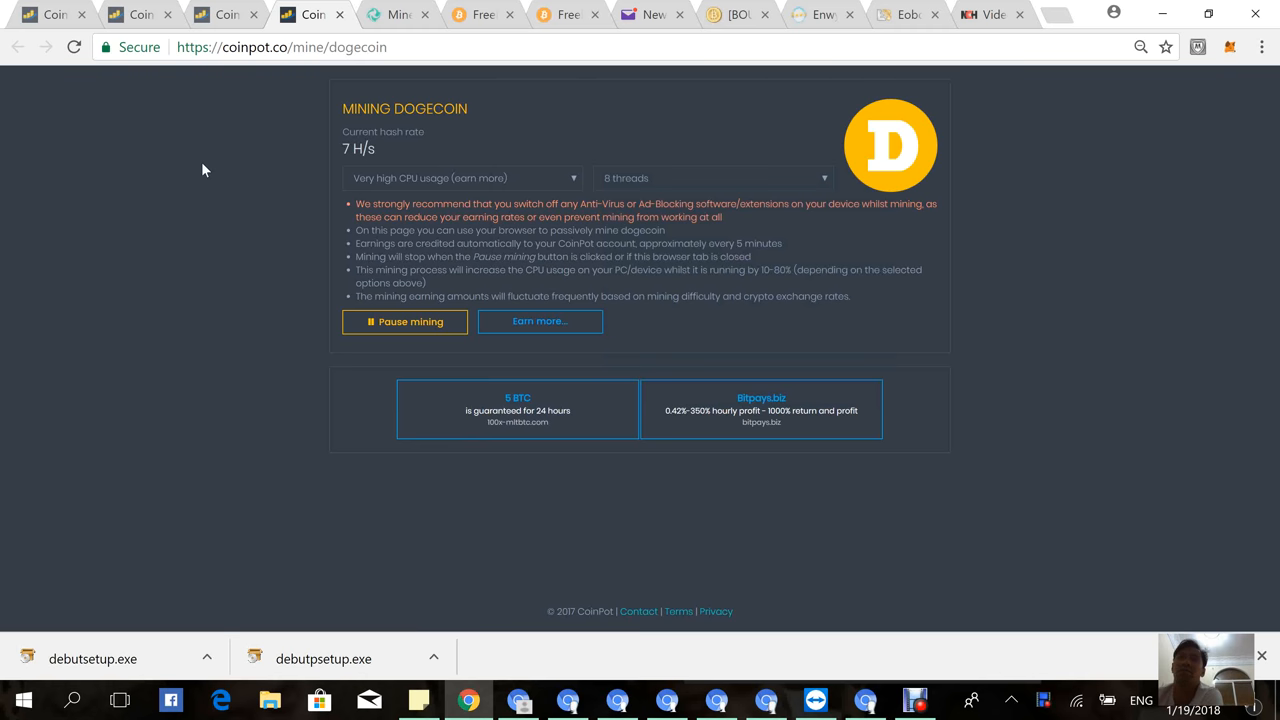
mouse_move(120, 98)
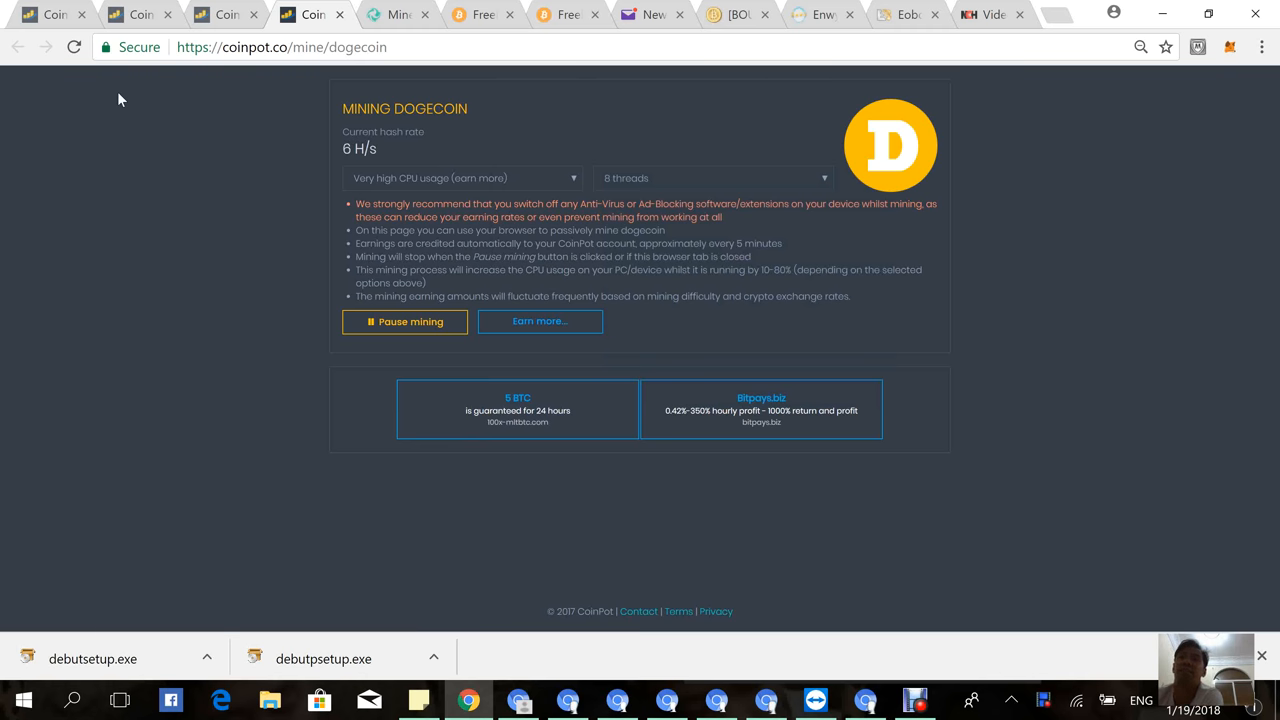
mouse_move(564, 136)
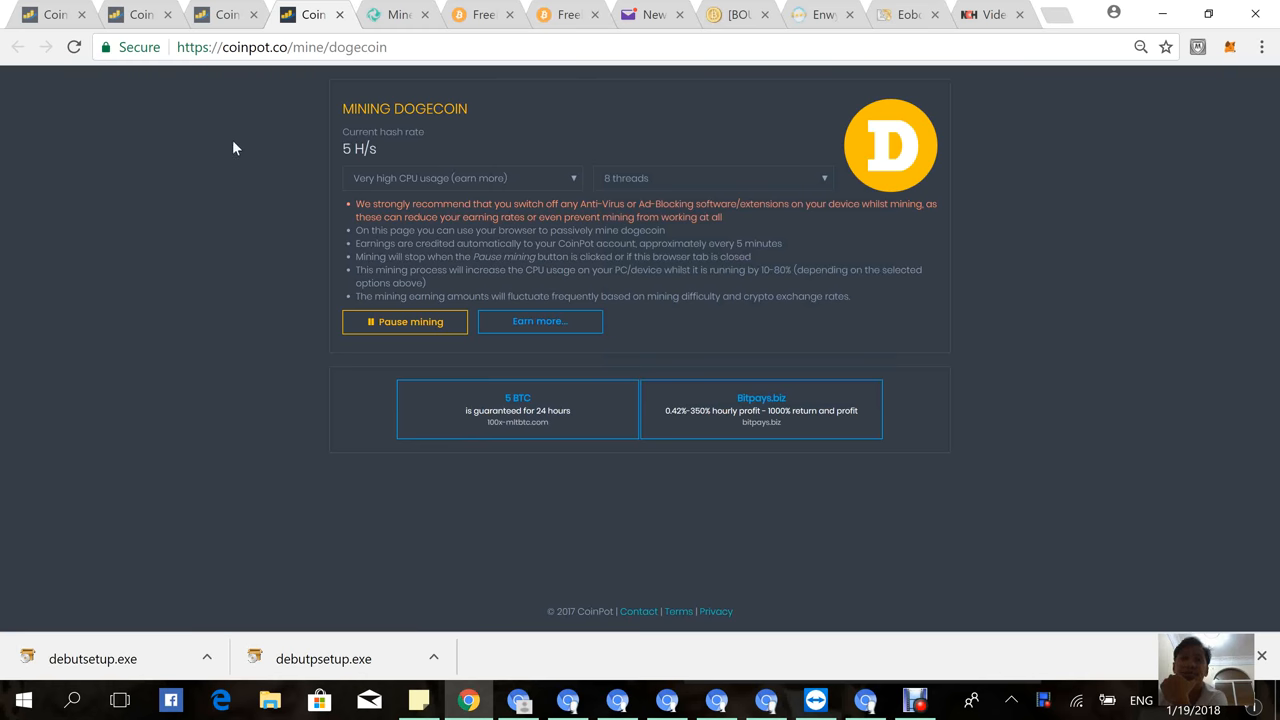
mouse_move(62, 114)
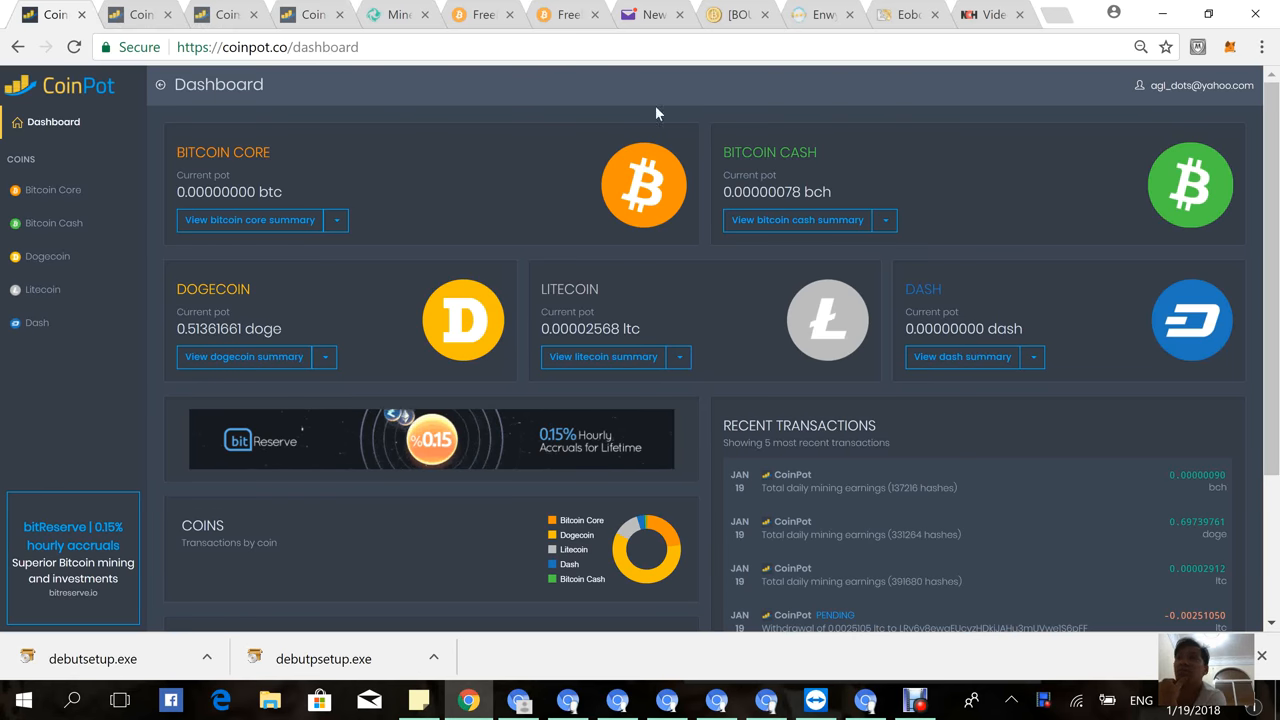
mouse_move(1168, 94)
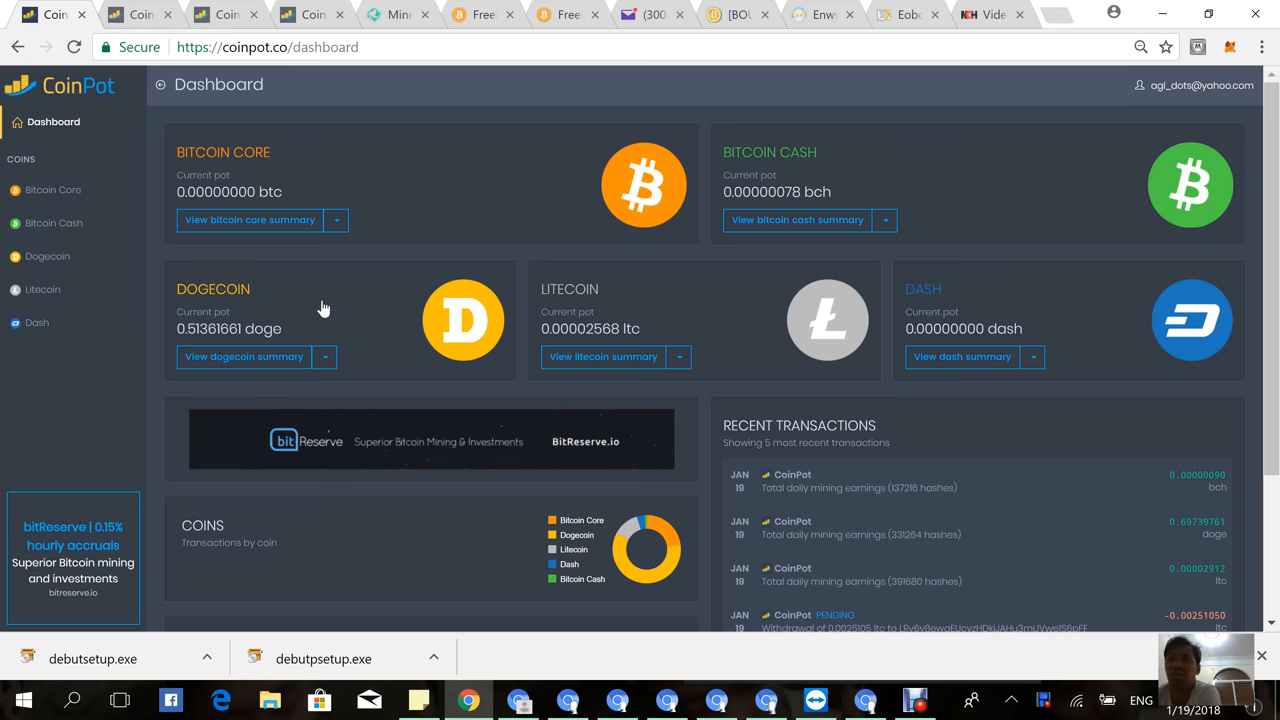
mouse_move(590, 300)
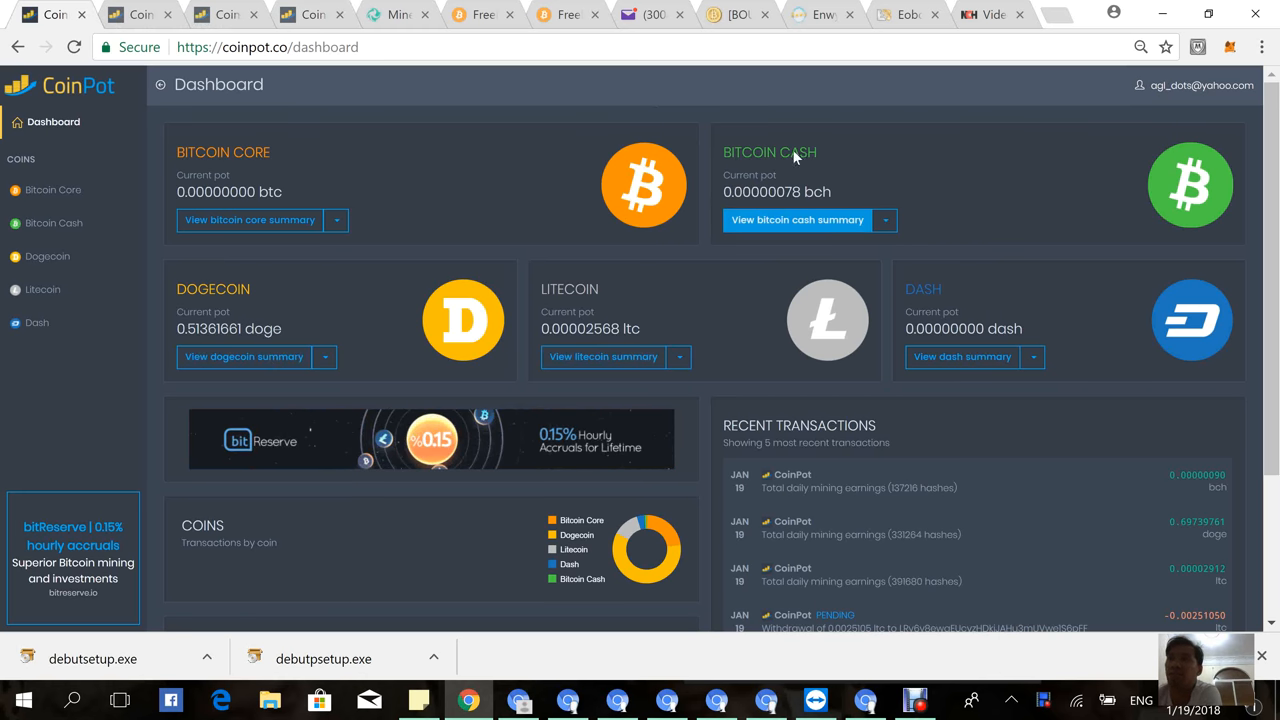
mouse_move(396, 302)
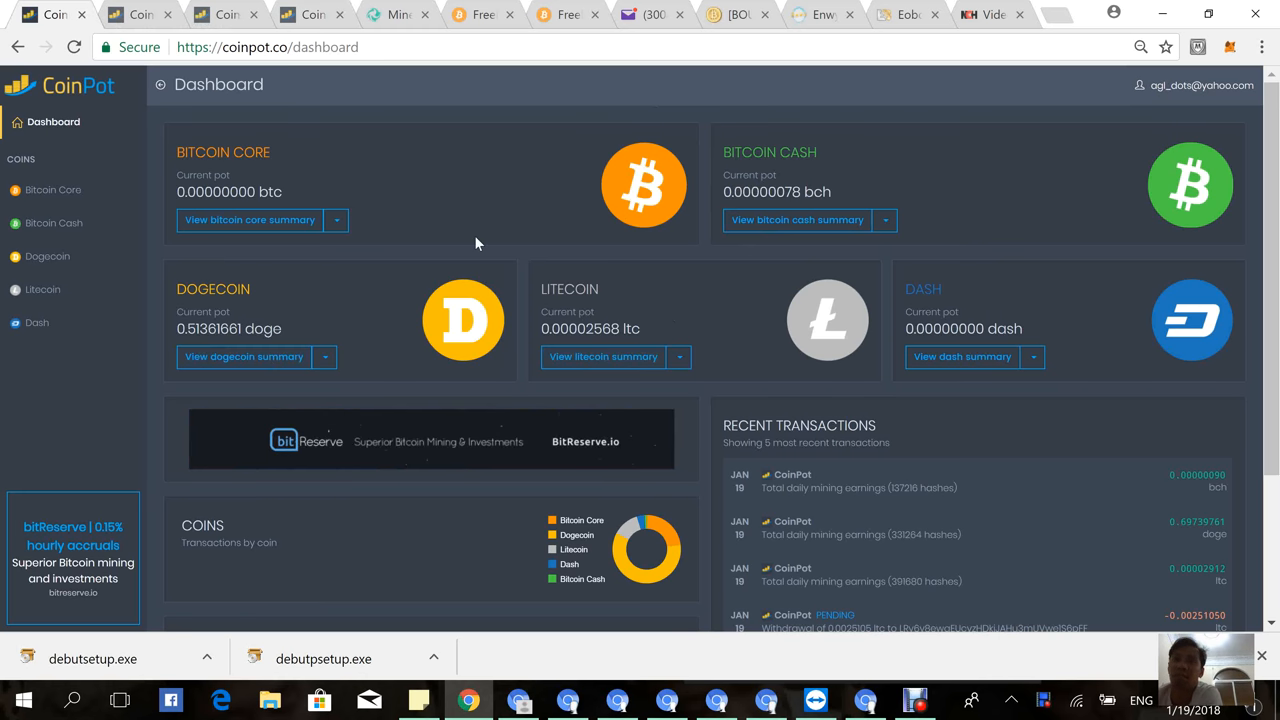
mouse_move(280, 340)
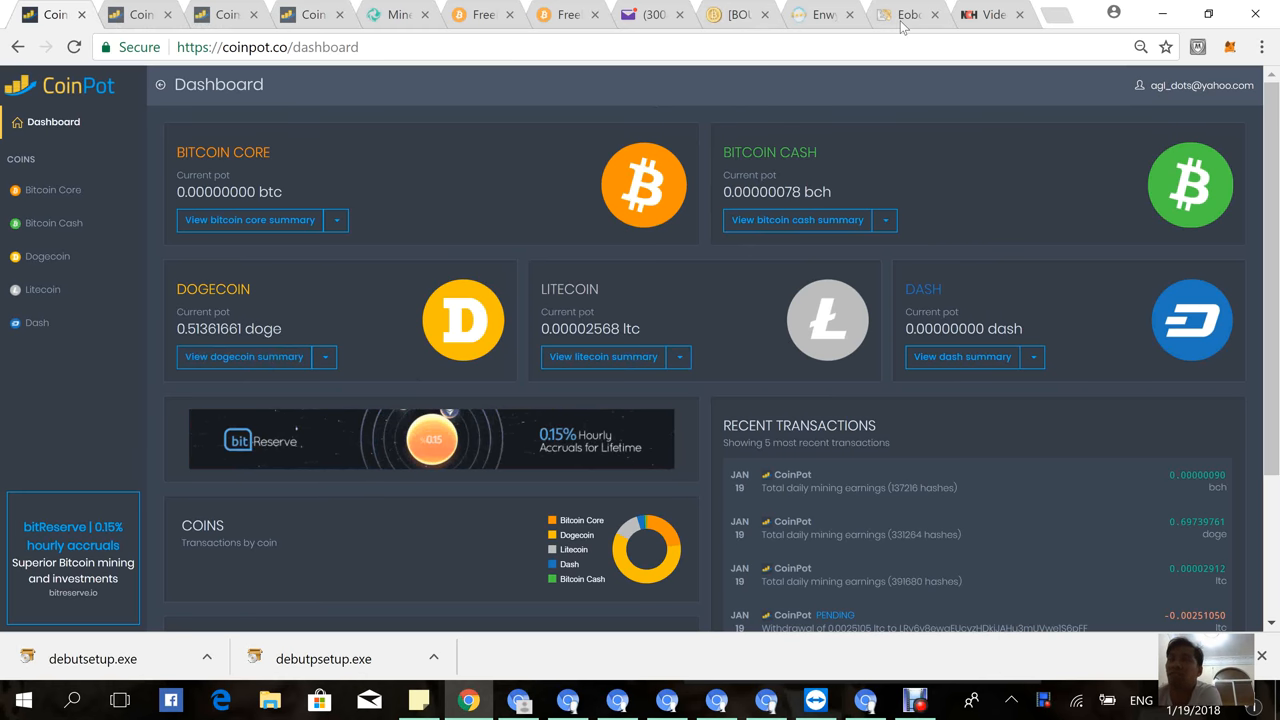
mouse_move(908, 14)
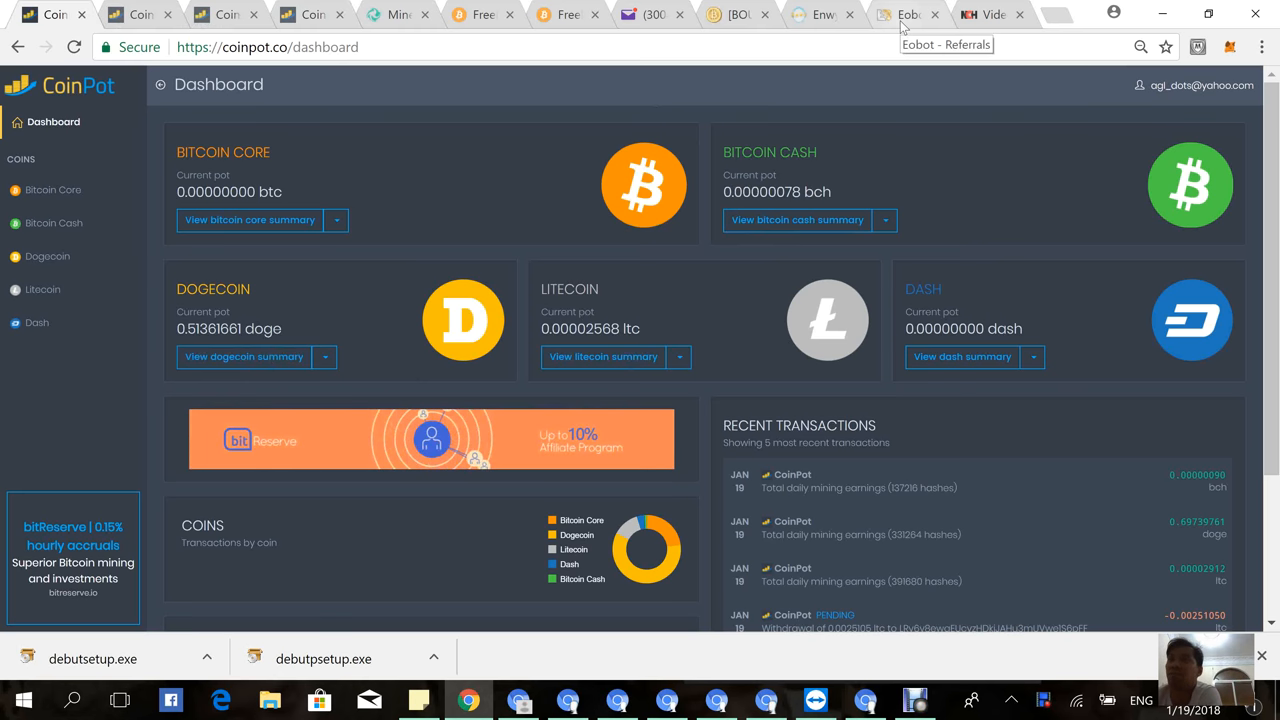
View the Eobot Account page with per-coin balances totalling about $0.0040, mining XRP.
left_click(908, 14)
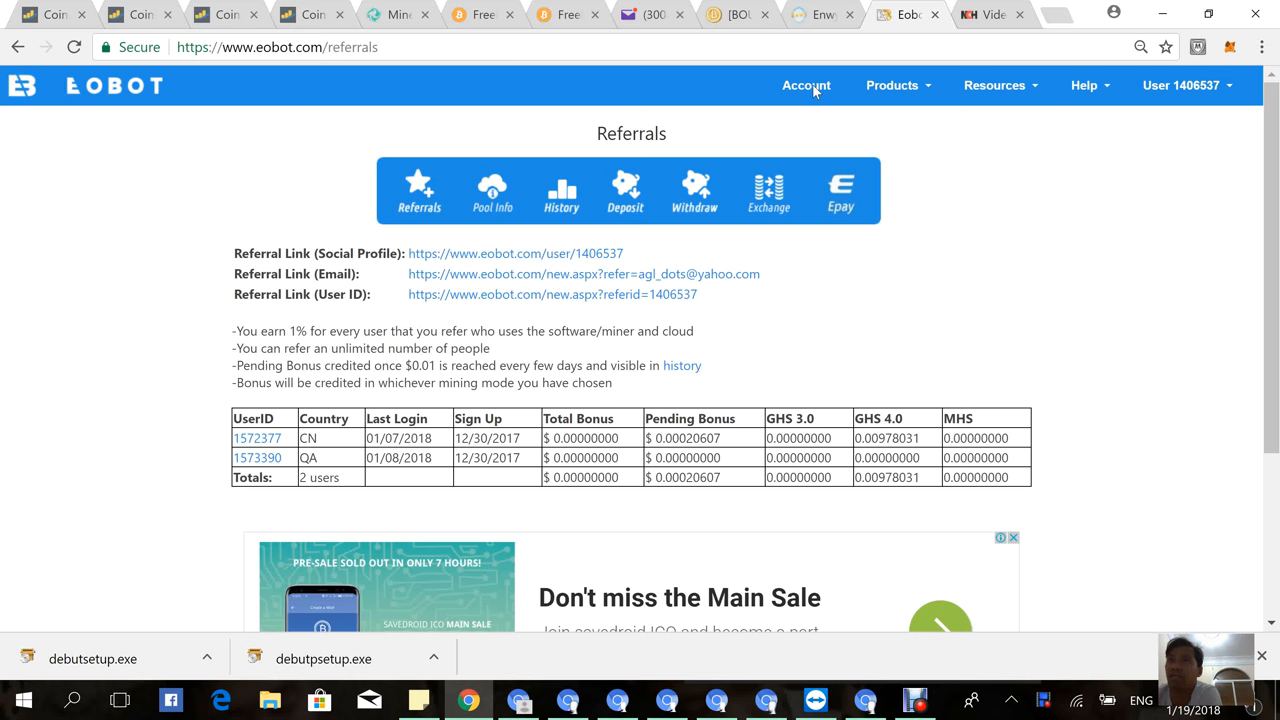
left_click(806, 84)
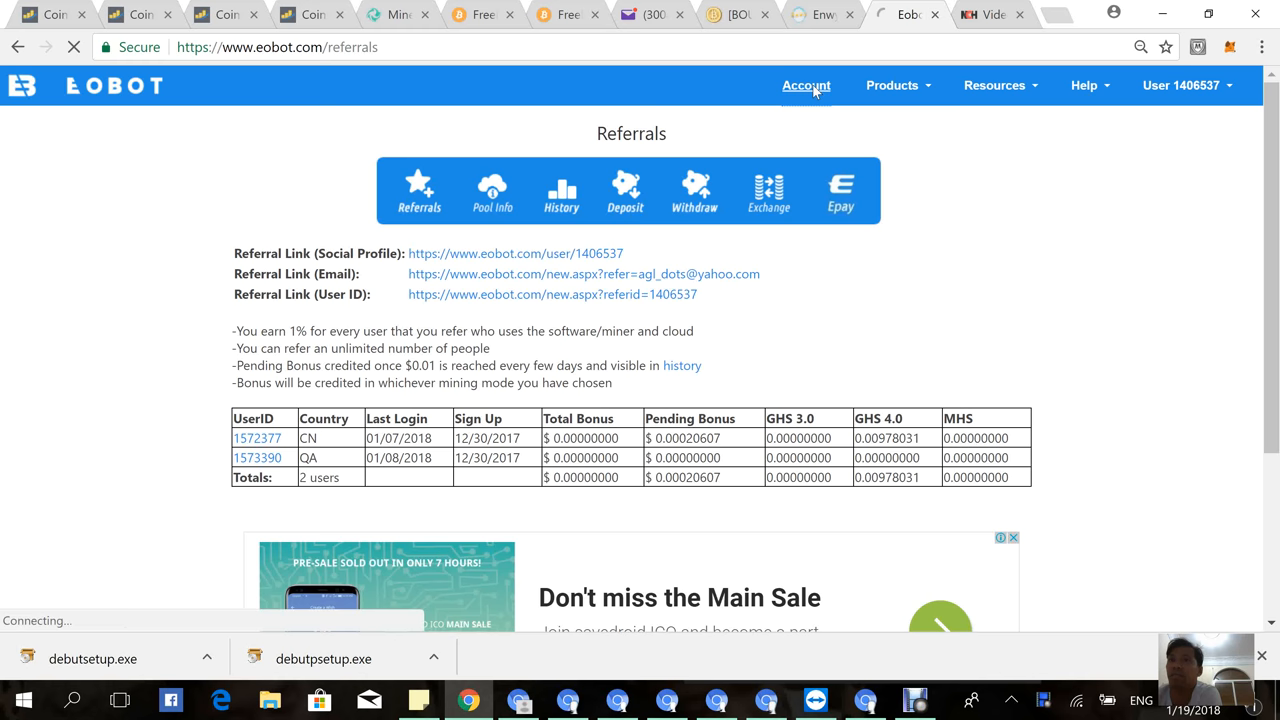
left_click(806, 84)
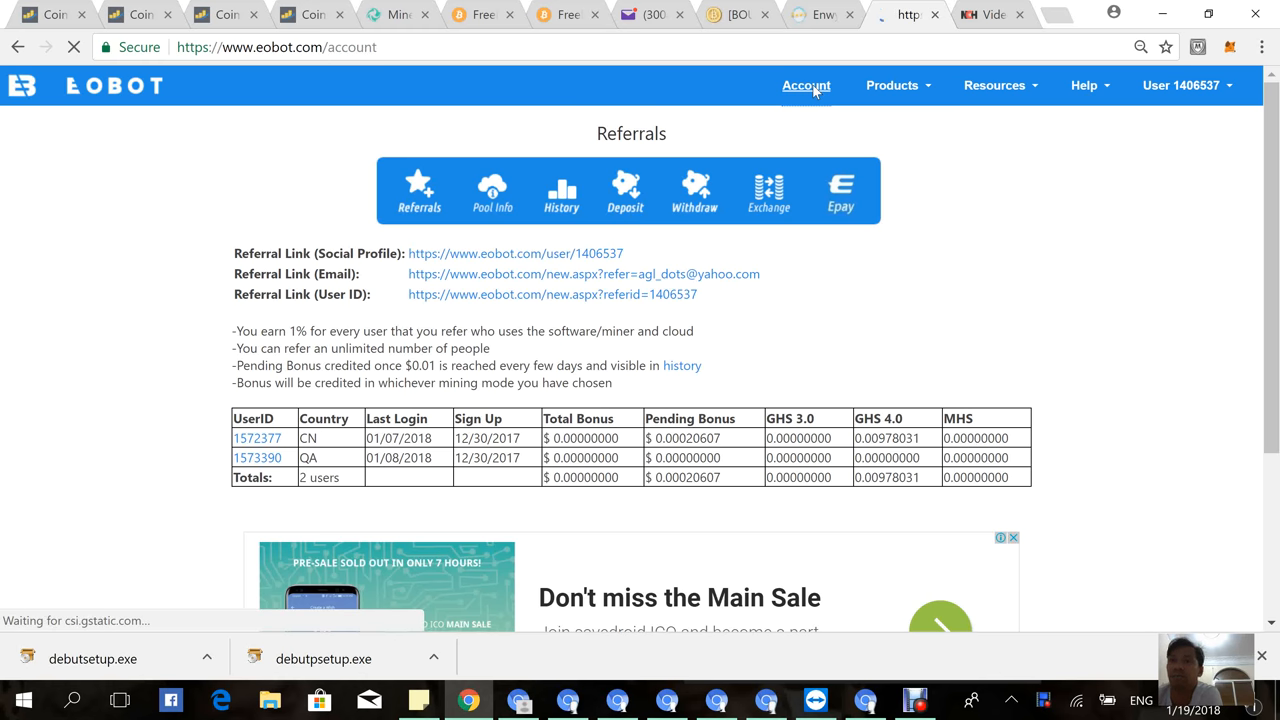
left_click(806, 84)
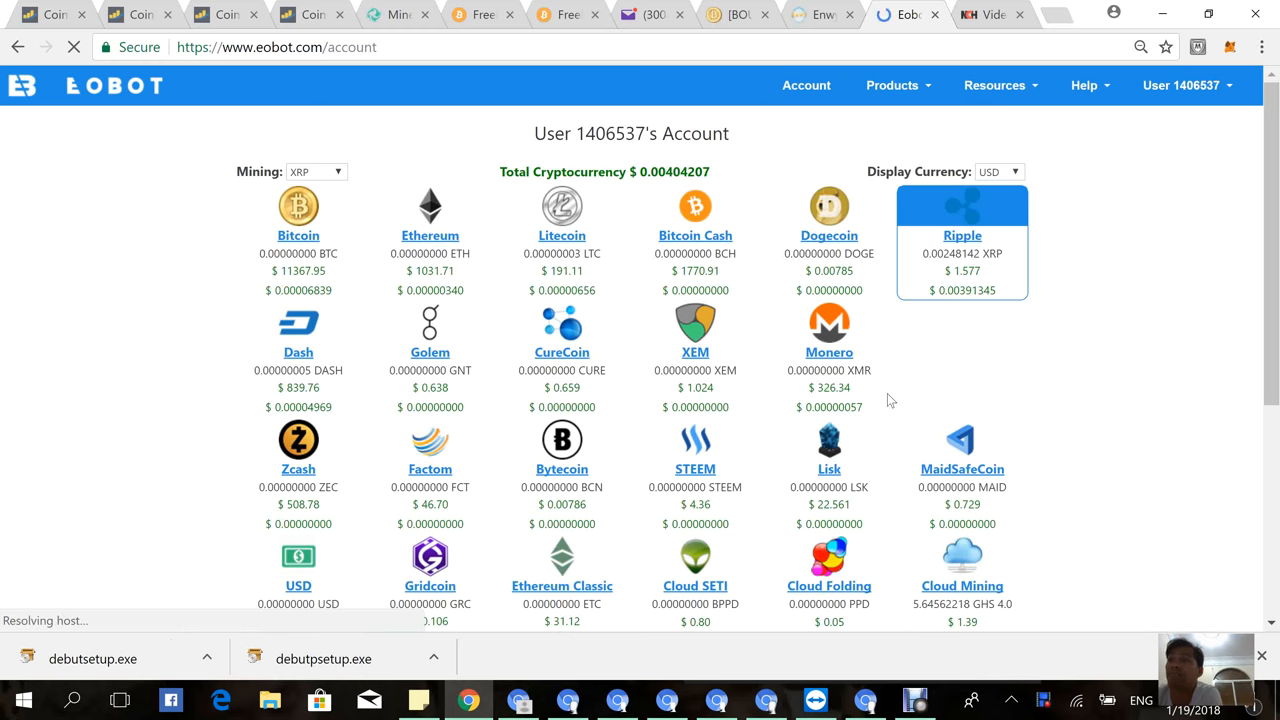
scroll("down", 3)
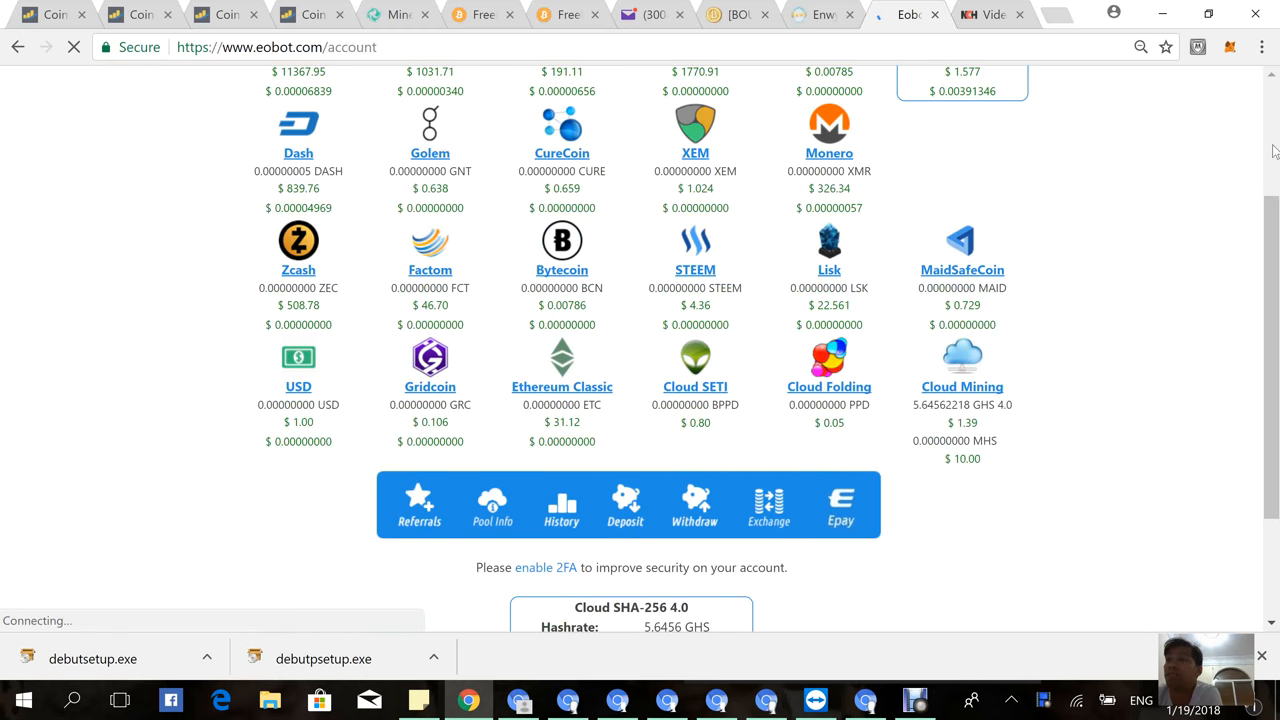
scroll("up", 3)
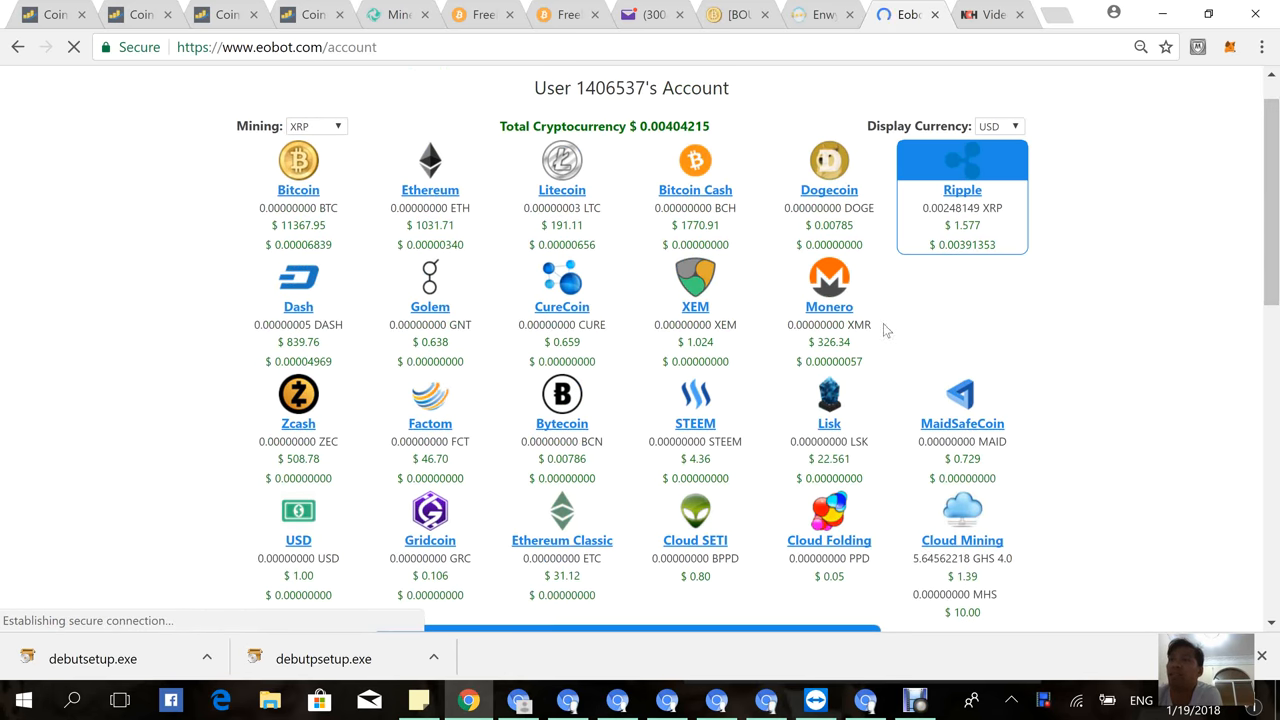
mouse_move(1078, 104)
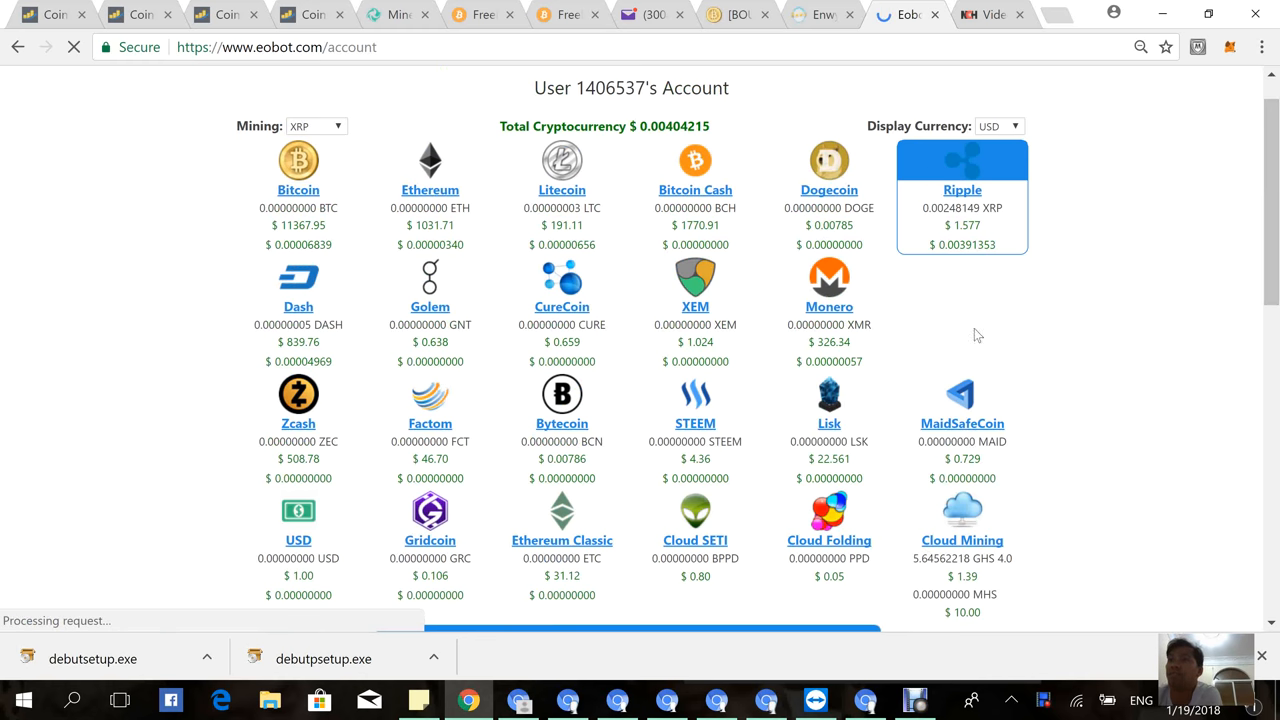
mouse_move(1032, 524)
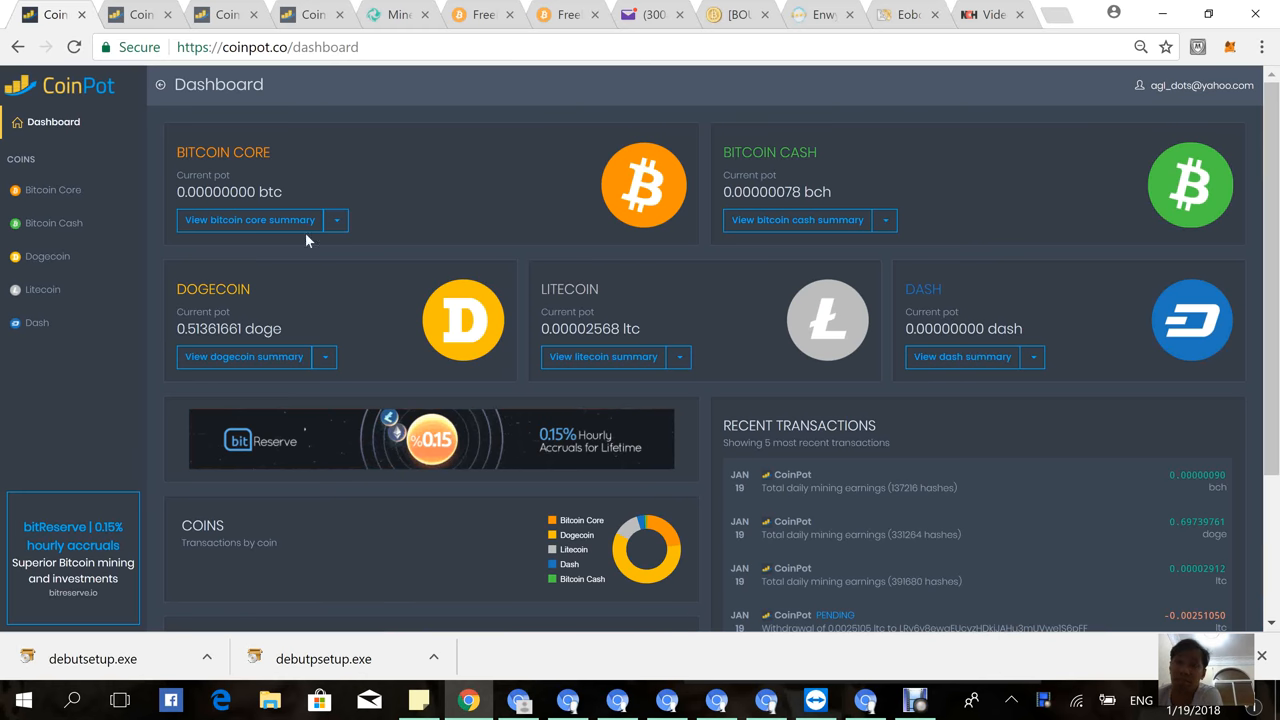
mouse_move(940, 248)
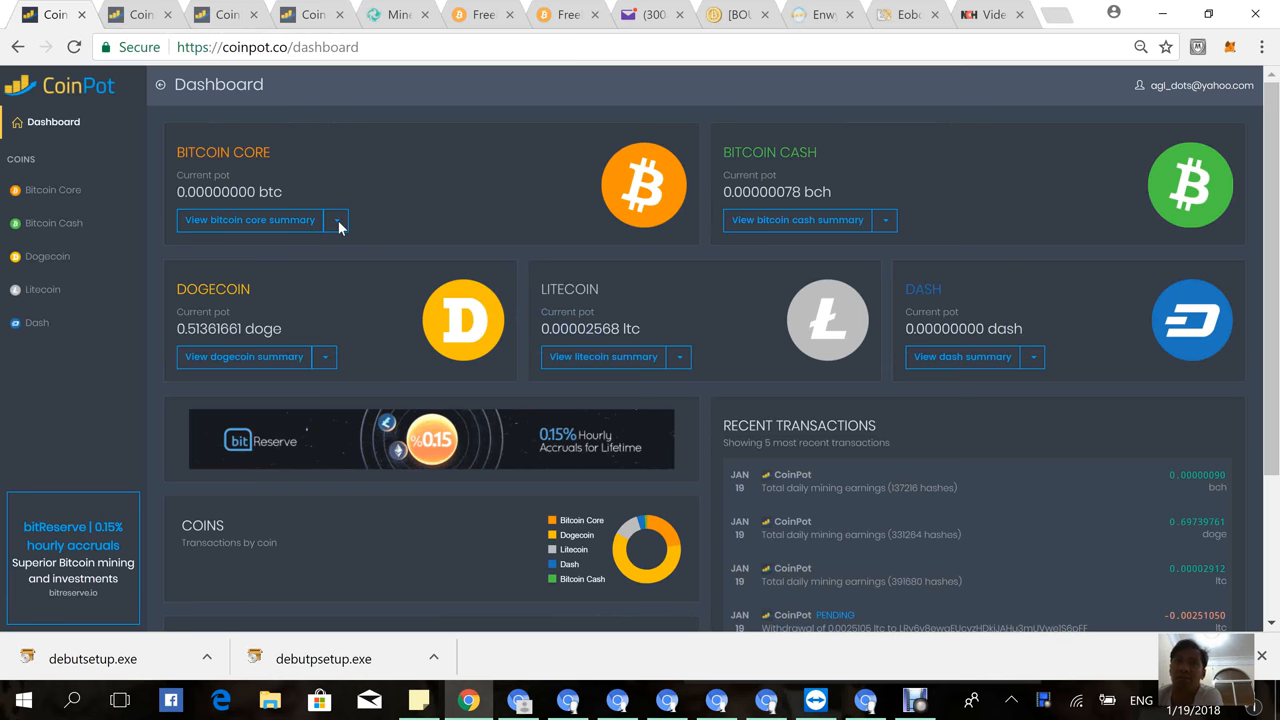
Expand the Bitcoin Core summary to list its deposit, withdraw, convert and mine actions.
left_click(340, 220)
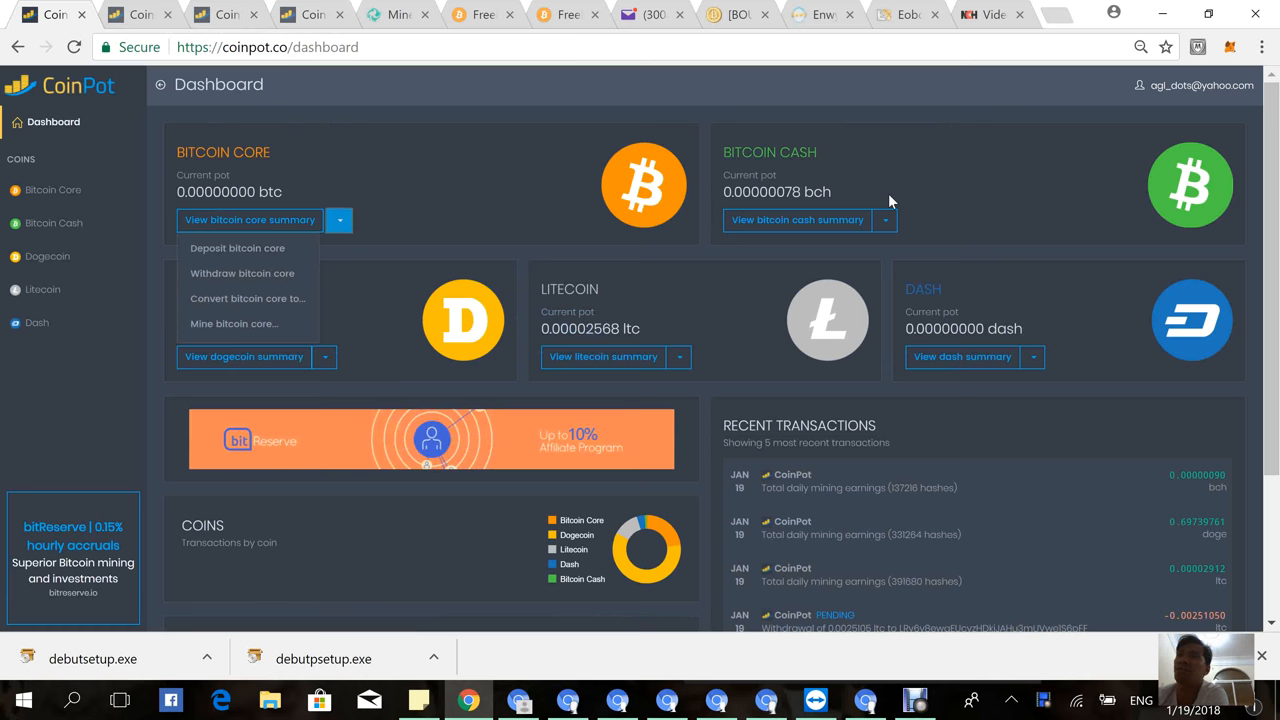
mouse_move(496, 304)
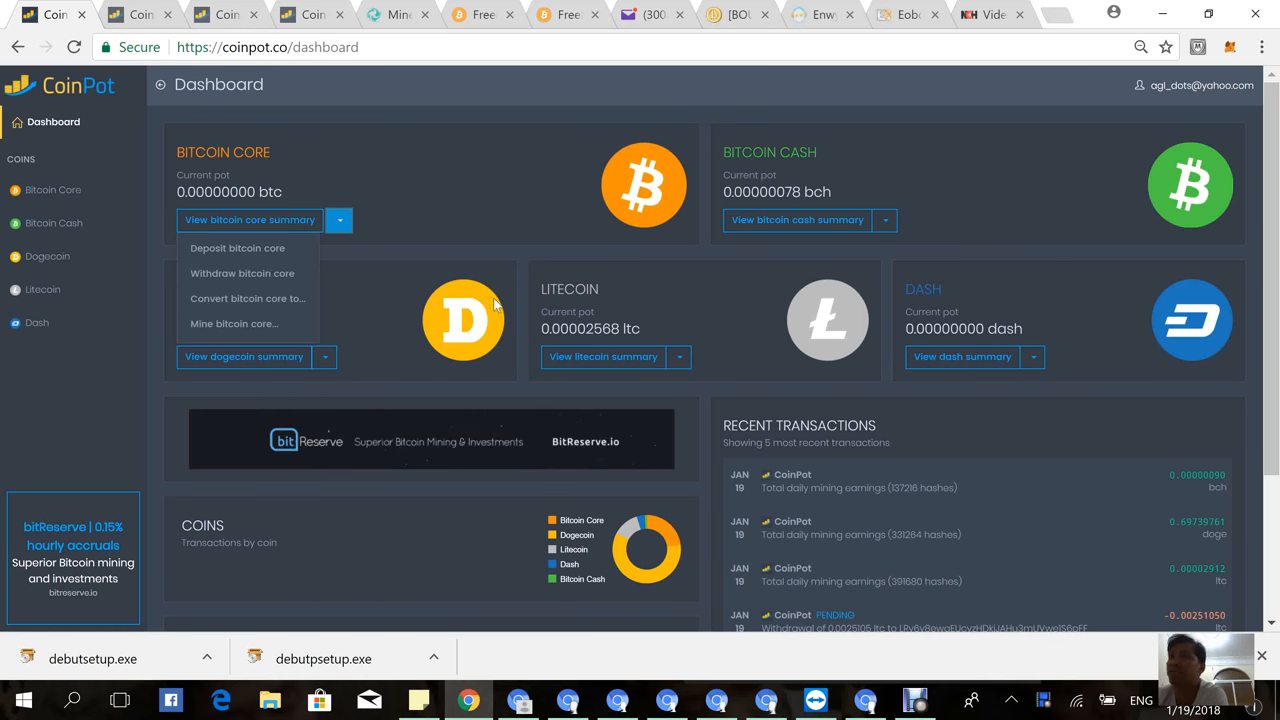
mouse_move(602, 340)
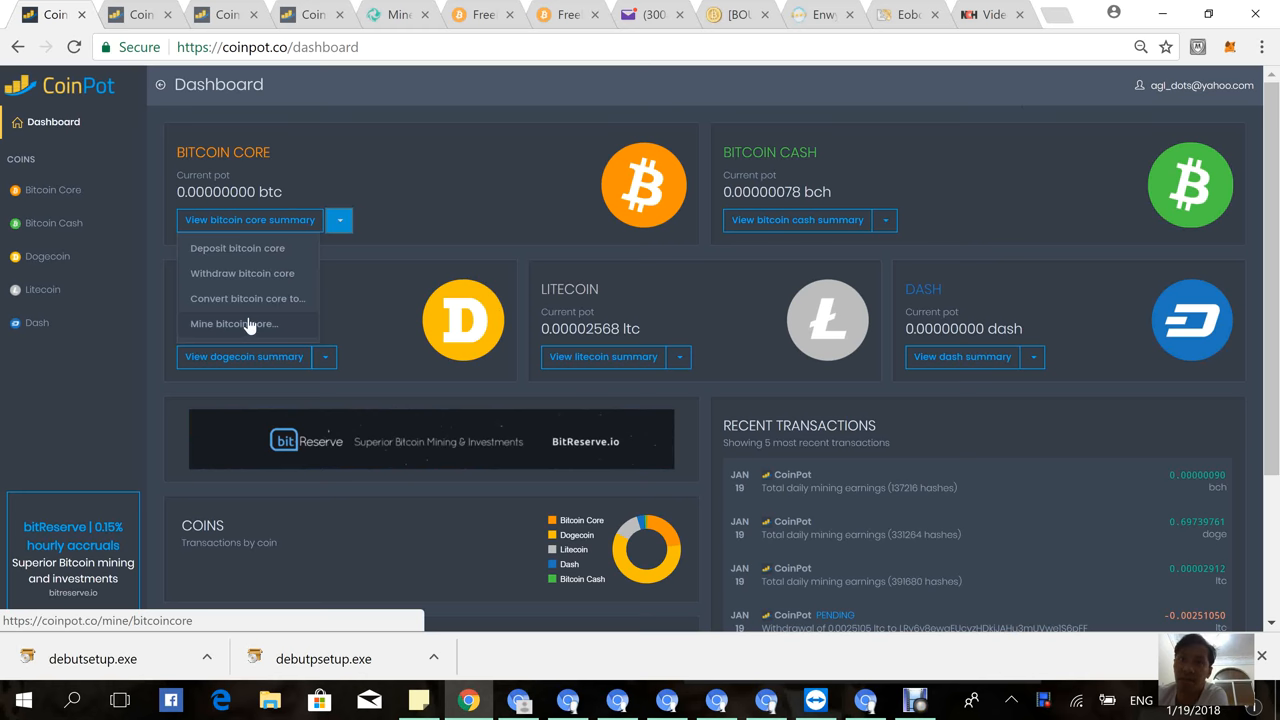
mouse_move(248, 324)
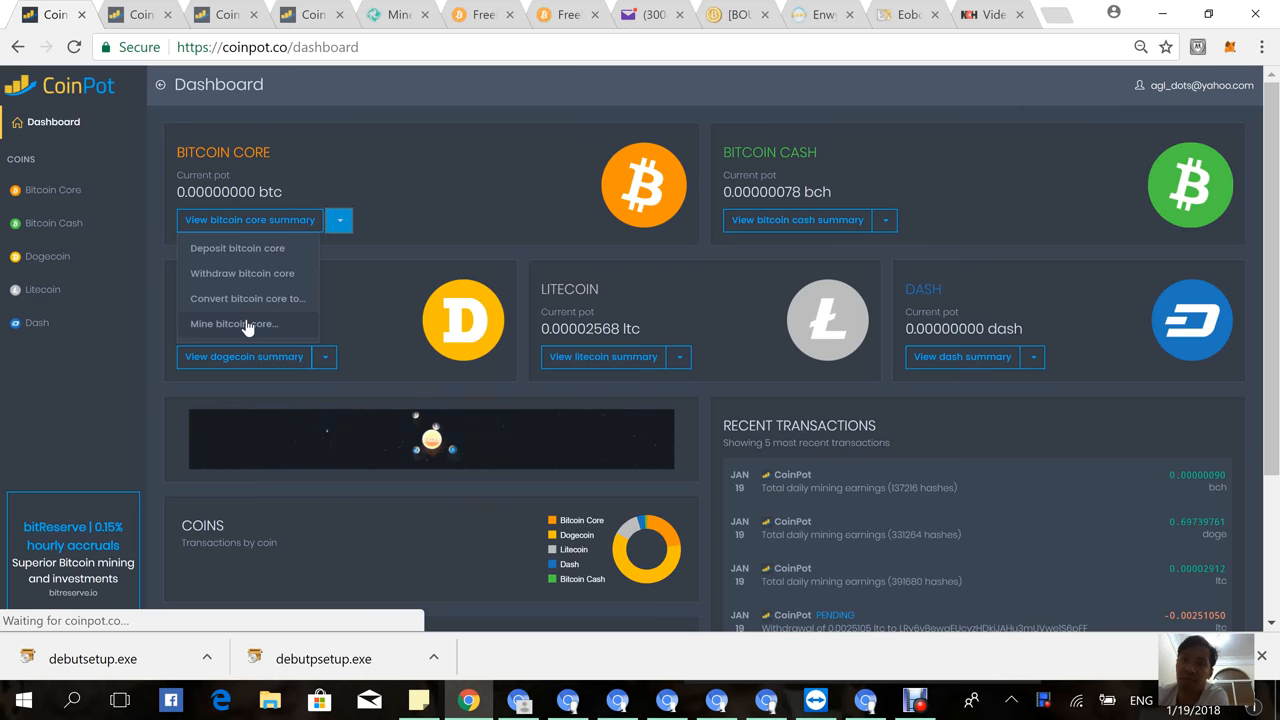
Start mining Bitcoin Core at Very high CPU usage and choose the 5-thread setting.
left_click(234, 324)
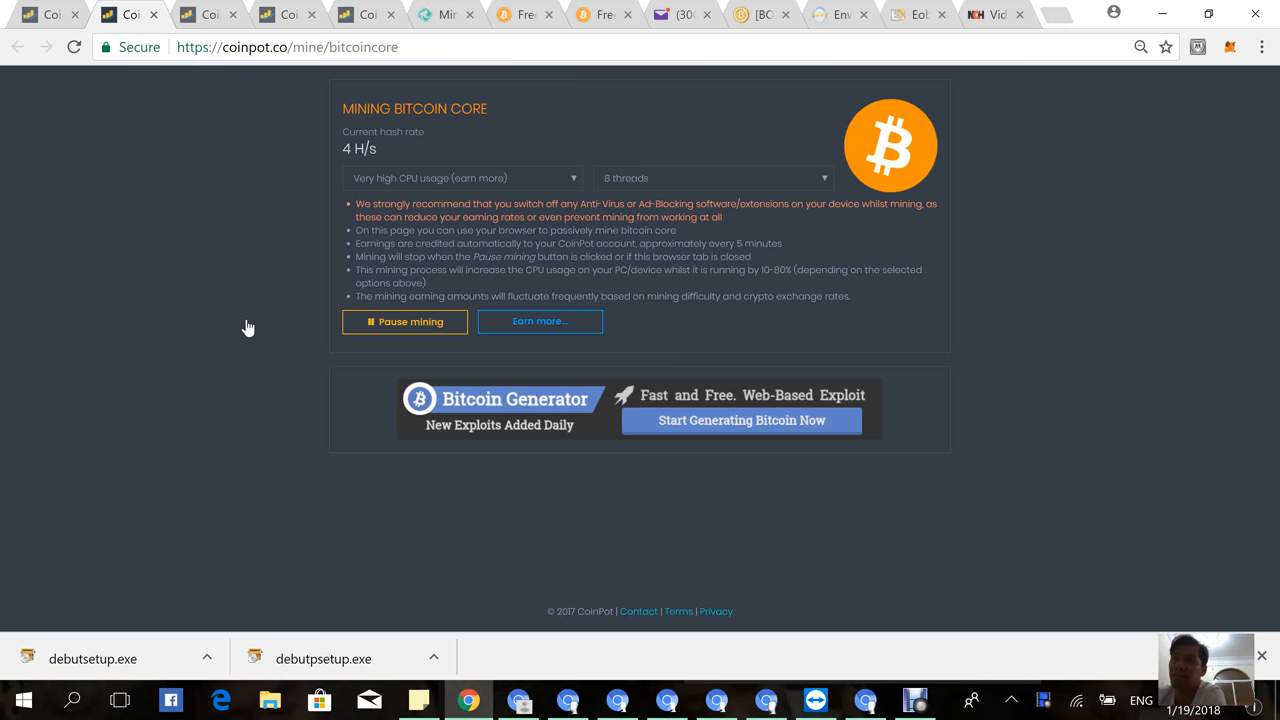
mouse_move(840, 166)
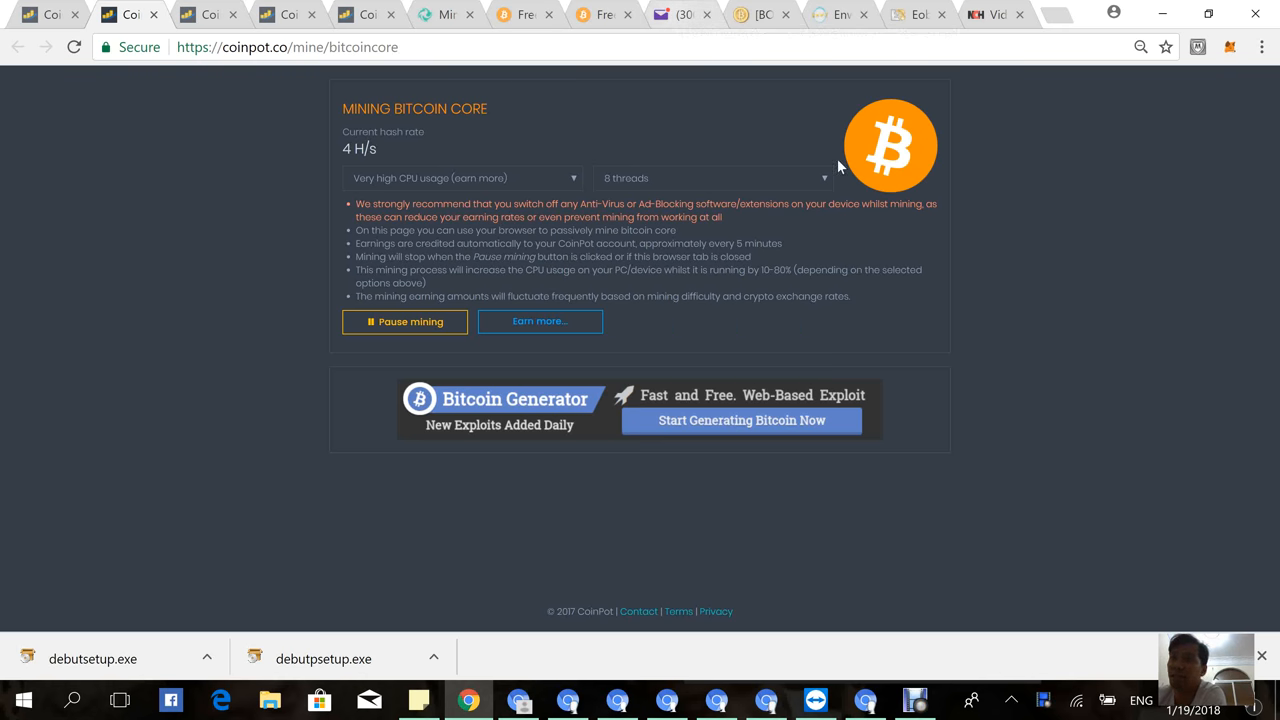
mouse_move(500, 128)
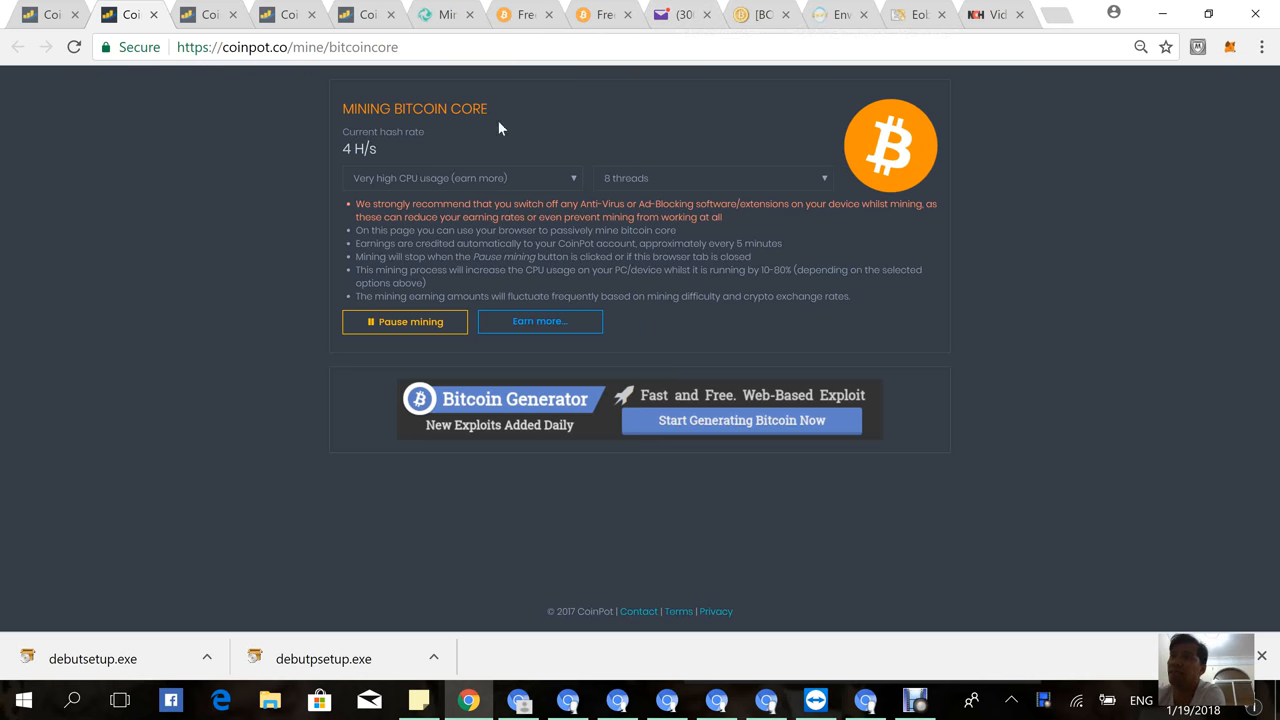
mouse_move(448, 104)
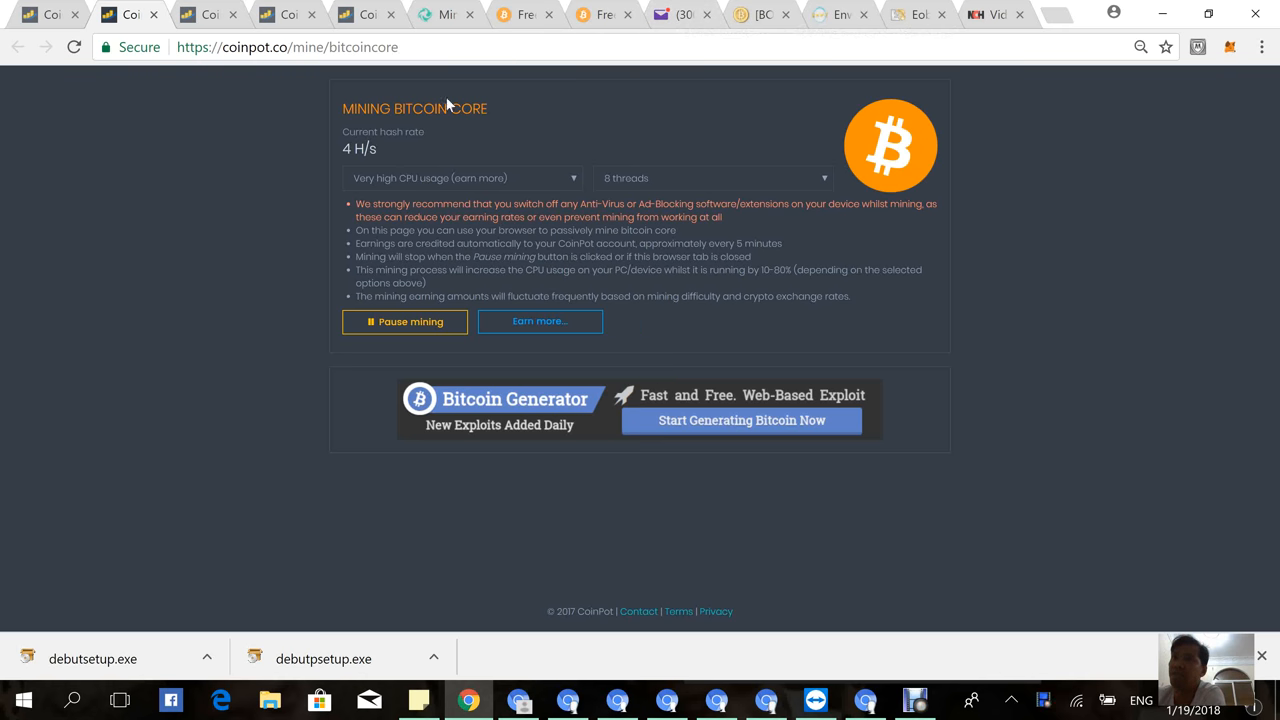
mouse_move(604, 120)
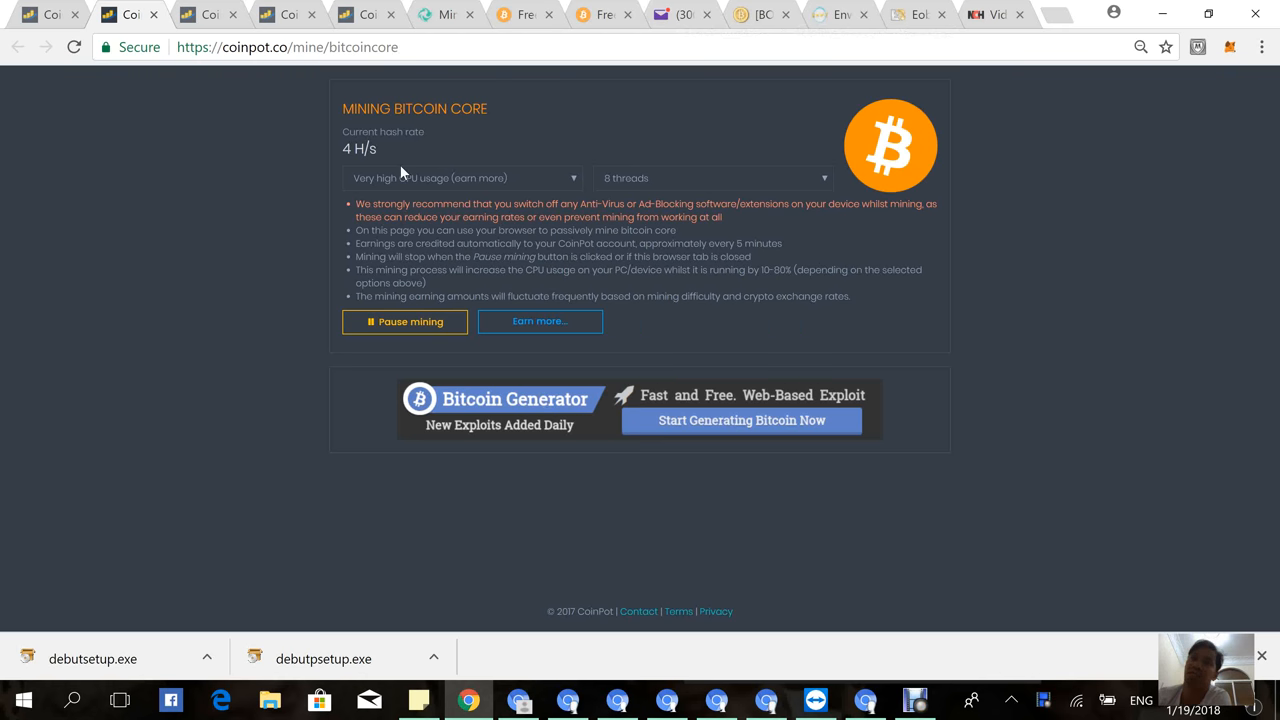
mouse_move(510, 128)
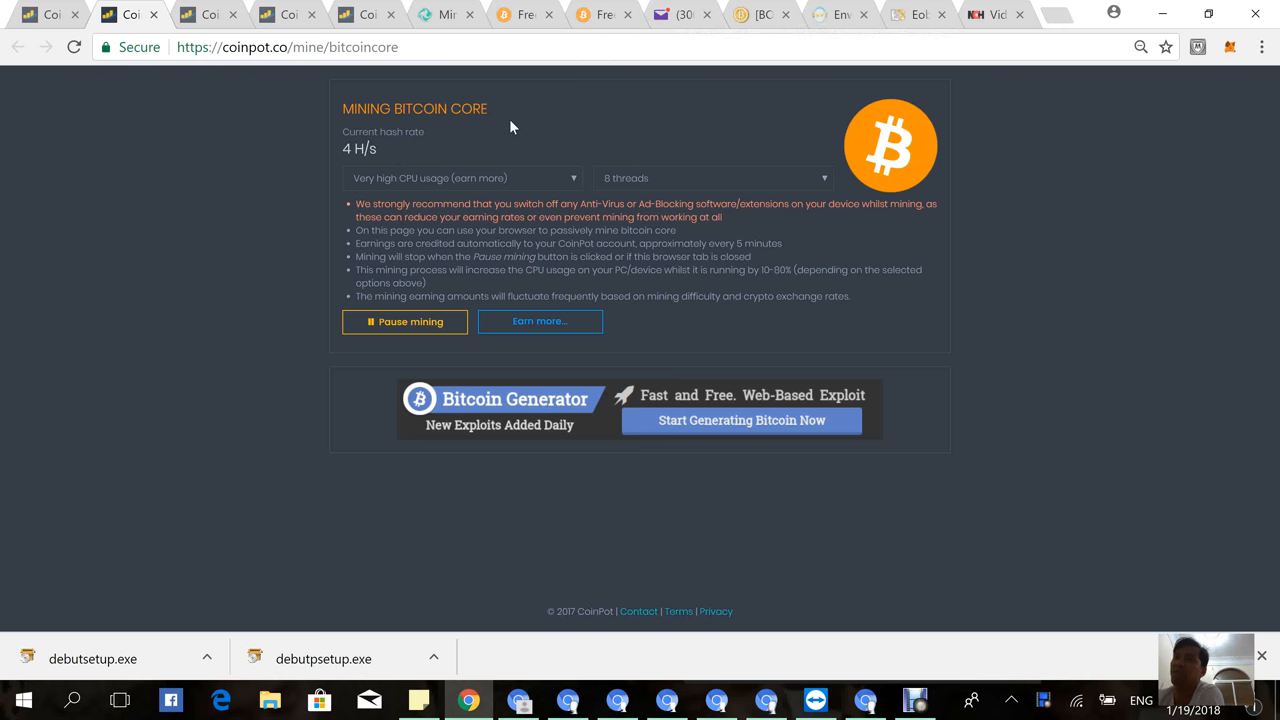
mouse_move(588, 170)
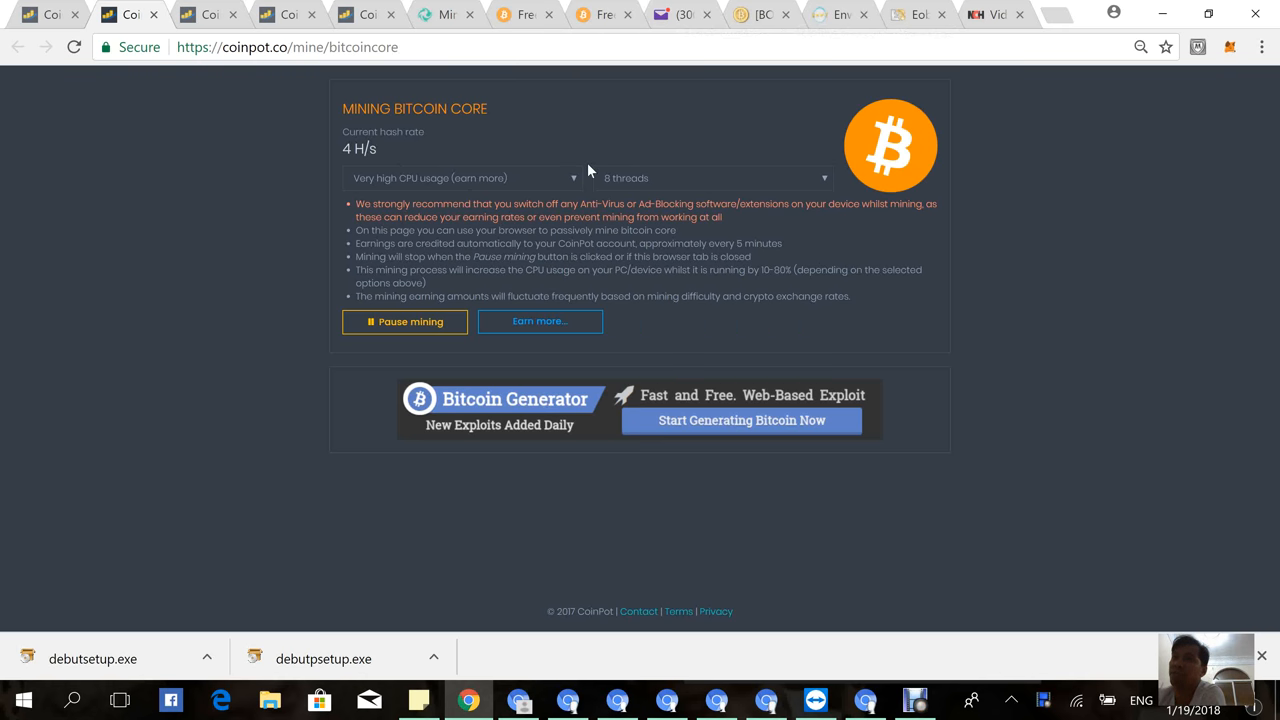
mouse_move(530, 192)
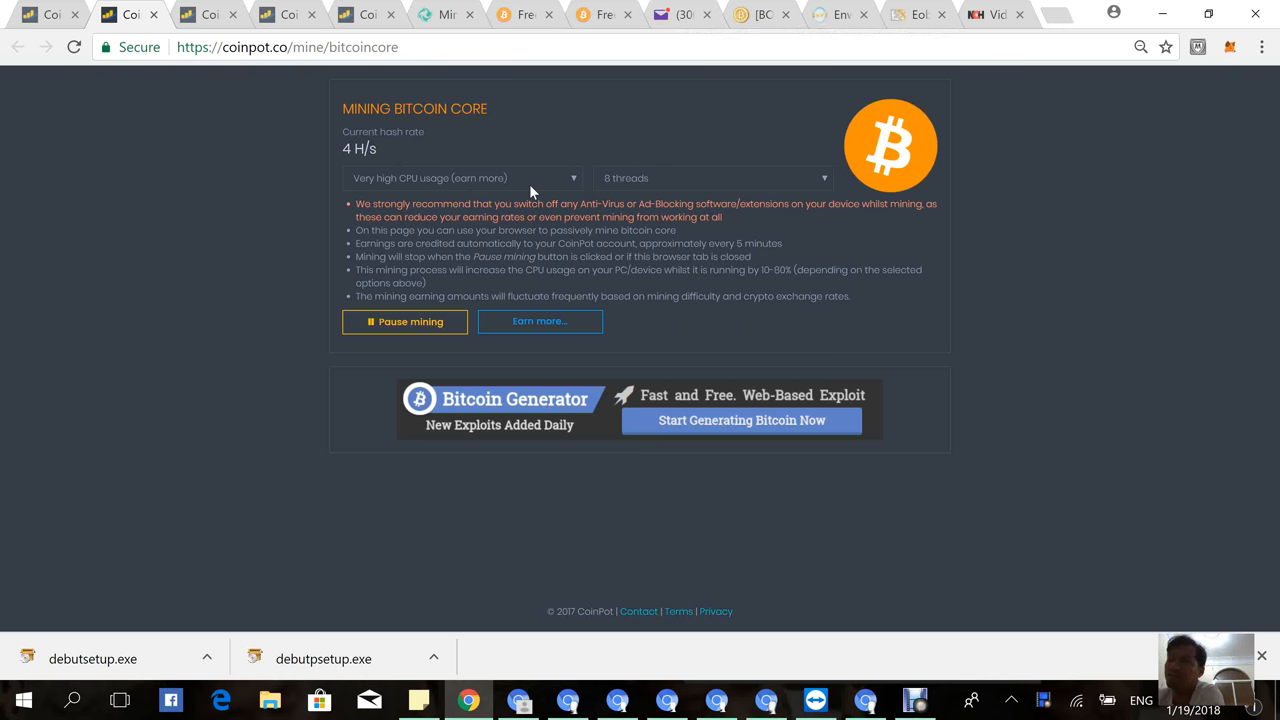
mouse_move(520, 232)
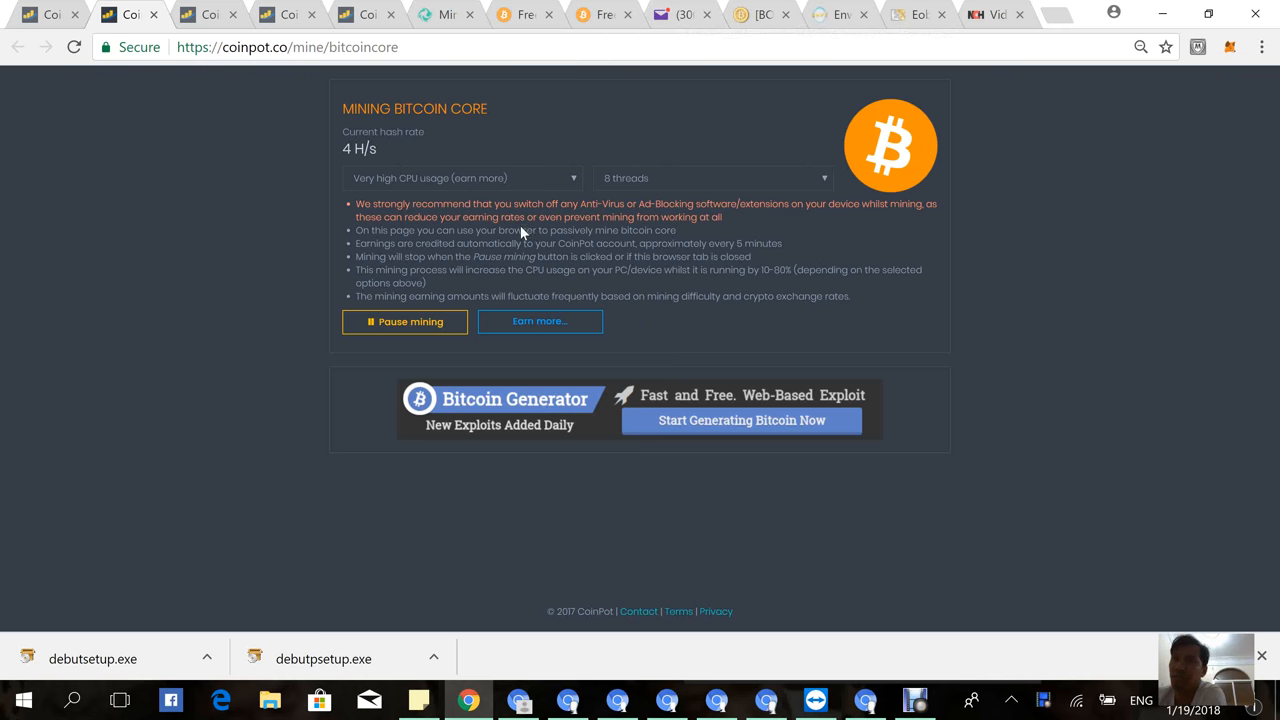
mouse_move(564, 188)
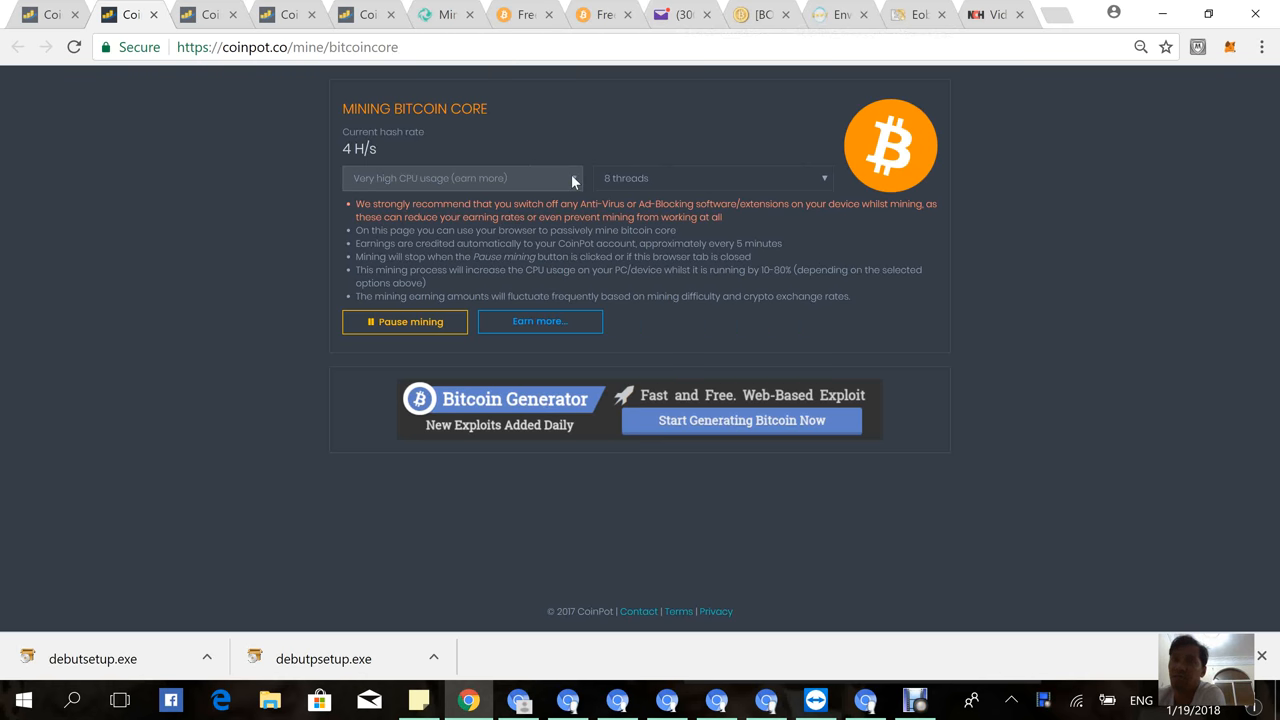
left_click(462, 178)
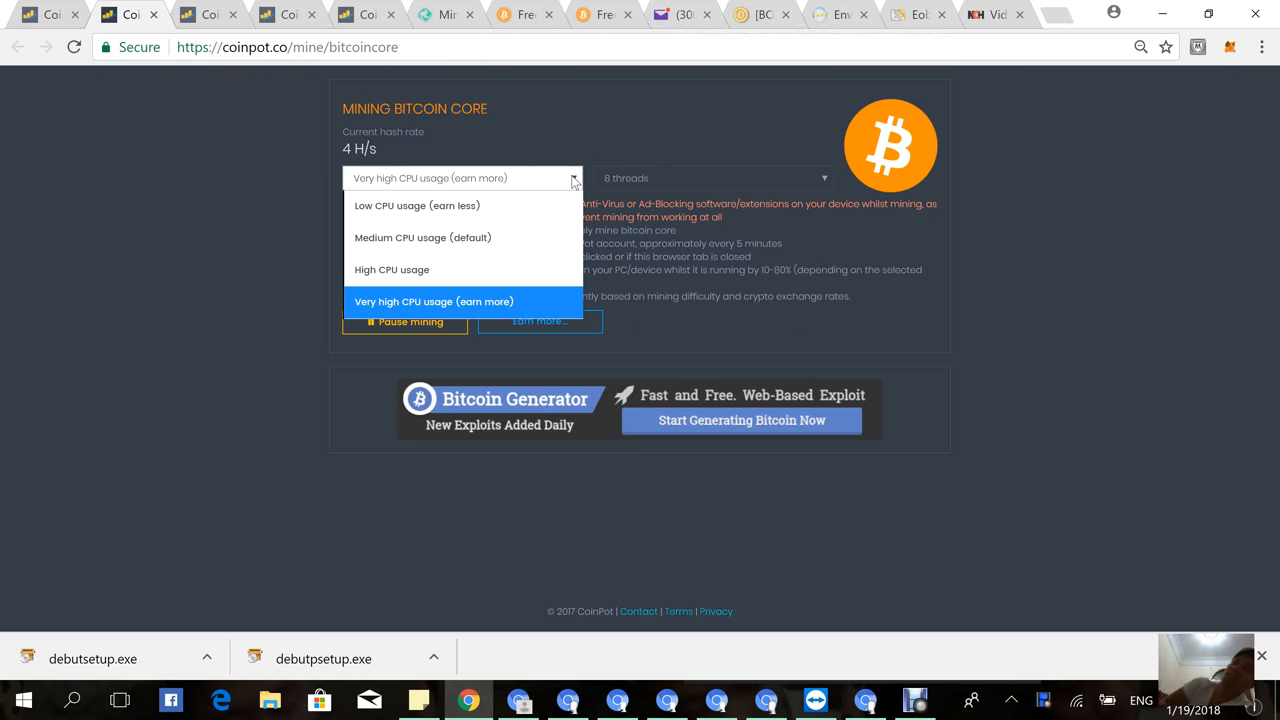
mouse_move(608, 248)
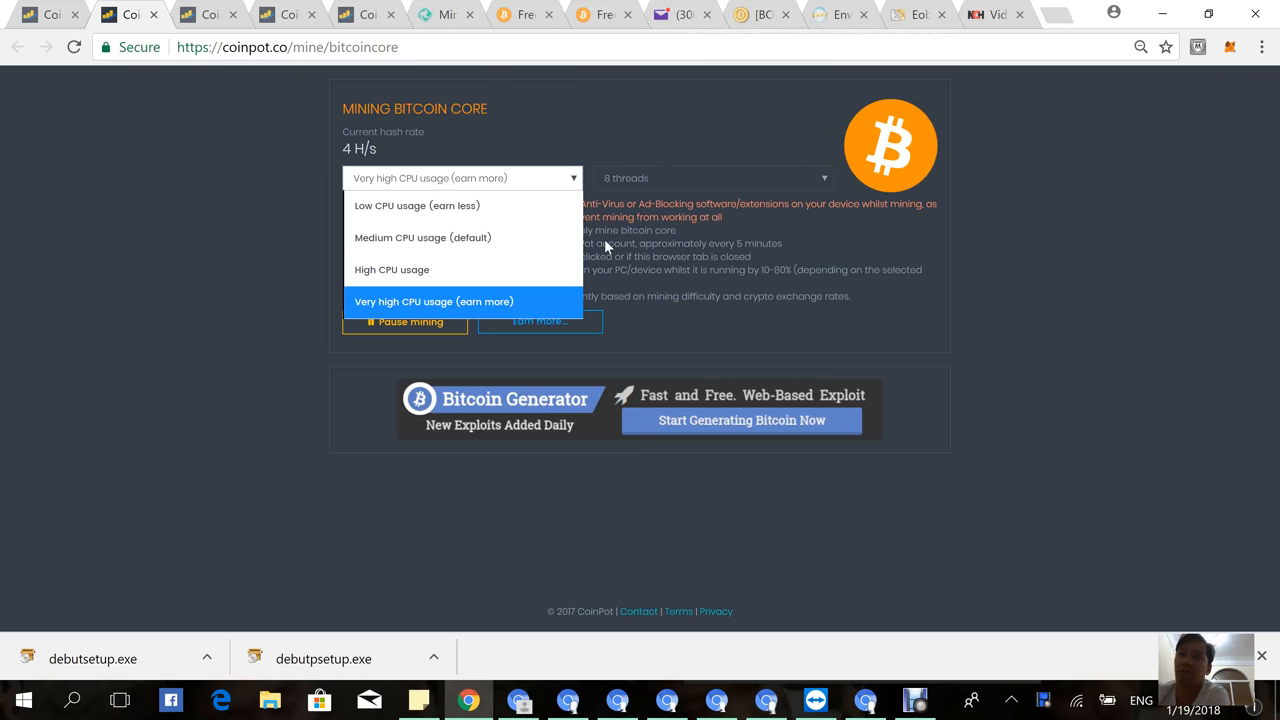
mouse_move(660, 114)
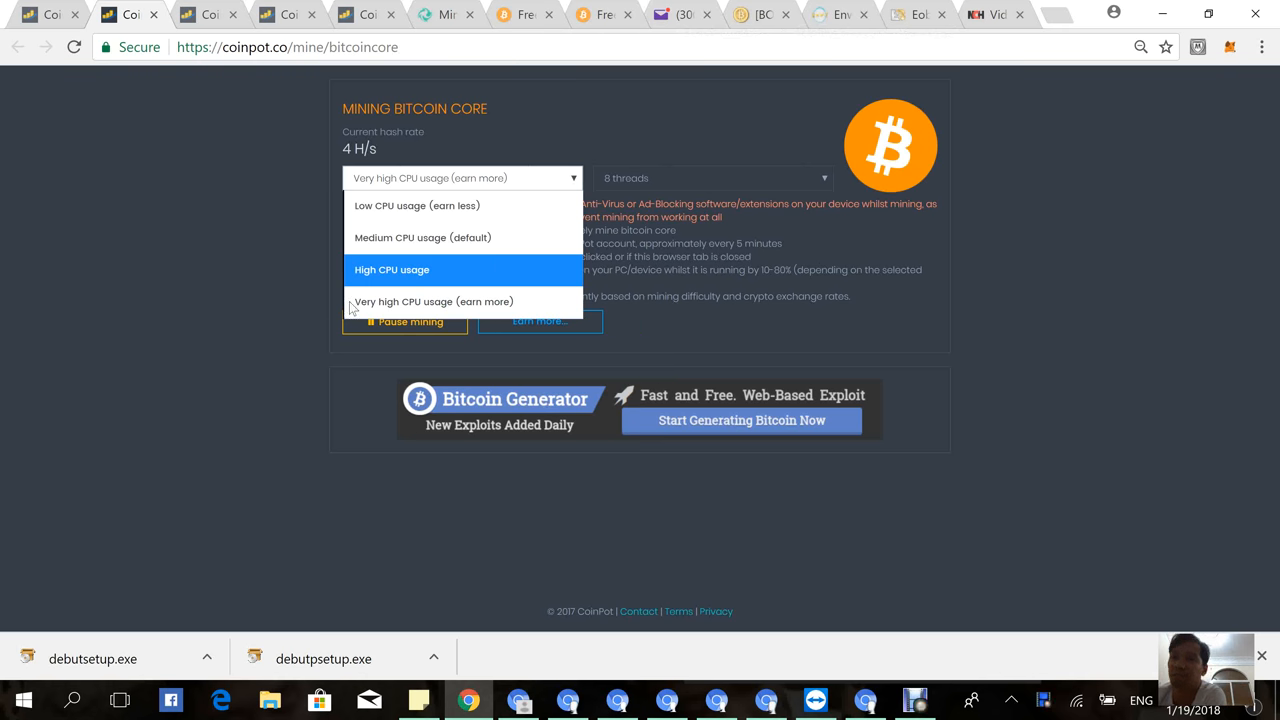
mouse_move(396, 300)
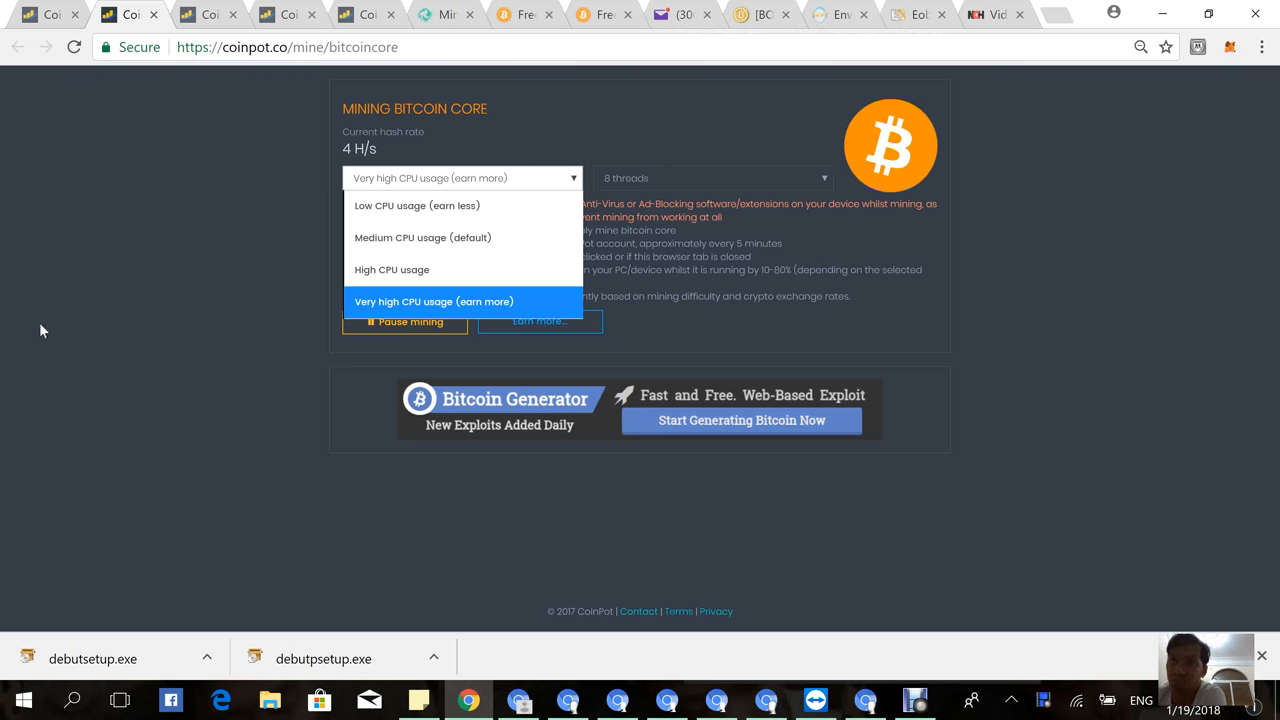
left_click(432, 300)
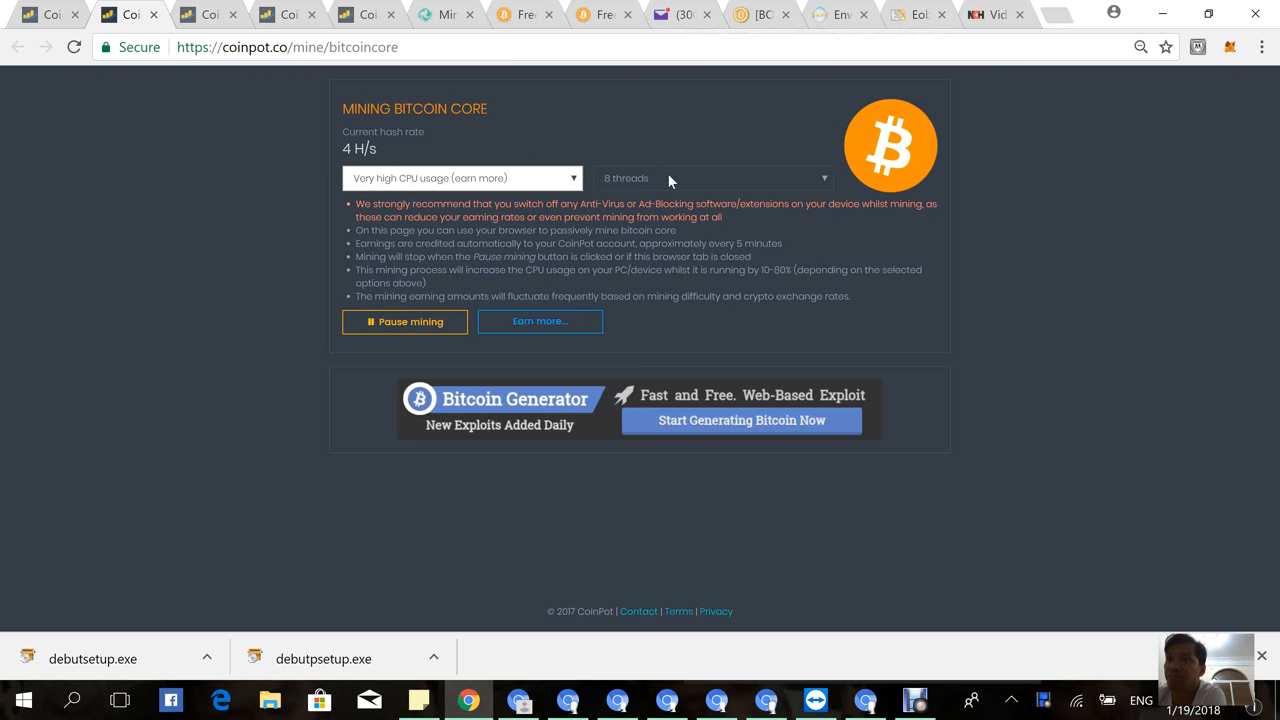
left_click(714, 178)
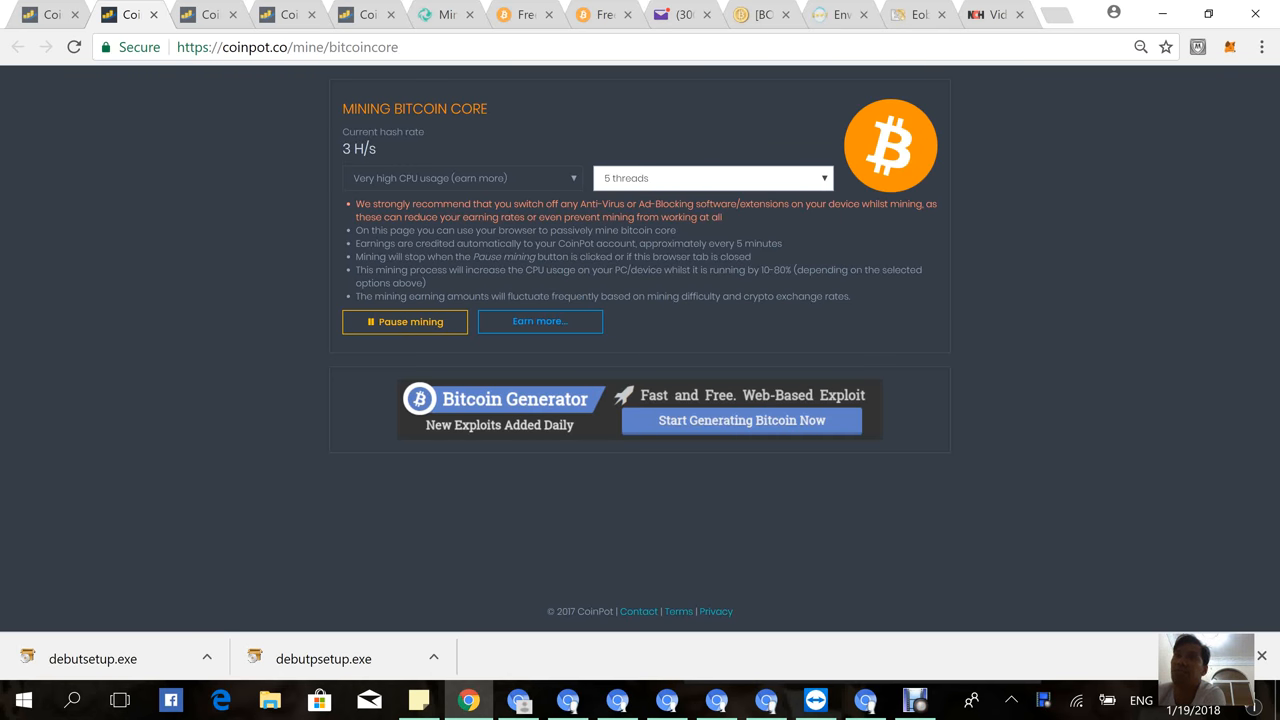
mouse_move(332, 144)
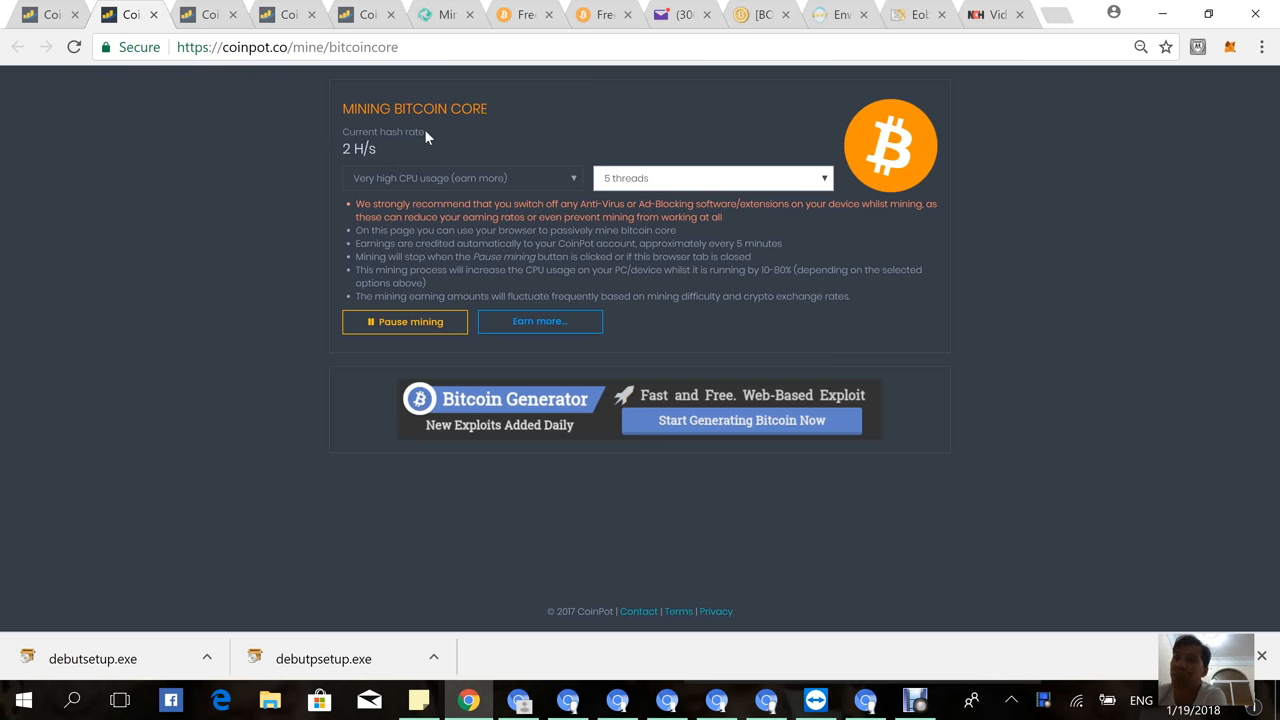
mouse_move(664, 178)
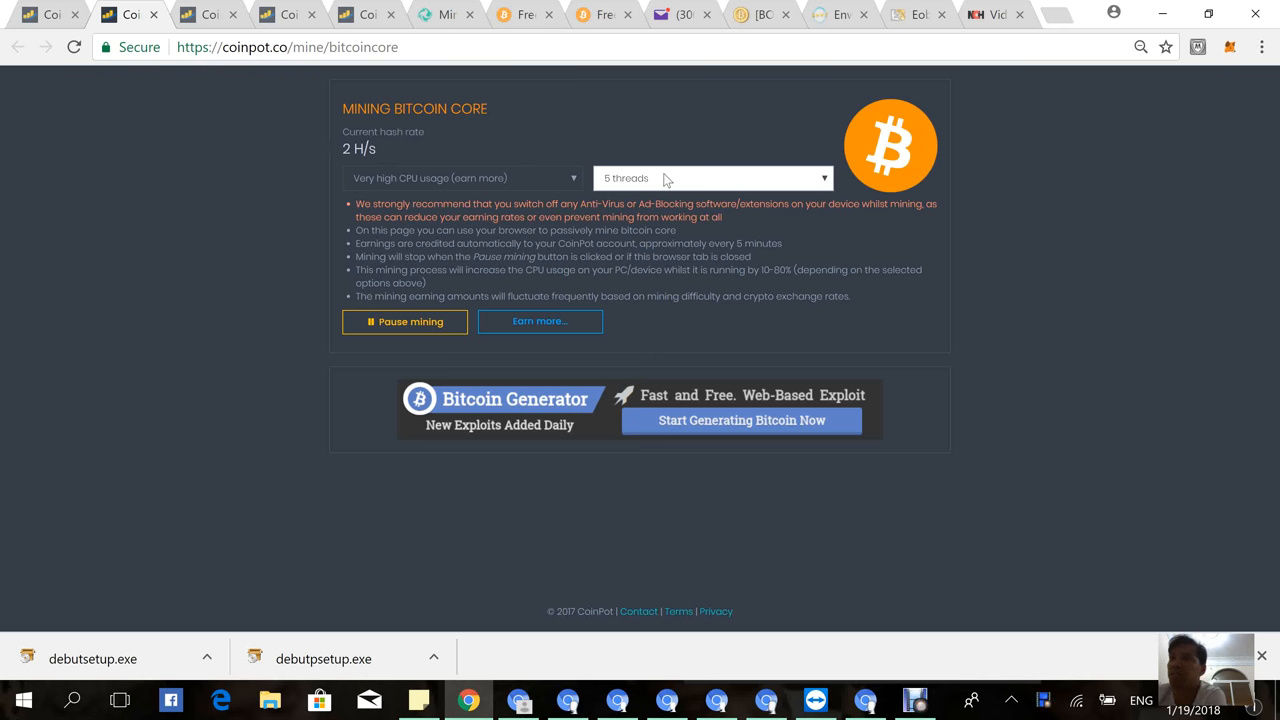
mouse_move(784, 188)
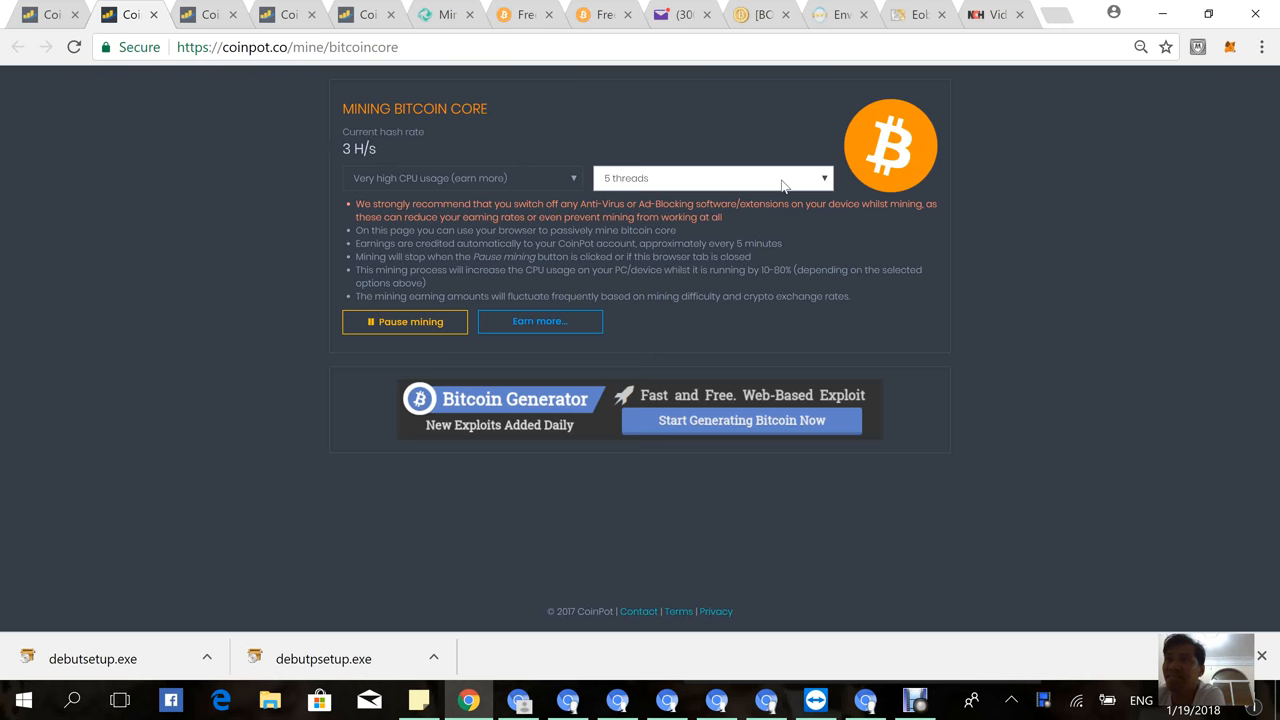
Raise the Bitcoin Core miner to 8 threads, bringing the hash rate to 4 H/s.
left_click(712, 178)
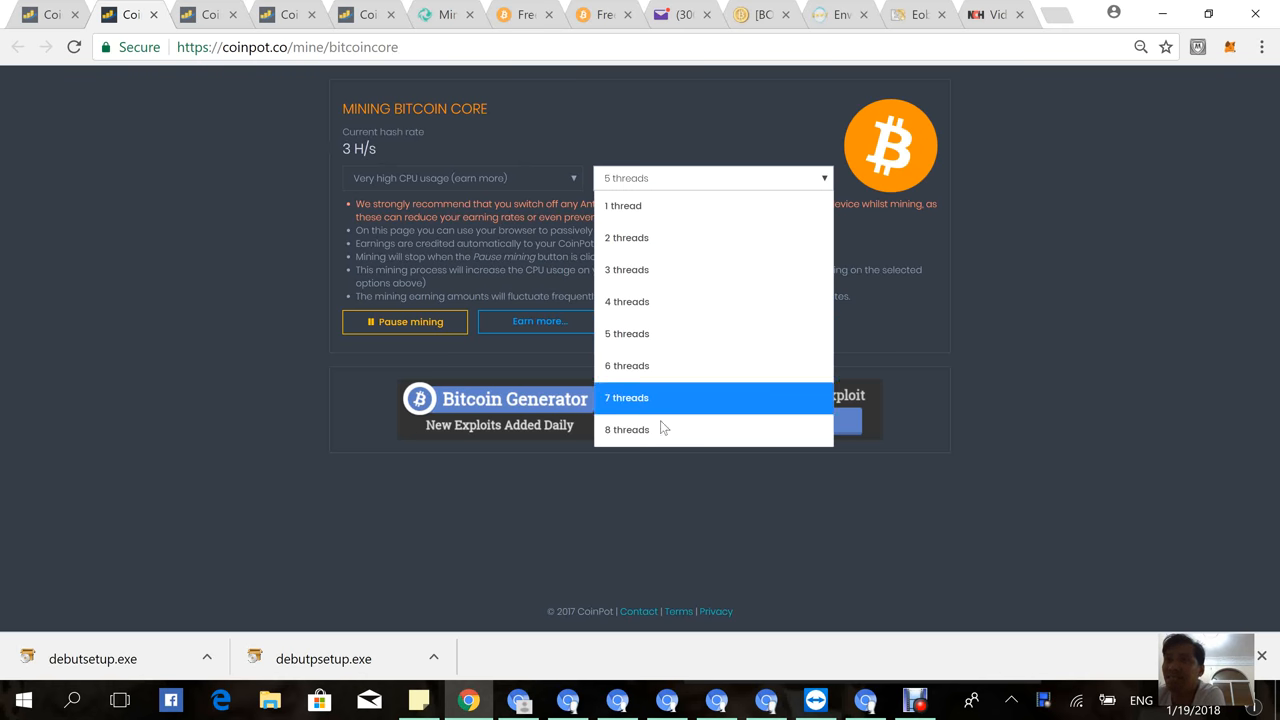
left_click(626, 428)
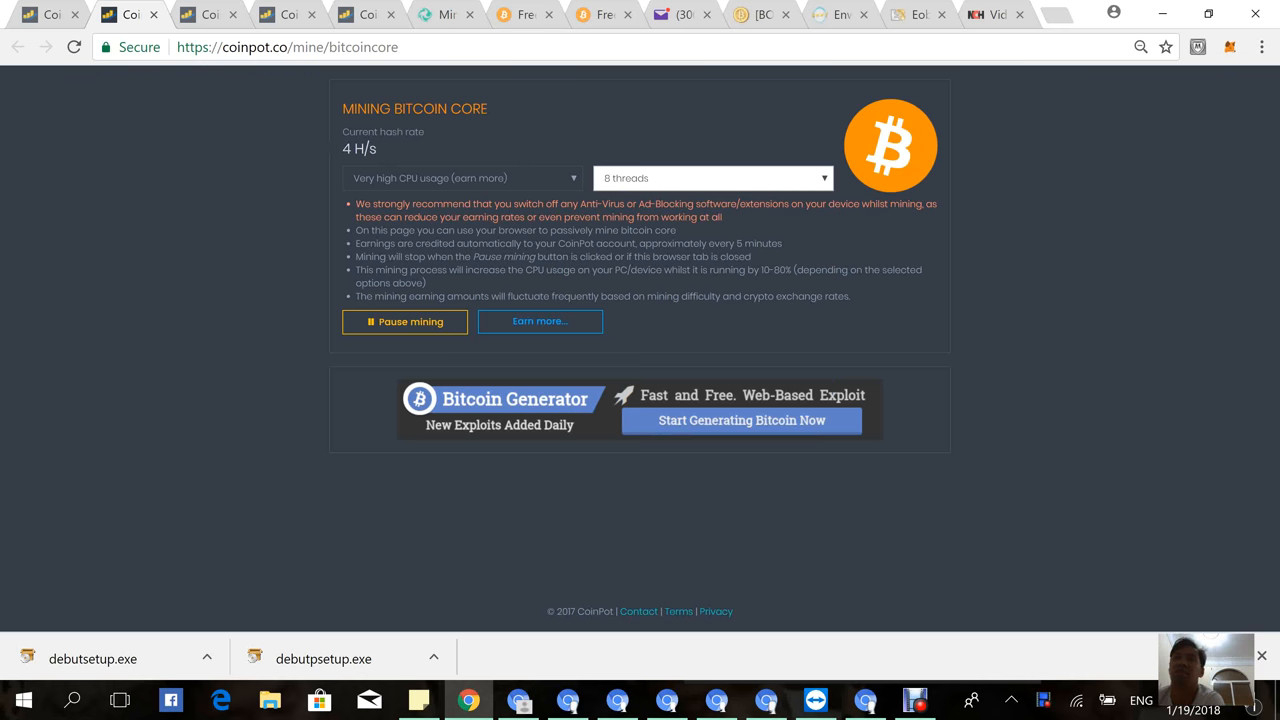
mouse_move(456, 312)
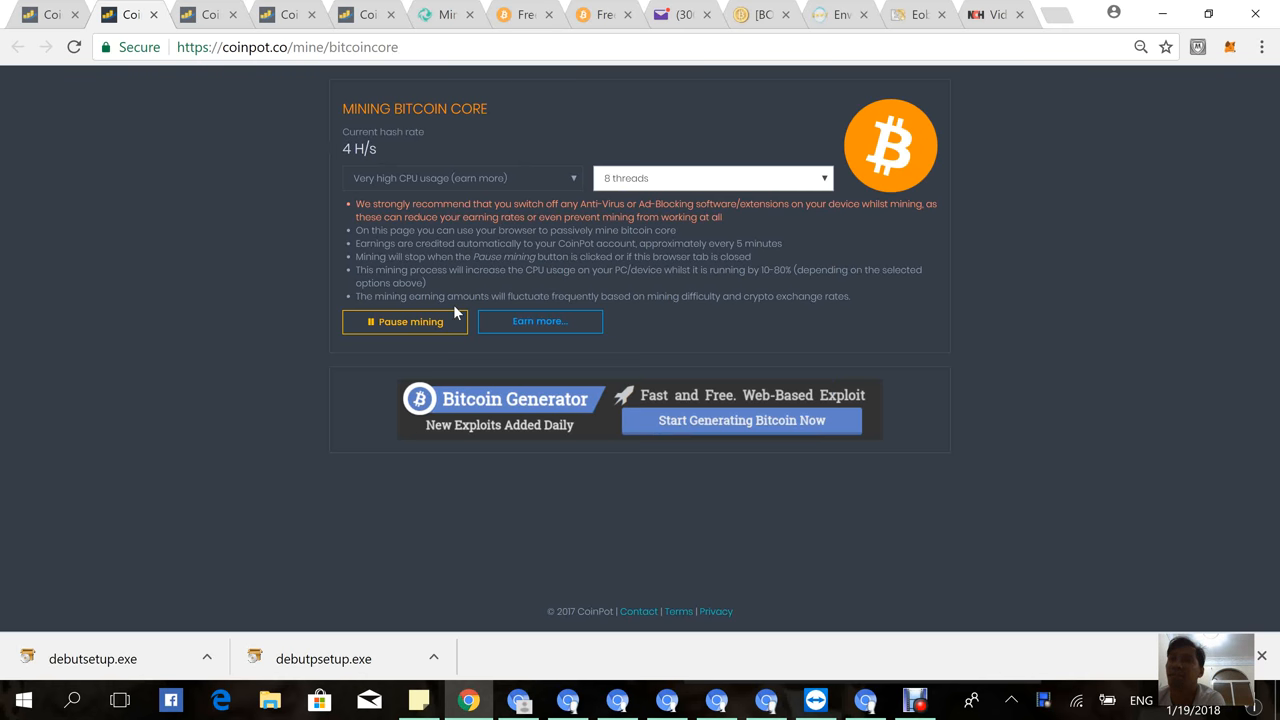
mouse_move(540, 320)
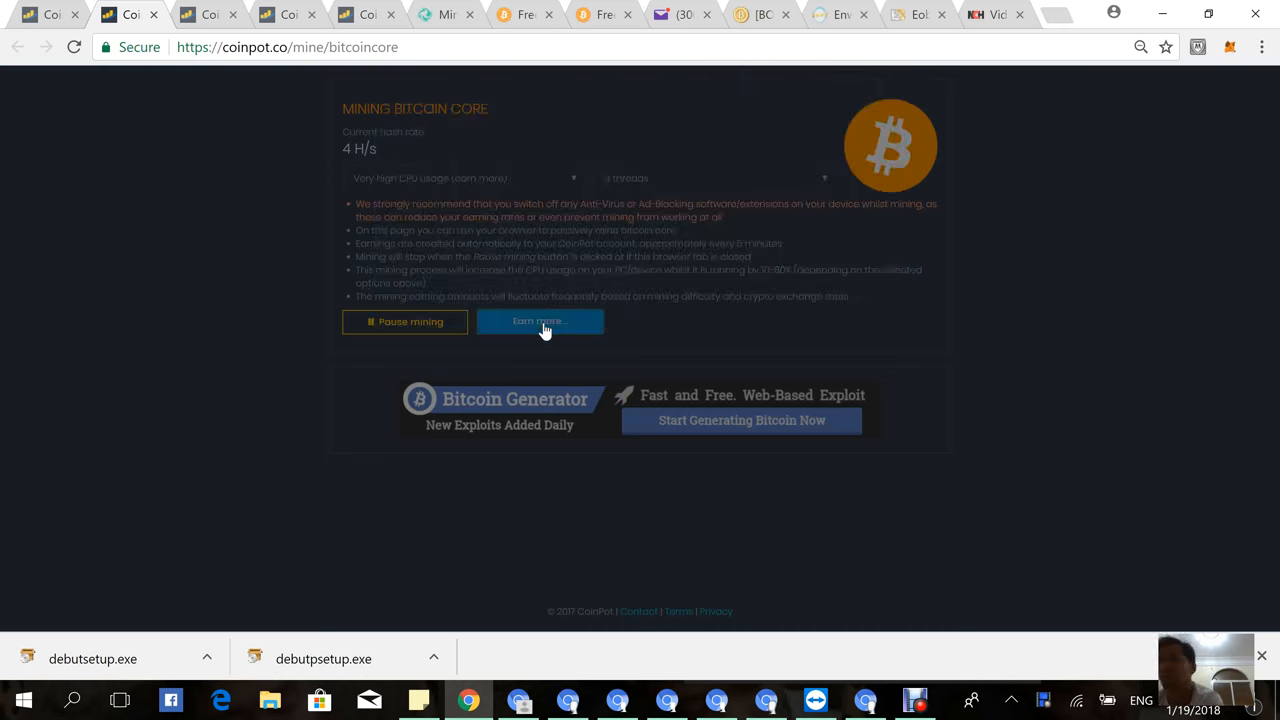
Copy the Earn-more mining link for other devices and dismiss its window.
left_click(540, 320)
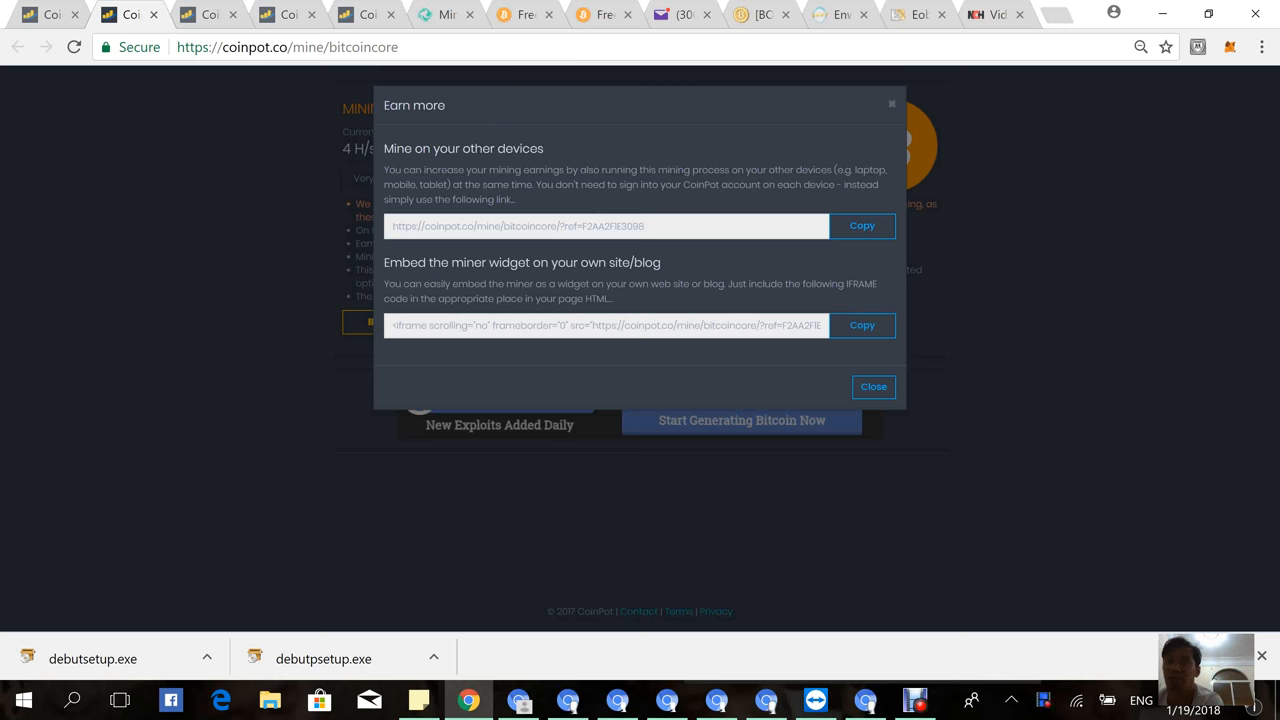
mouse_move(900, 256)
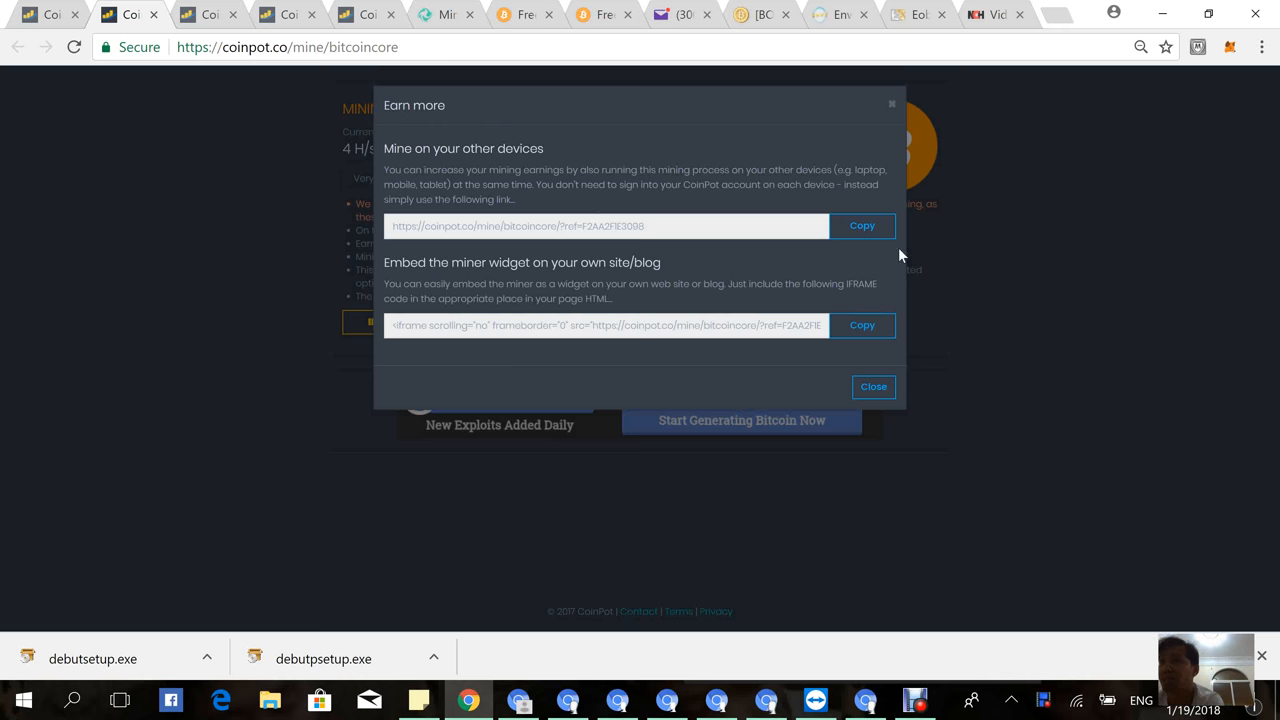
mouse_move(844, 270)
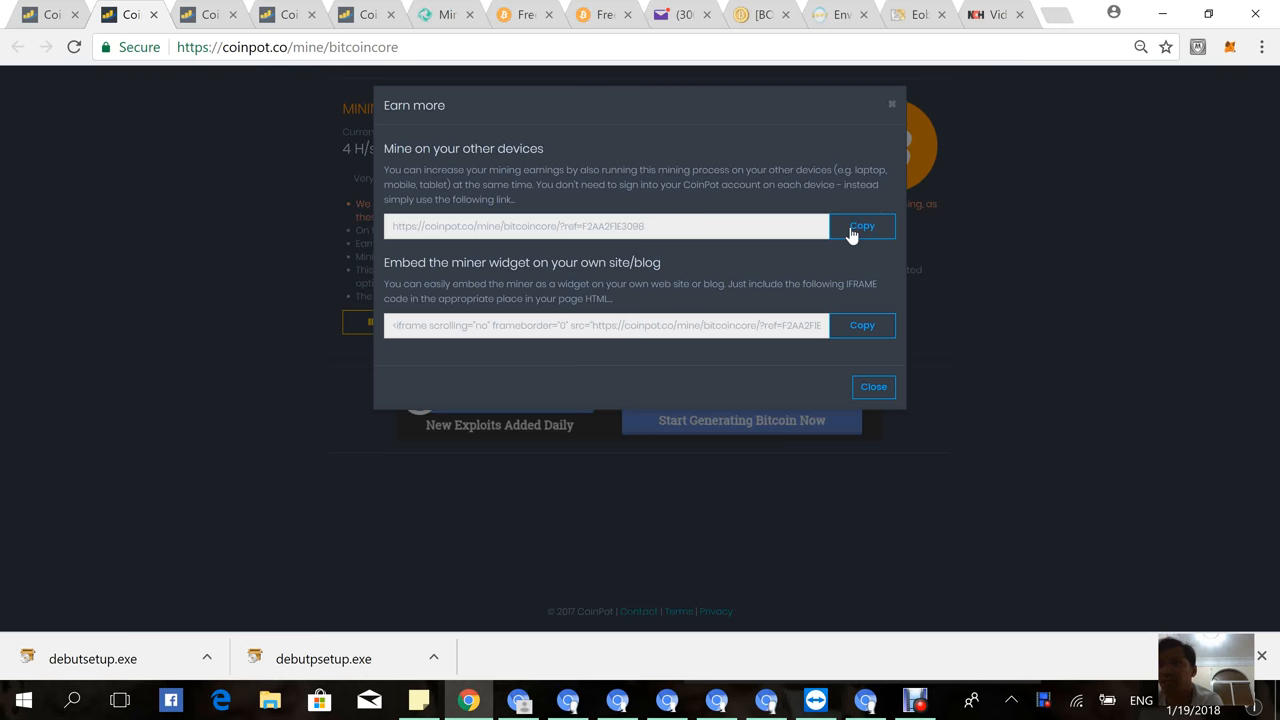
mouse_move(964, 136)
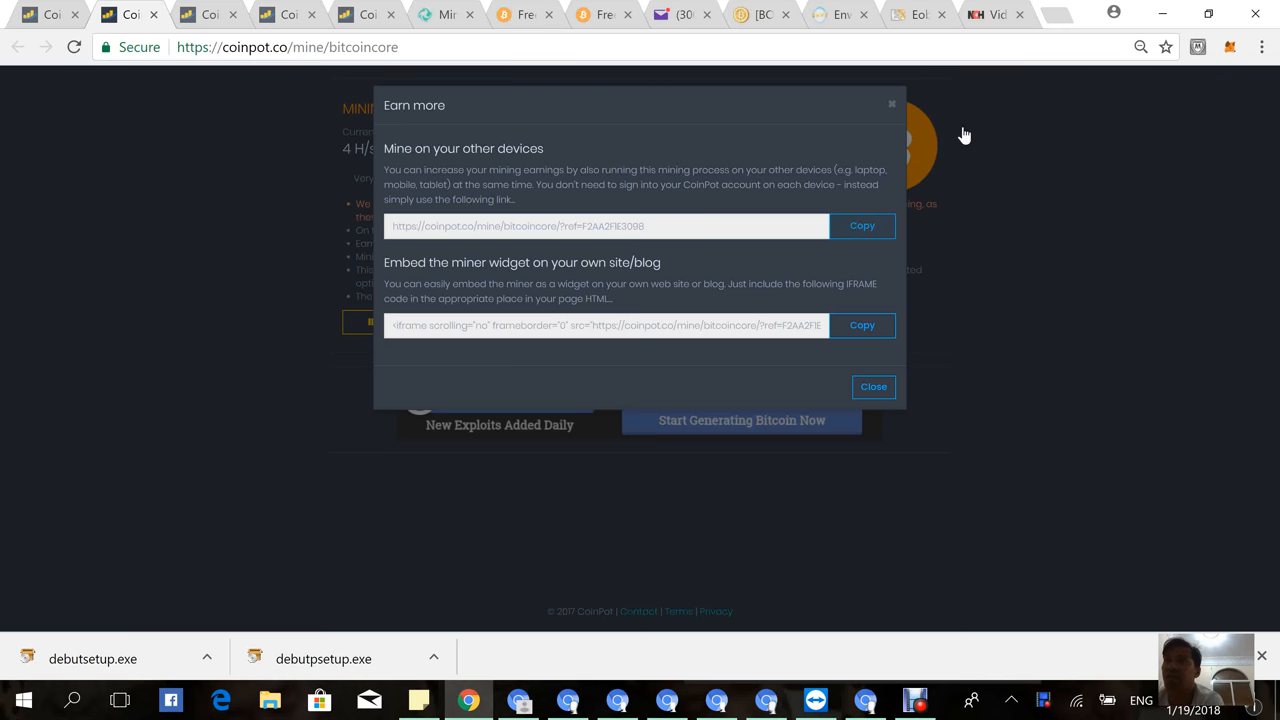
left_click(860, 224)
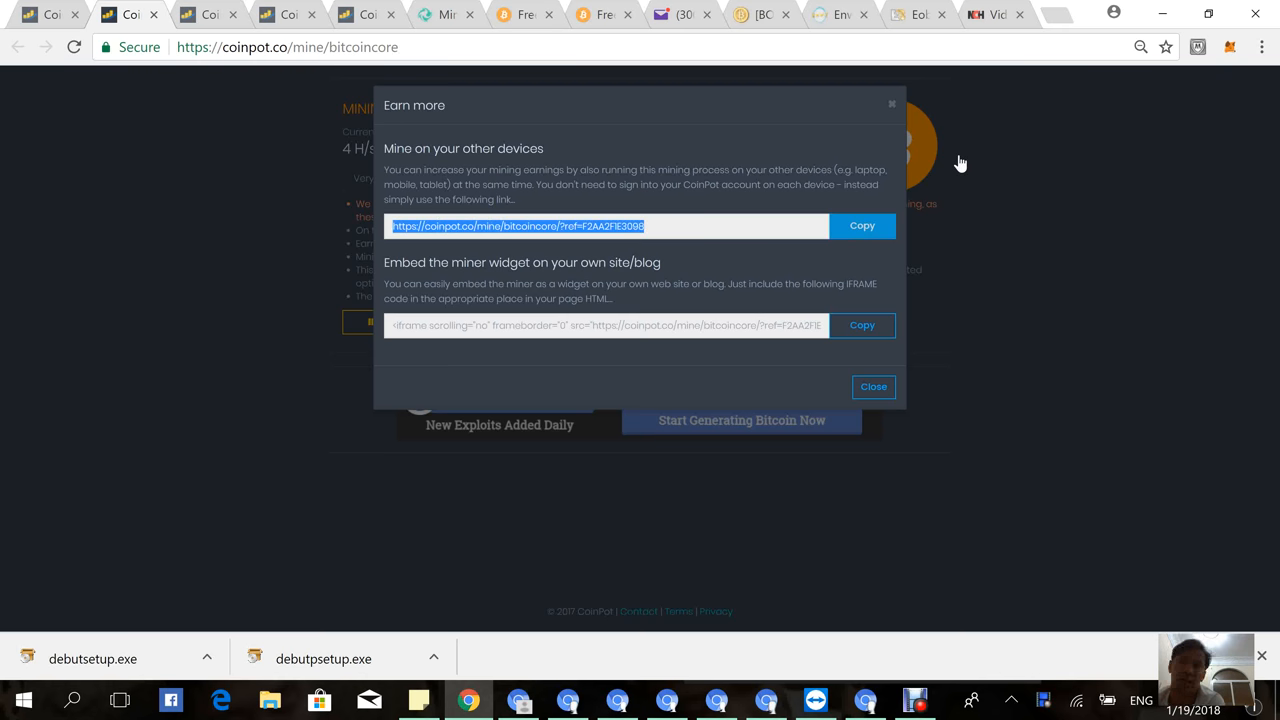
left_click(872, 388)
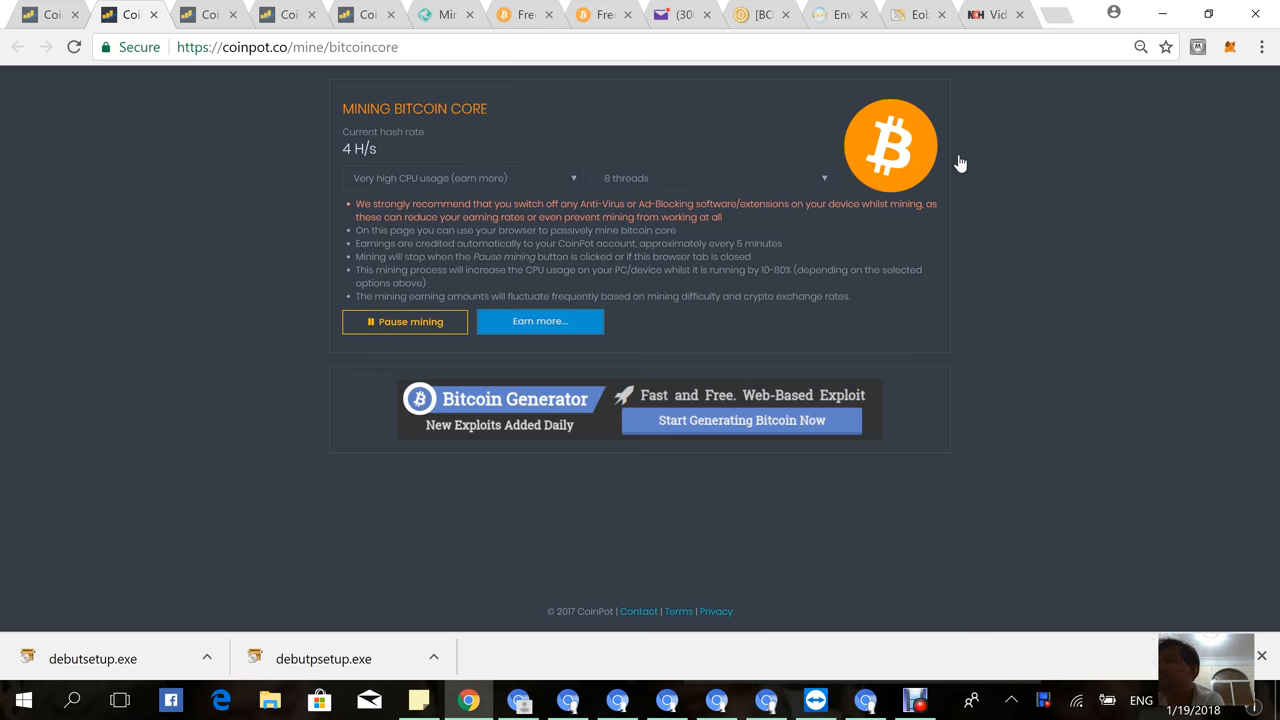
mouse_move(518, 508)
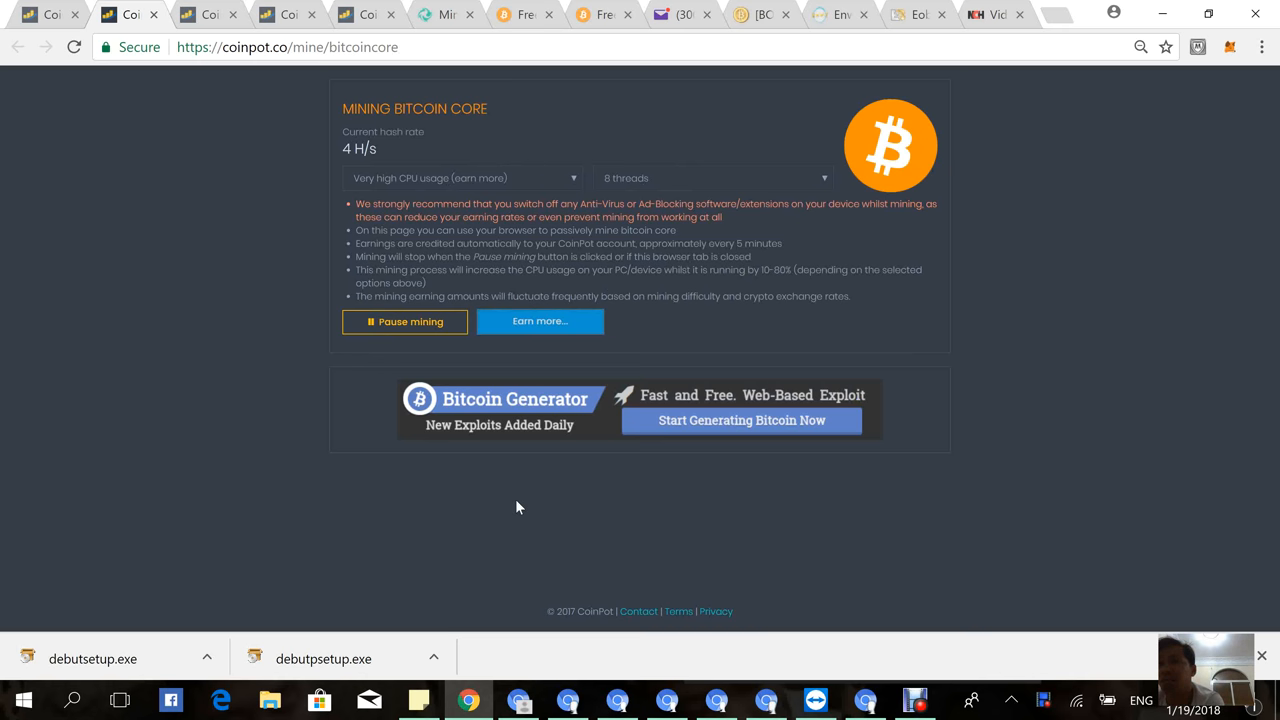
mouse_move(756, 124)
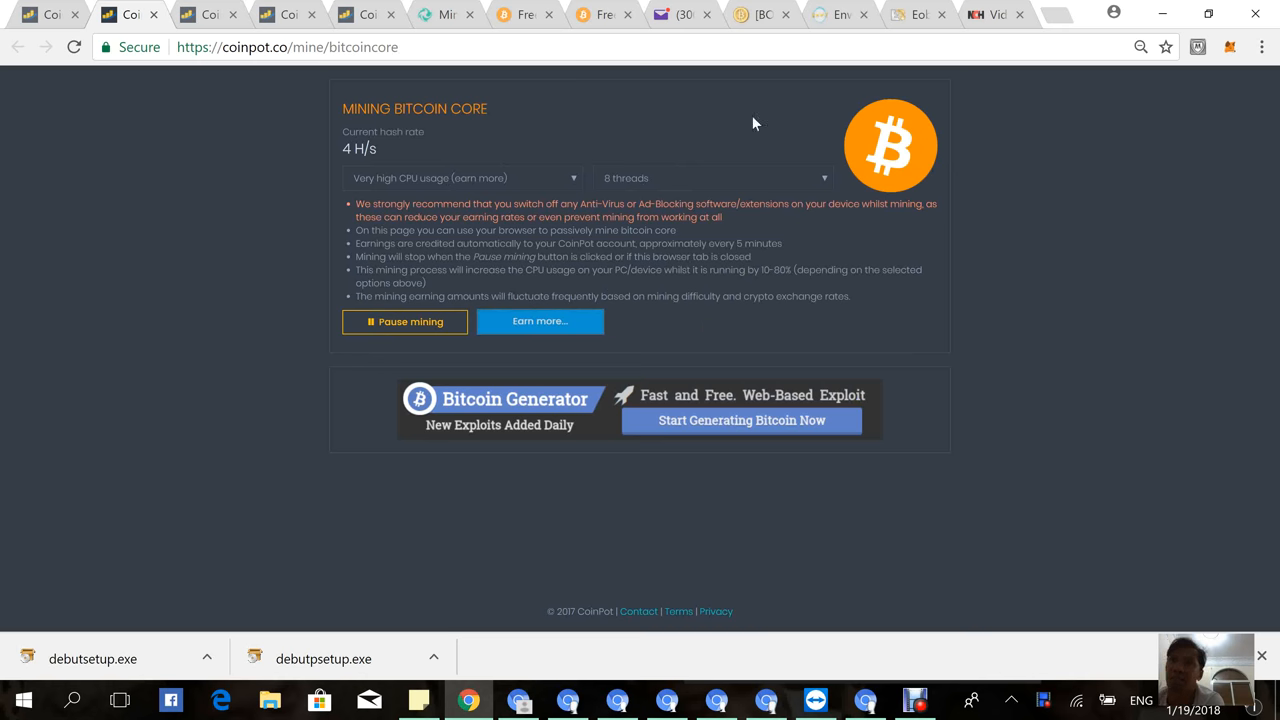
mouse_move(500, 138)
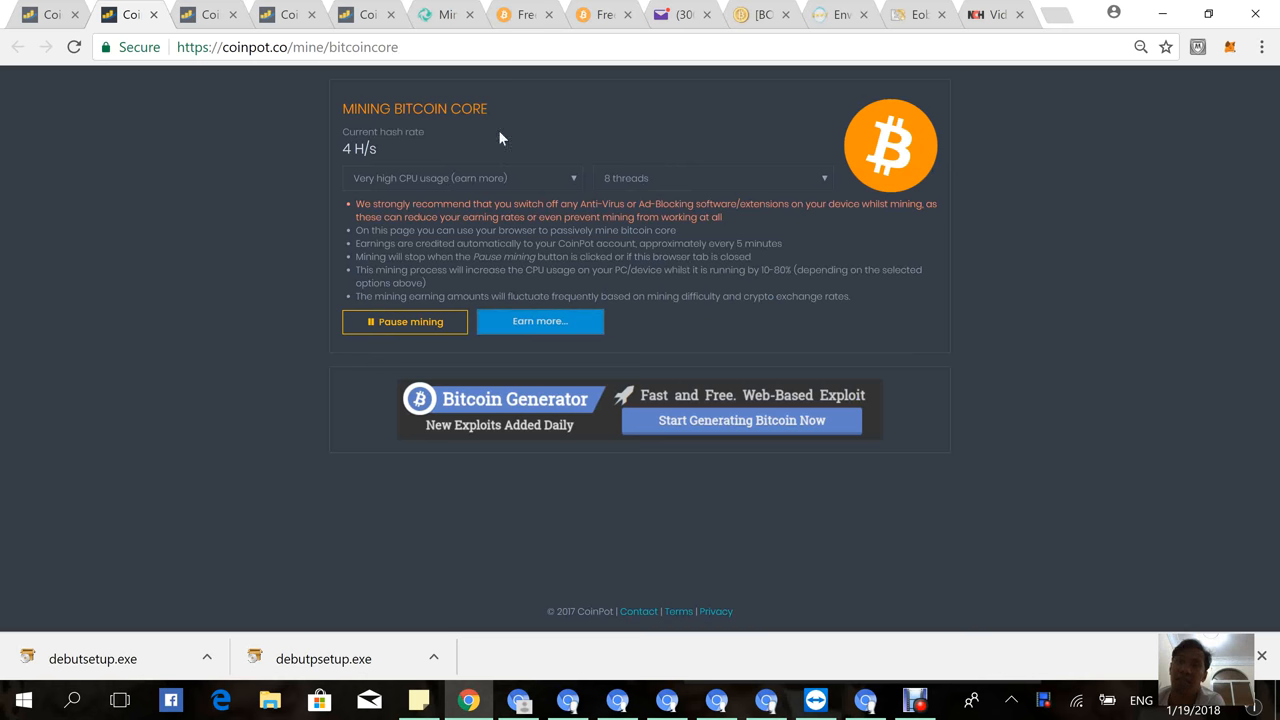
mouse_move(472, 156)
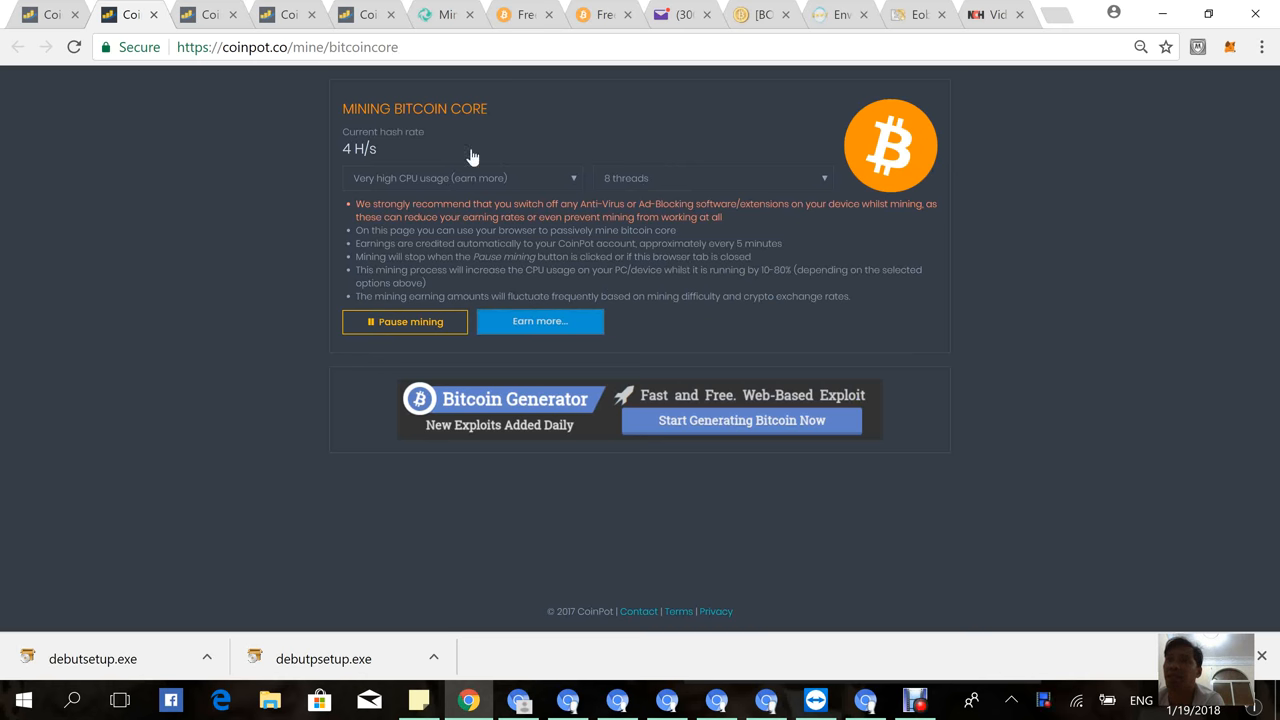
mouse_move(650, 178)
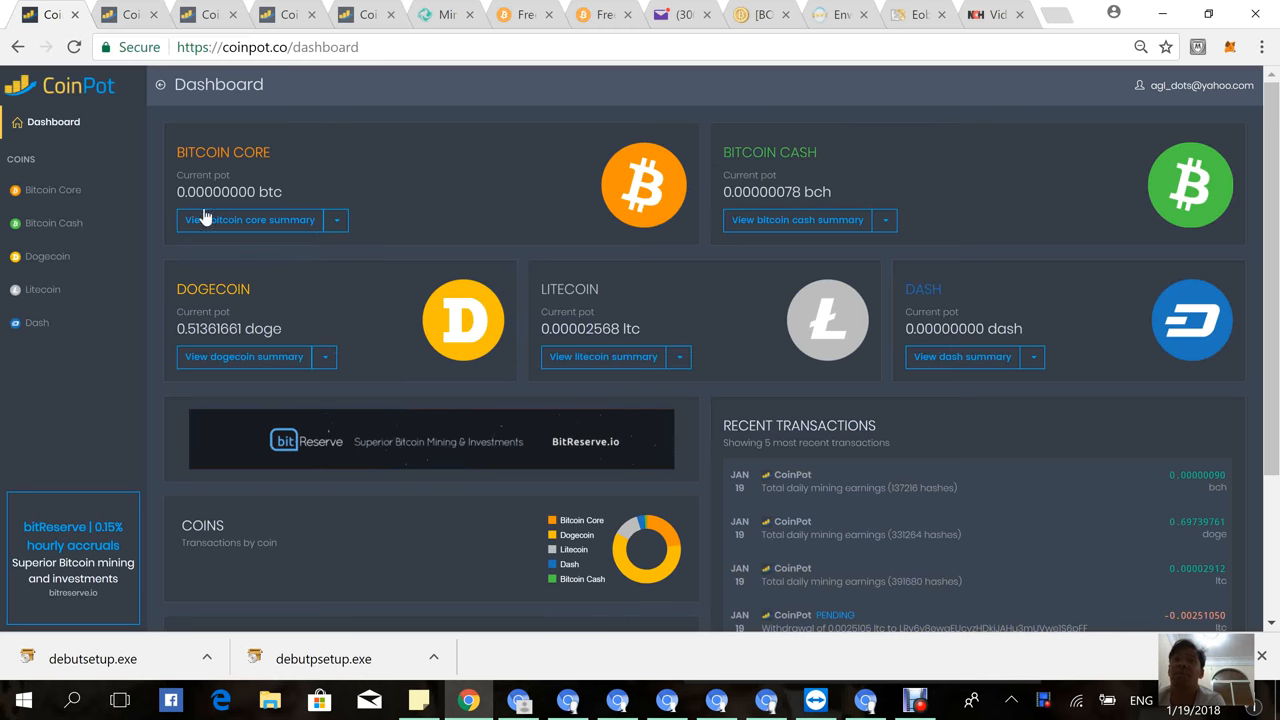
mouse_move(108, 198)
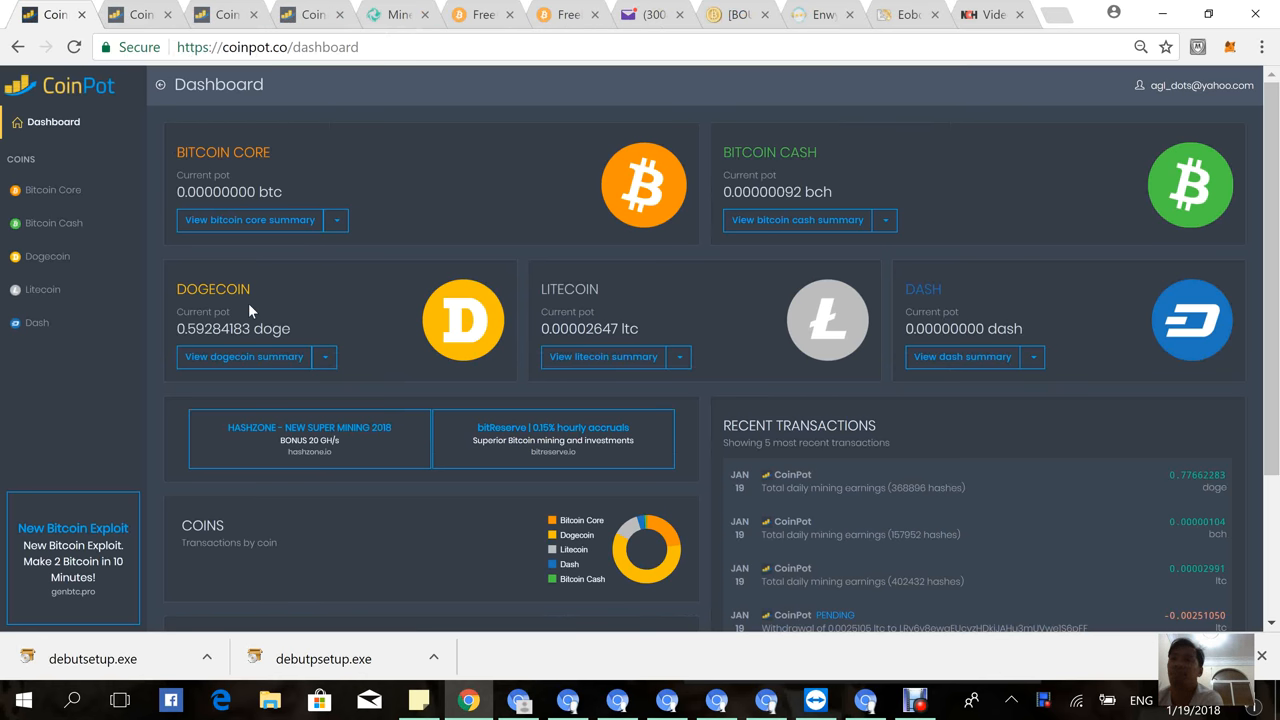
mouse_move(624, 232)
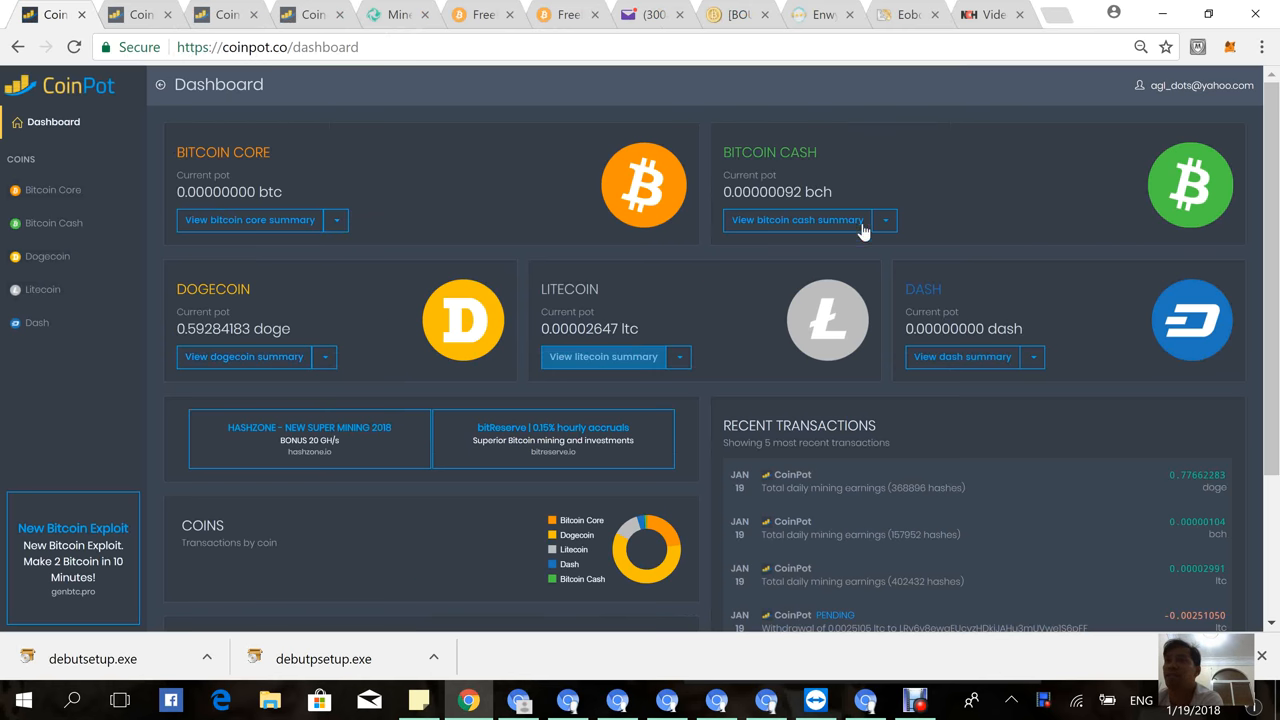
Start a Bitcoin Cash conversion and choose Litecoin as the target coin.
left_click(884, 220)
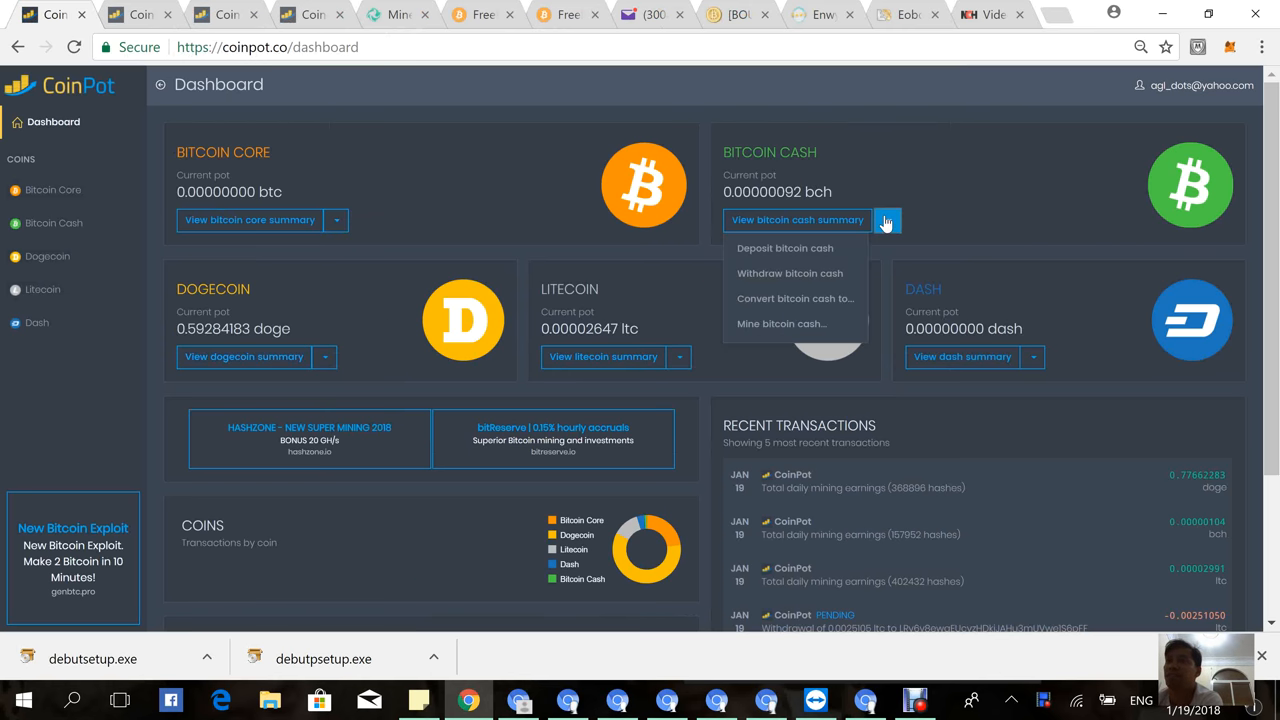
mouse_move(796, 298)
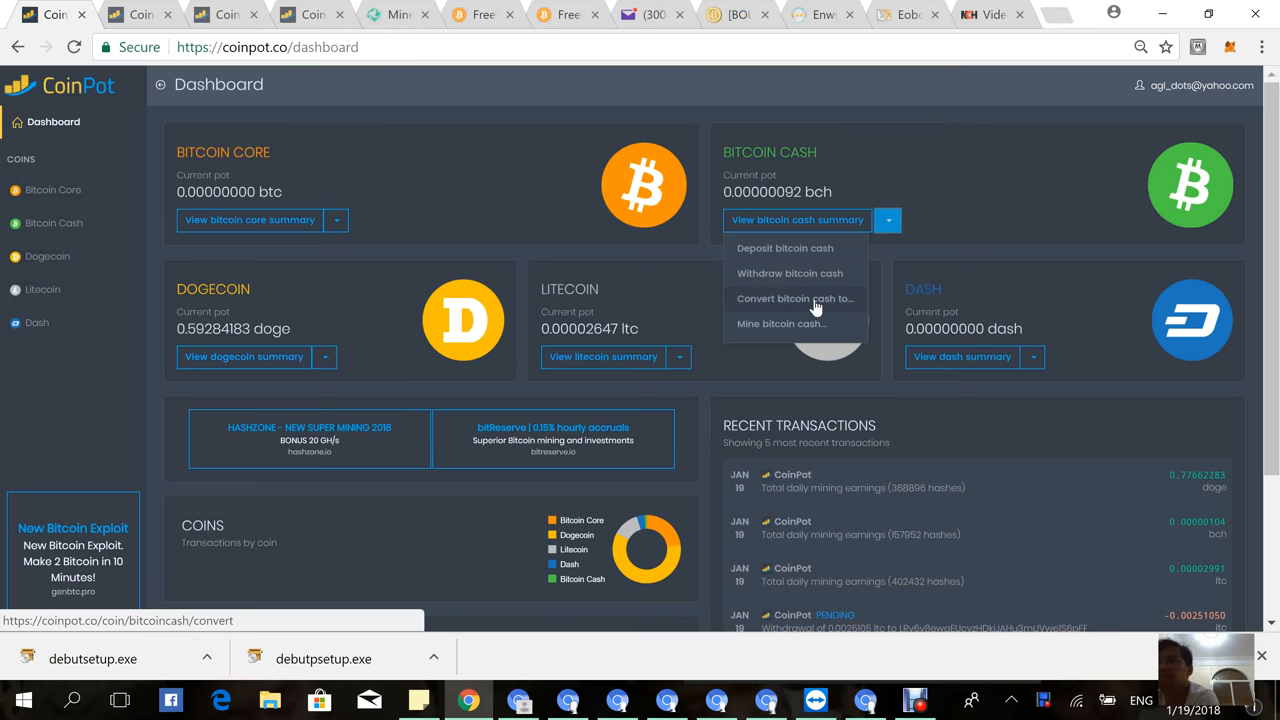
left_click(794, 298)
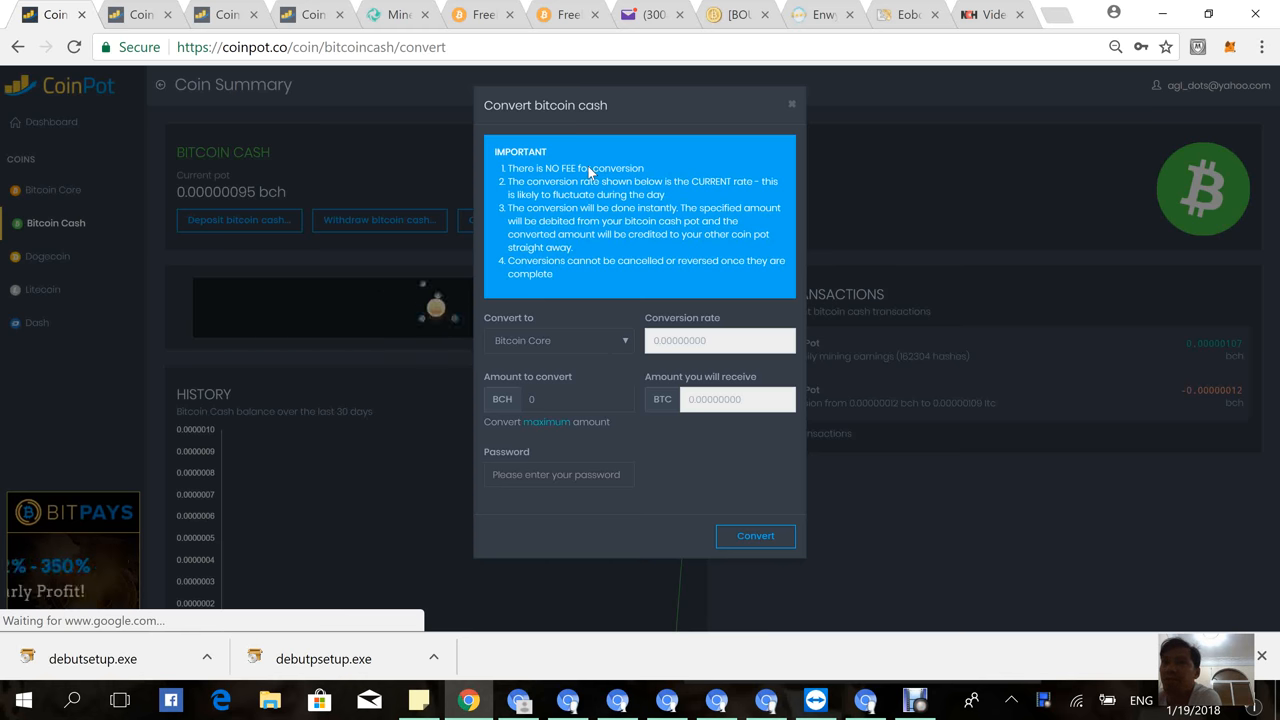
mouse_move(630, 408)
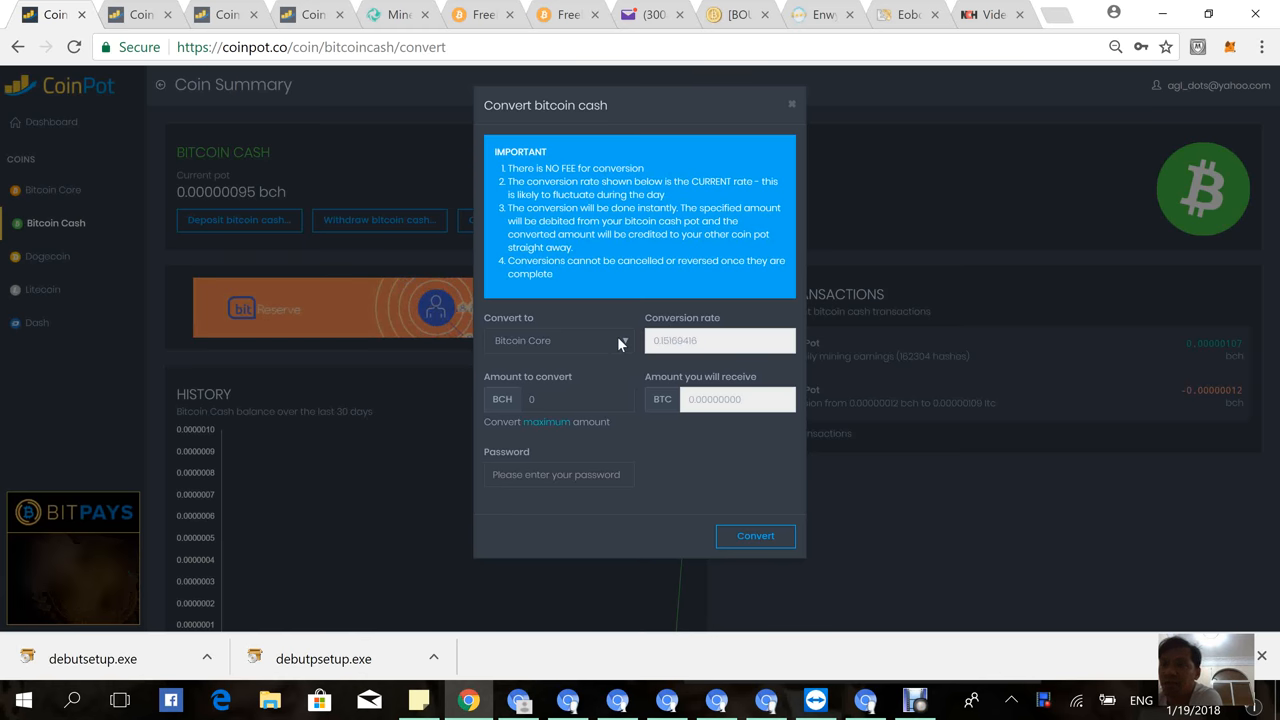
left_click(558, 340)
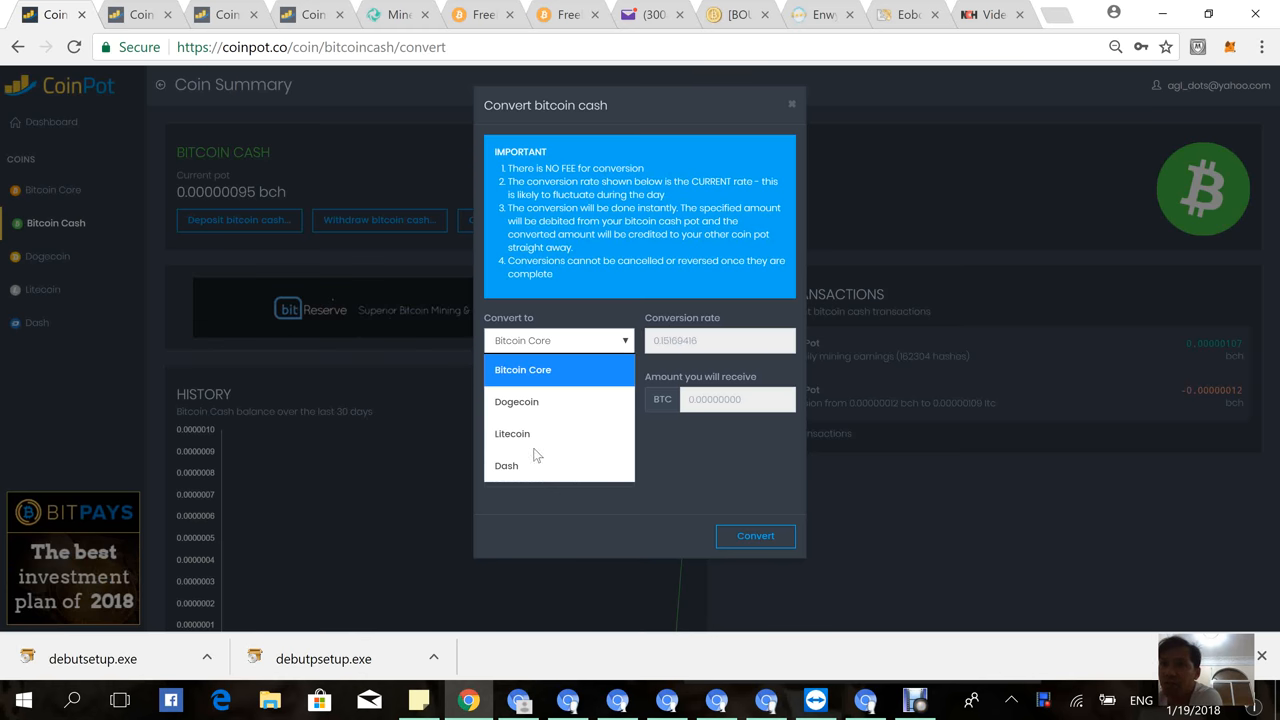
mouse_move(516, 400)
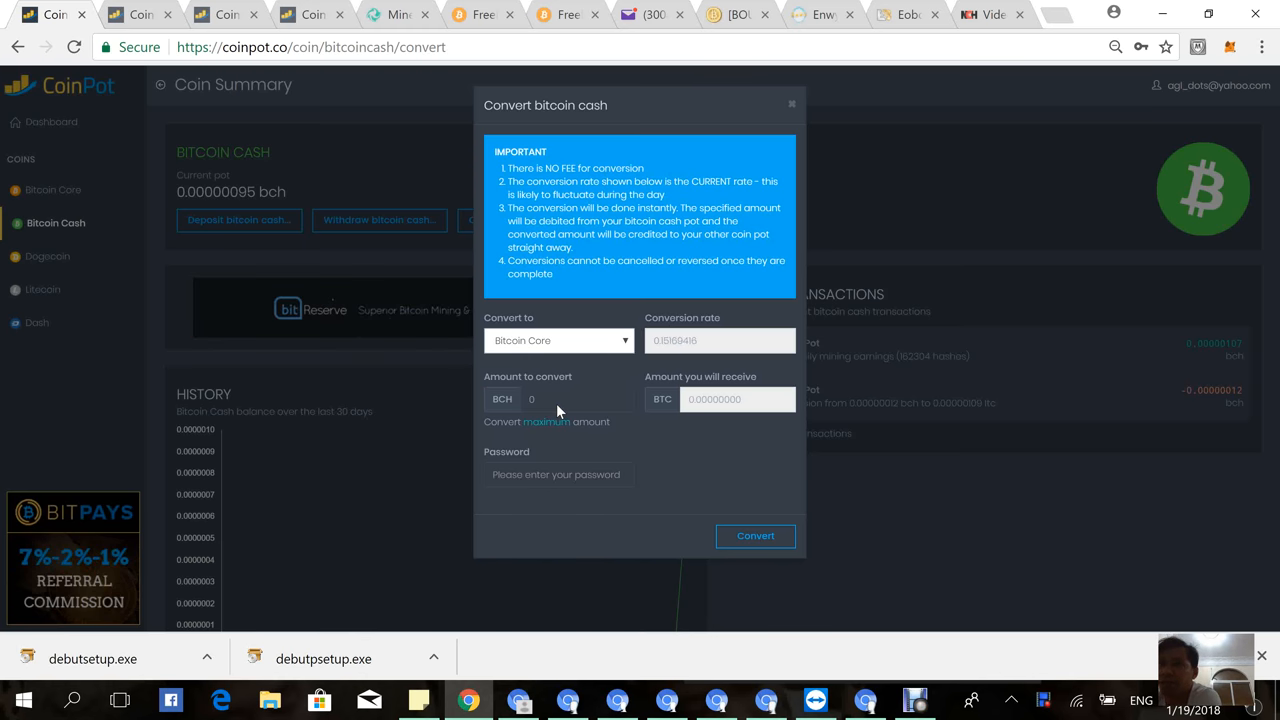
left_click(558, 340)
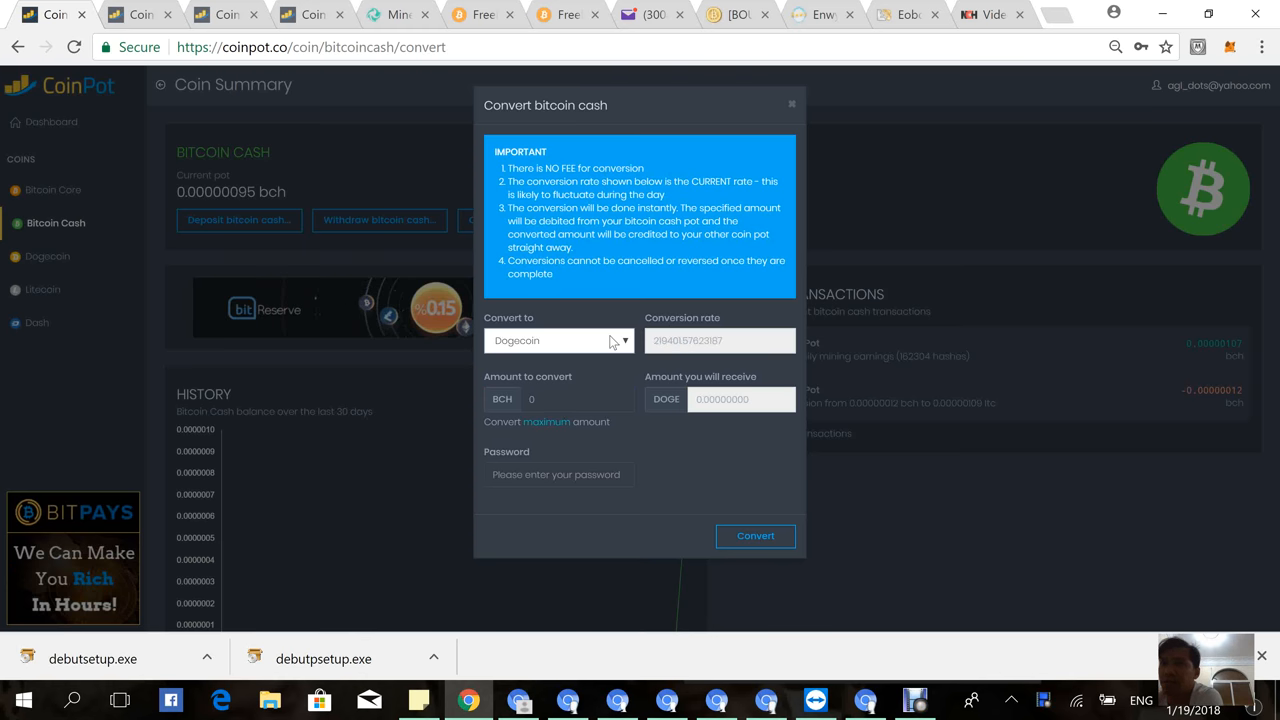
left_click(558, 340)
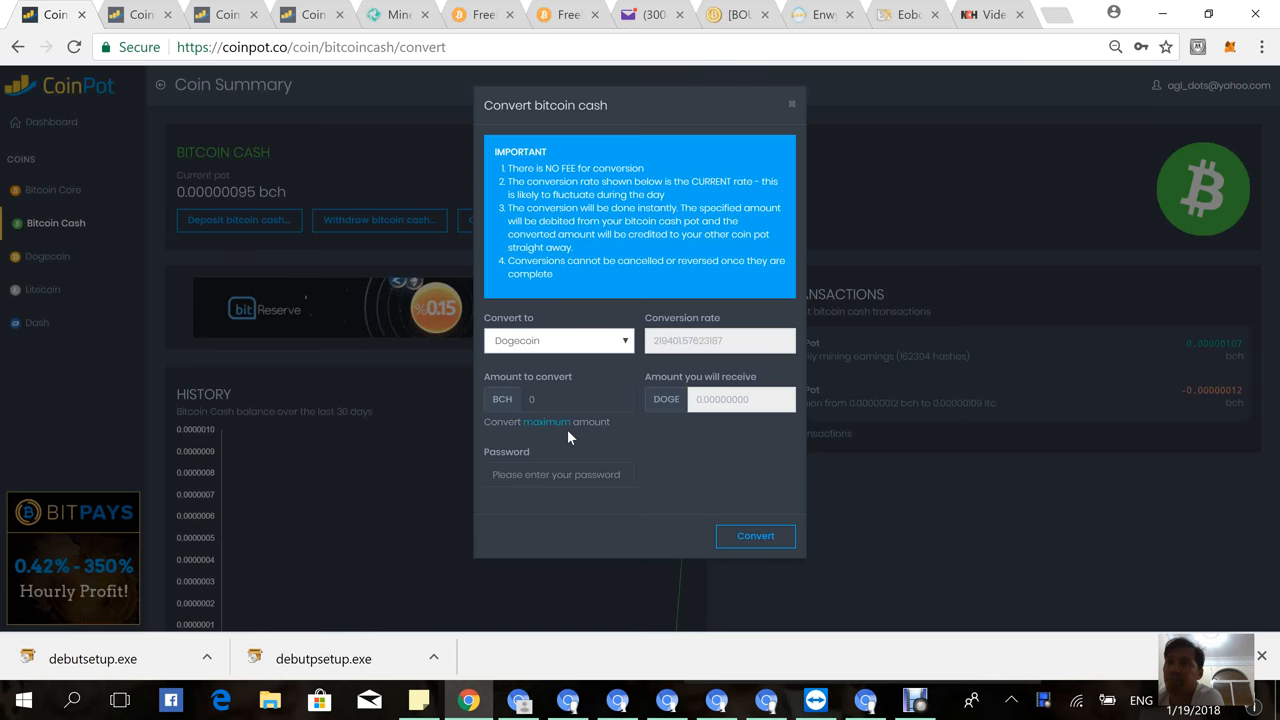
left_click(558, 340)
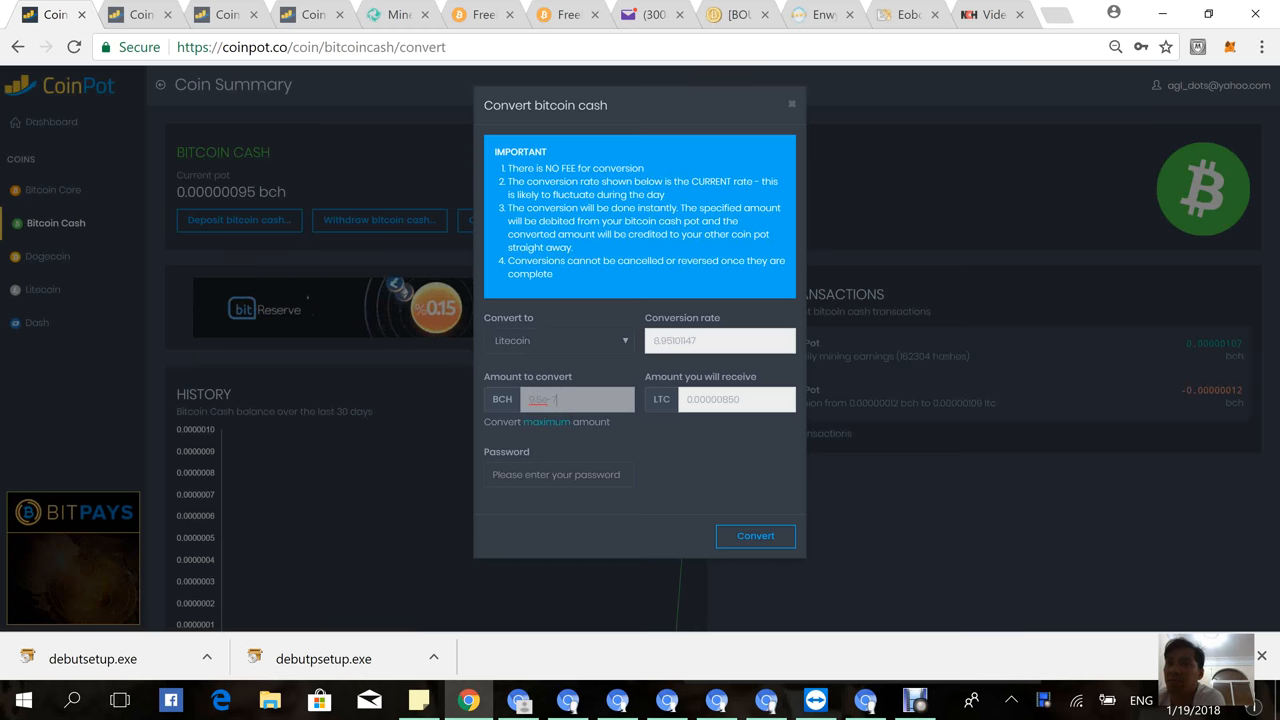
Set the amount to the maximum 0.00000095 BCH and enter the account password.
type("9.5")
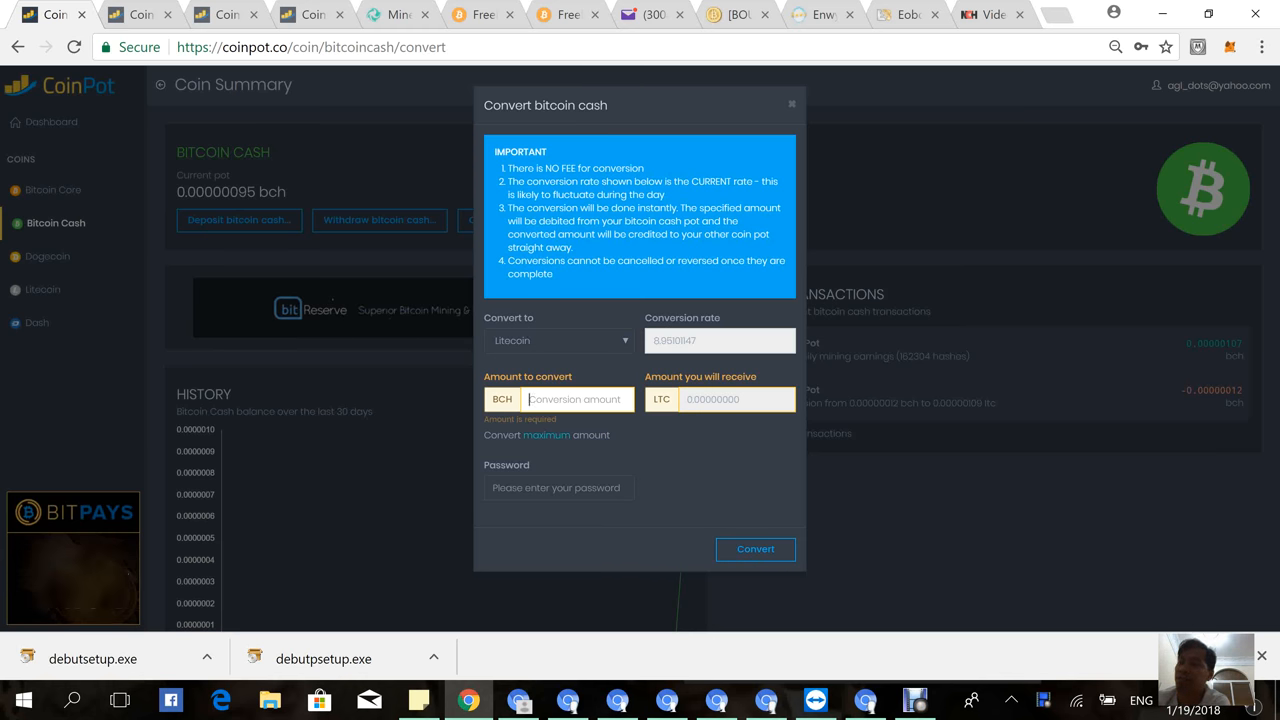
type("0.00000095")
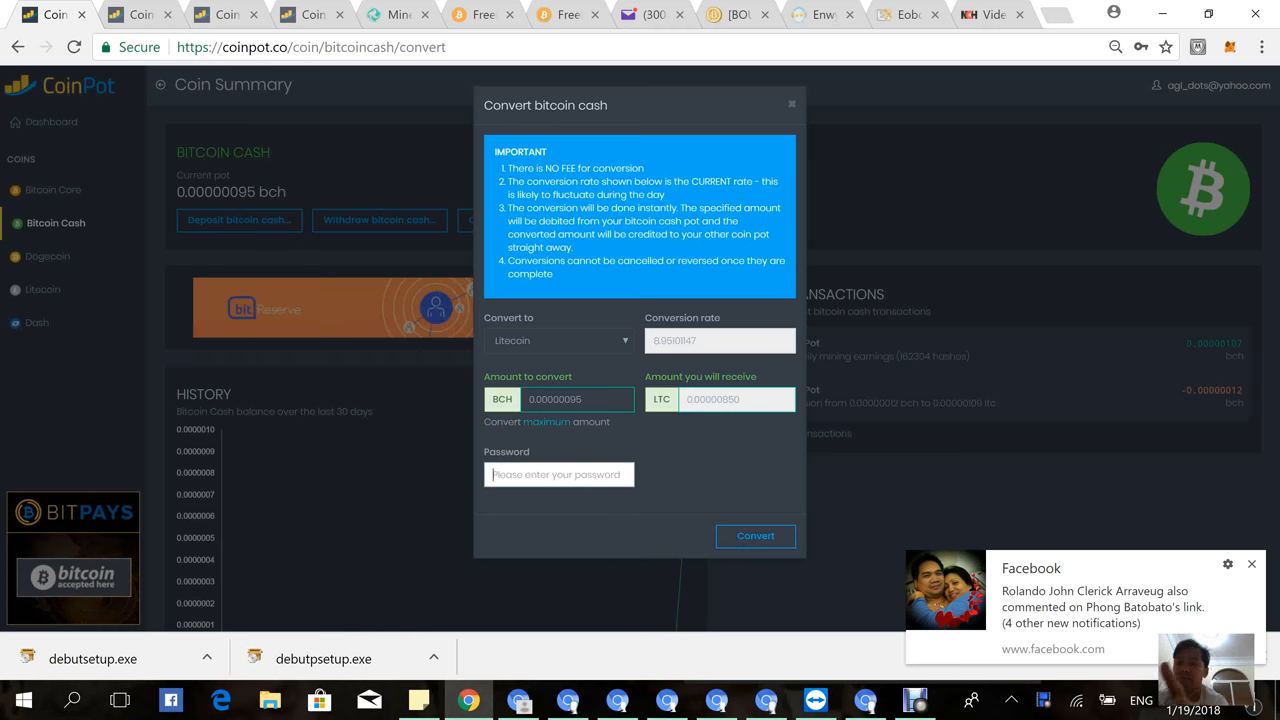
type("••••••")
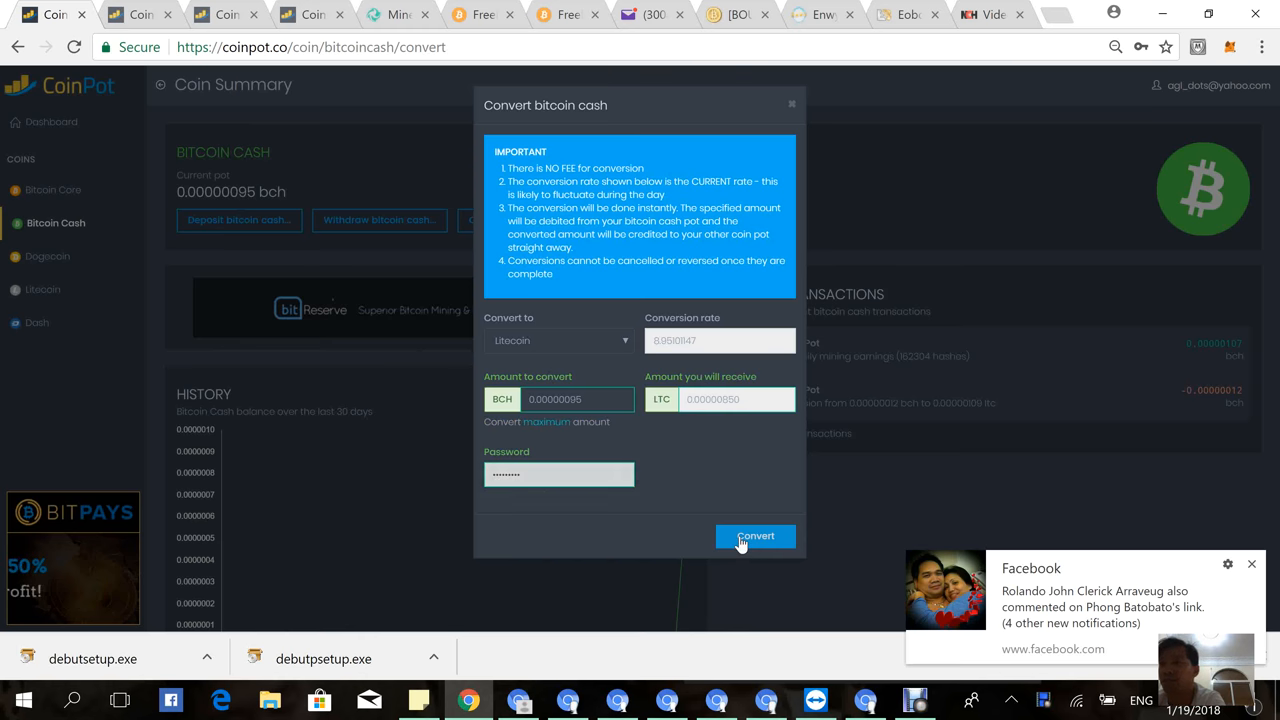
Confirm converting 0.00000095 BCH to about 0.00000085 LTC and dismiss the completion message.
left_click(756, 536)
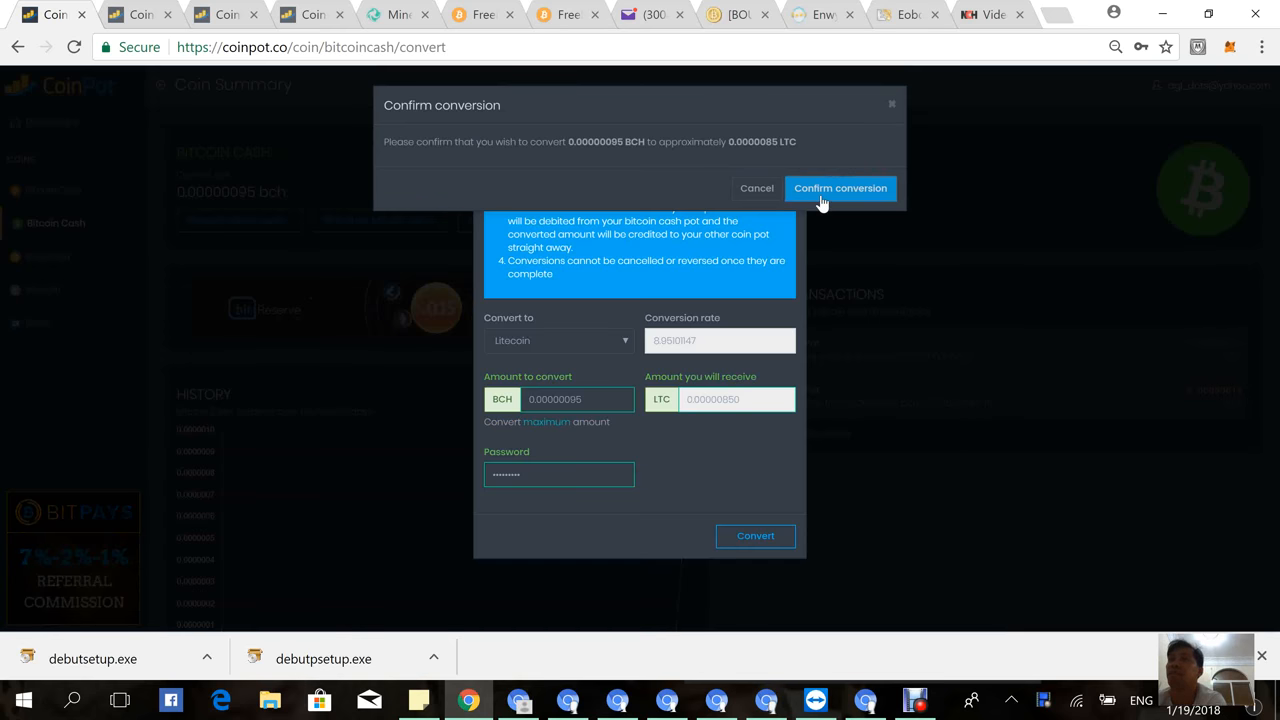
left_click(840, 188)
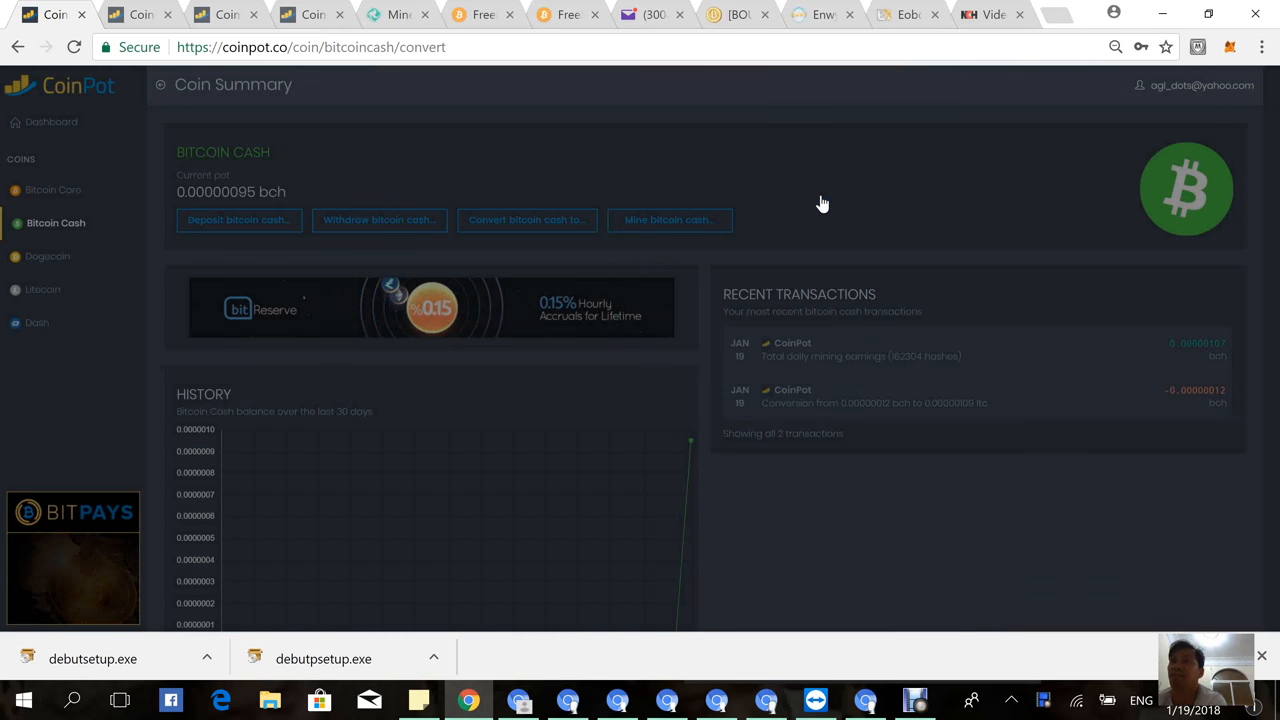
left_click(526, 218)
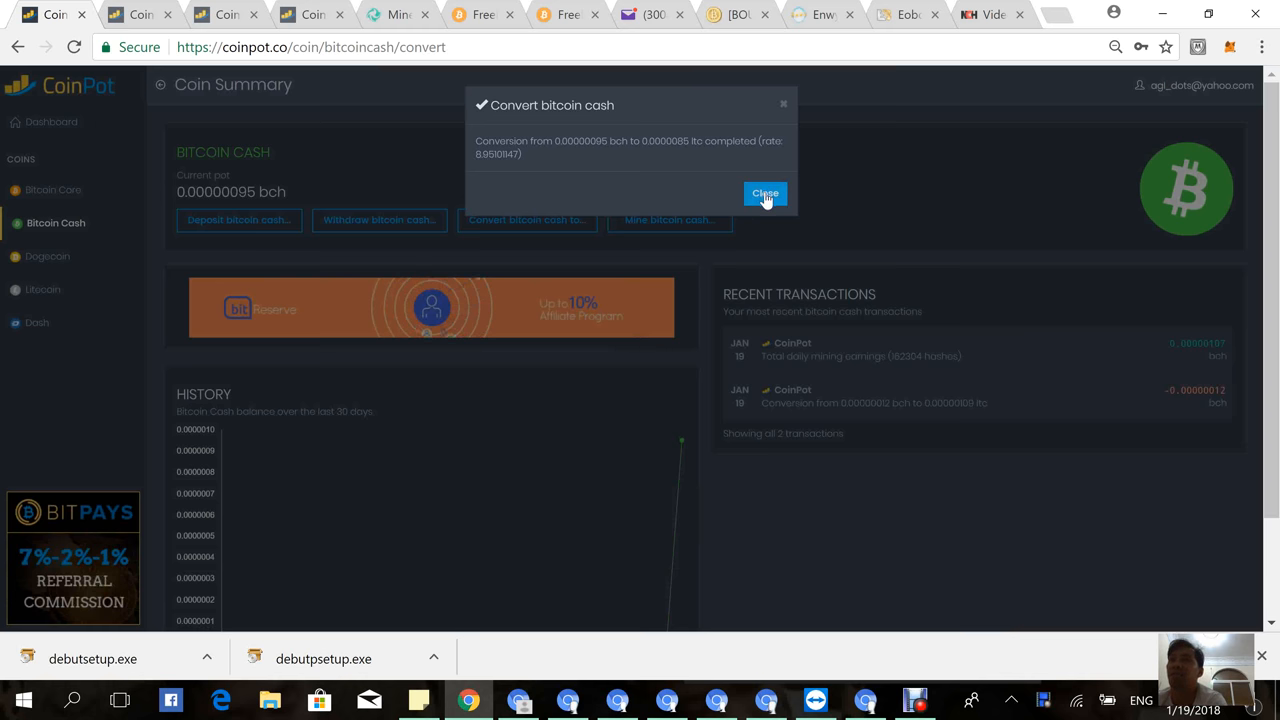
left_click(764, 192)
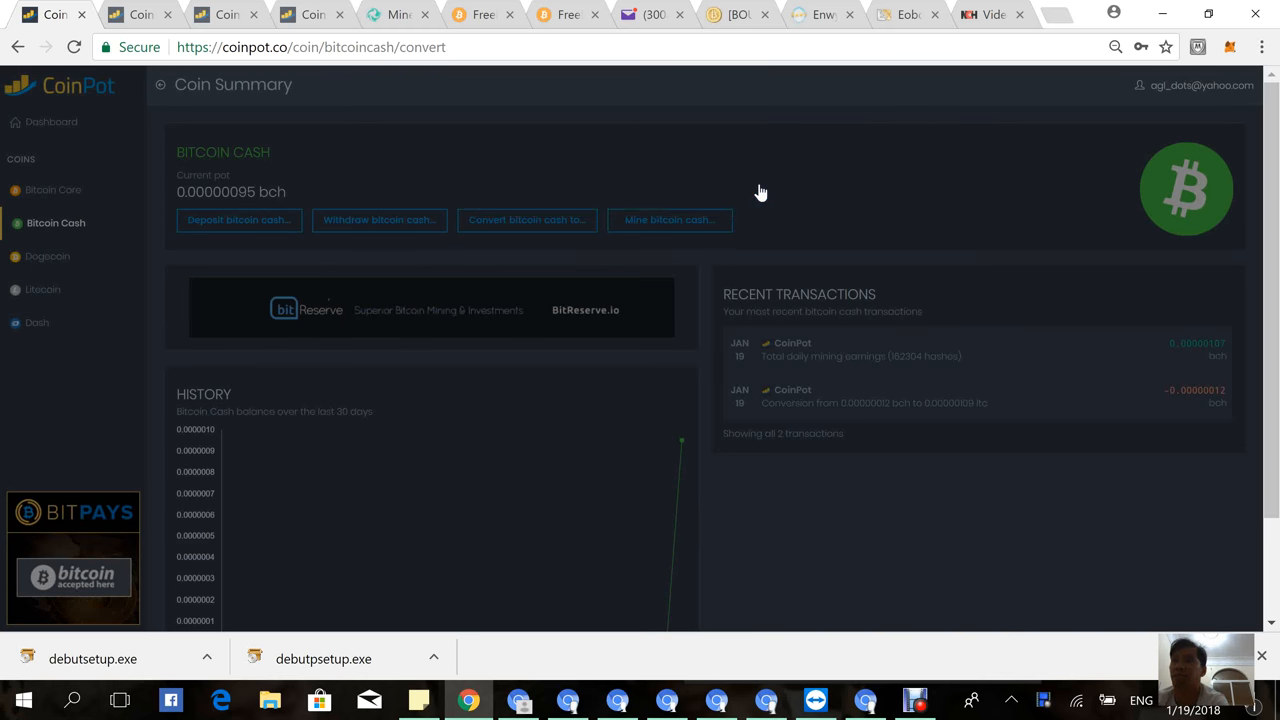
mouse_move(52, 122)
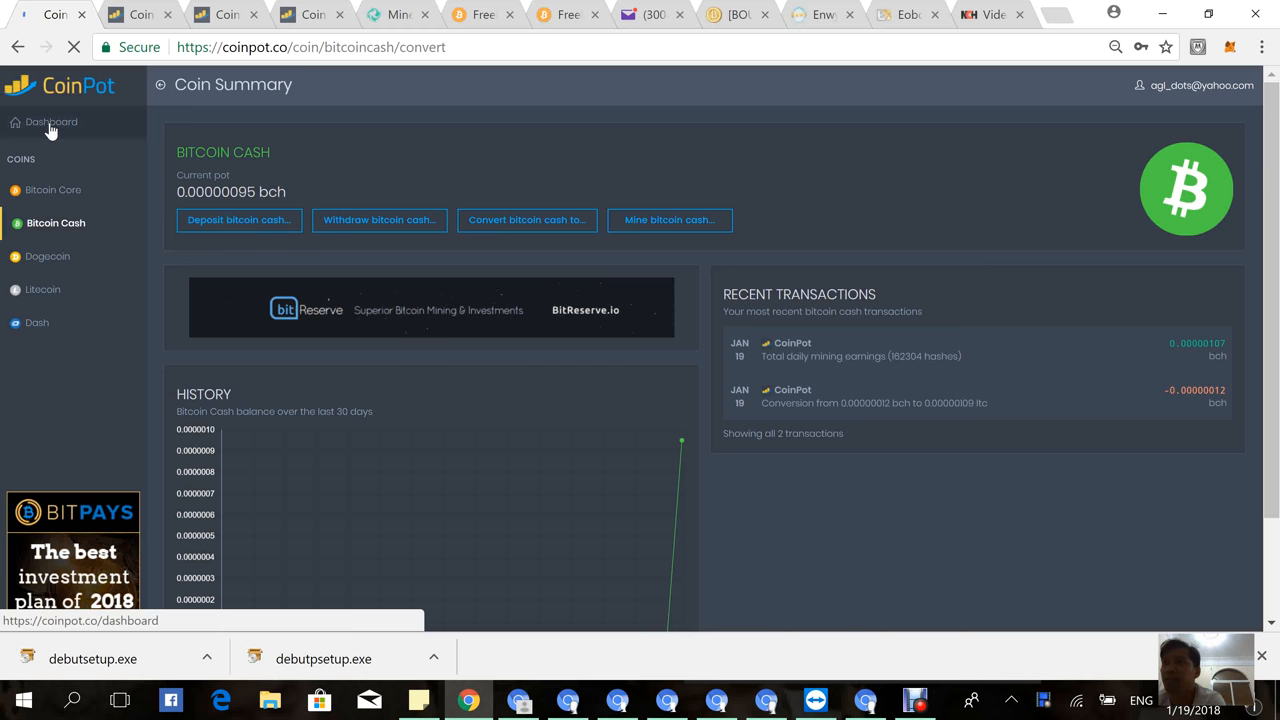
Return to the dashboard showing 0.00003497 LTC and the bch-to-ltc entry in Recent Transactions.
left_click(52, 122)
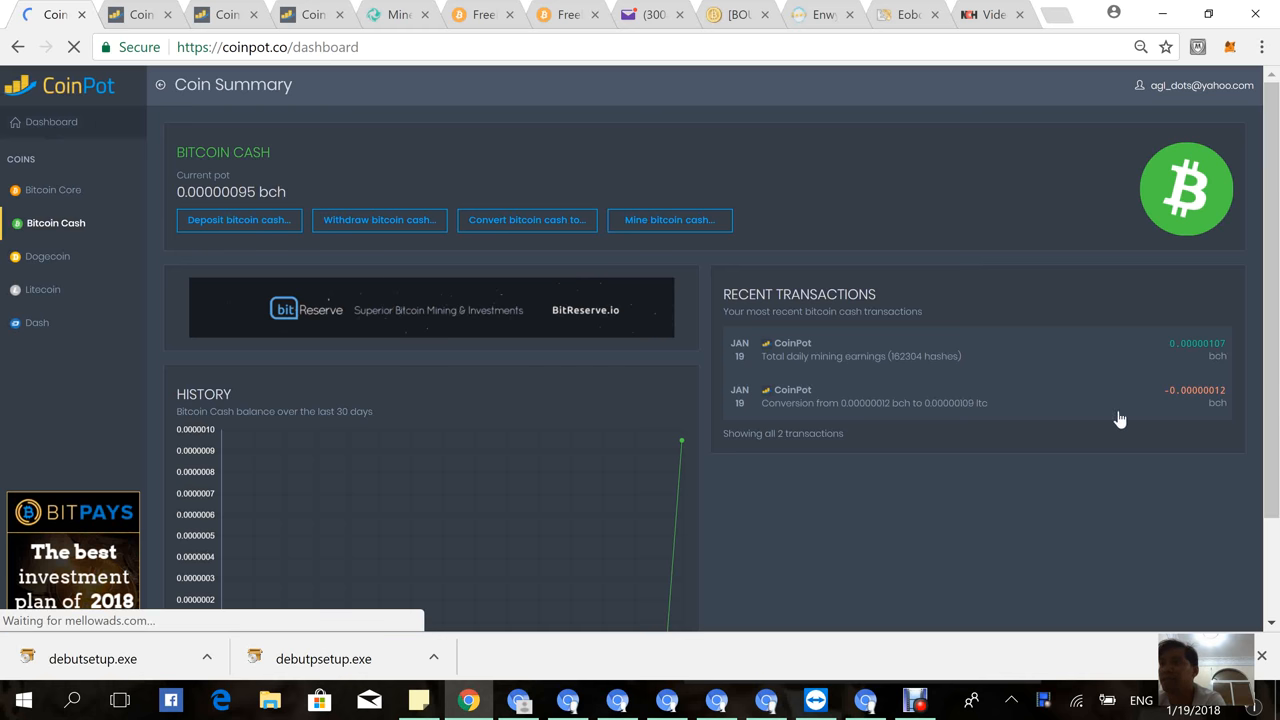
left_click(52, 122)
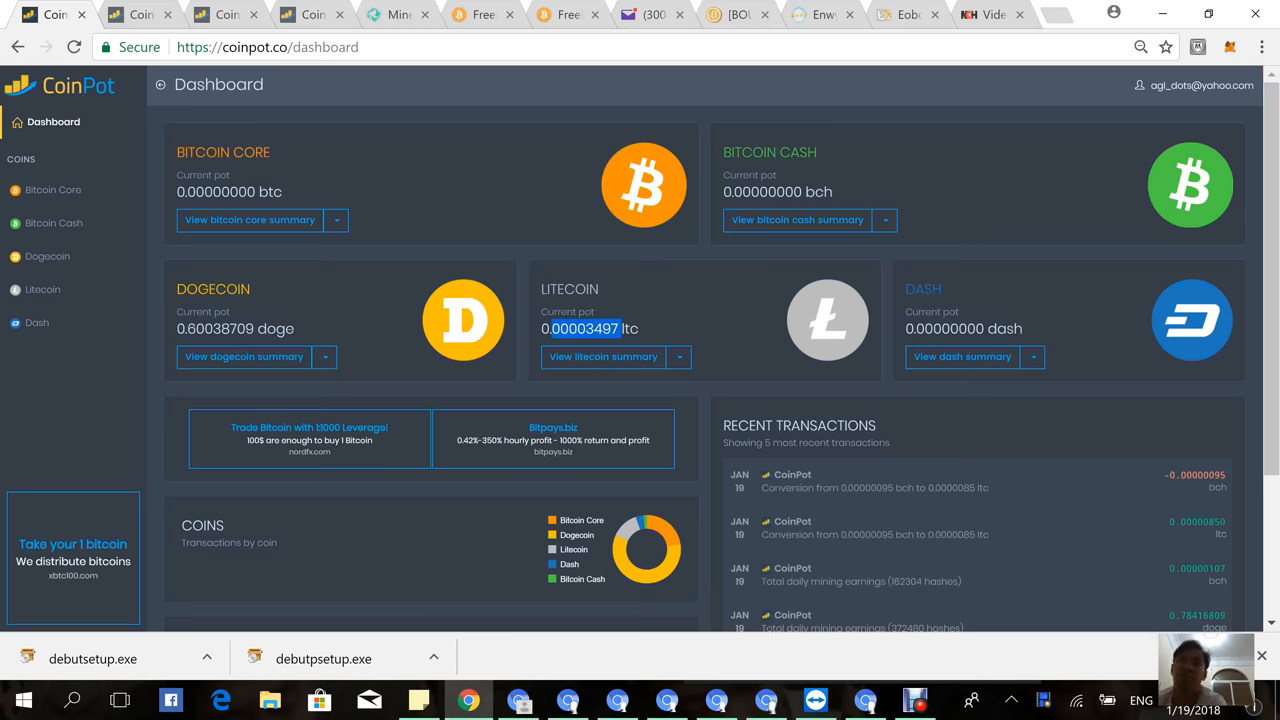
mouse_move(660, 304)
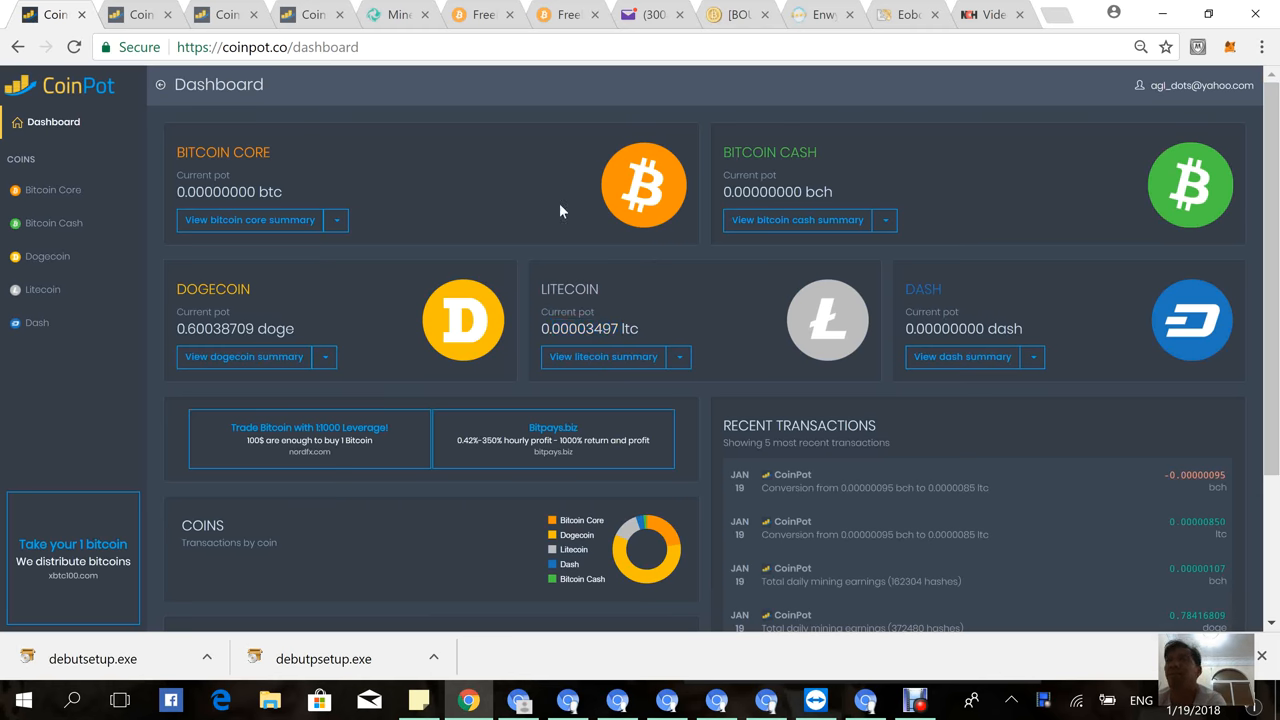
mouse_move(1088, 266)
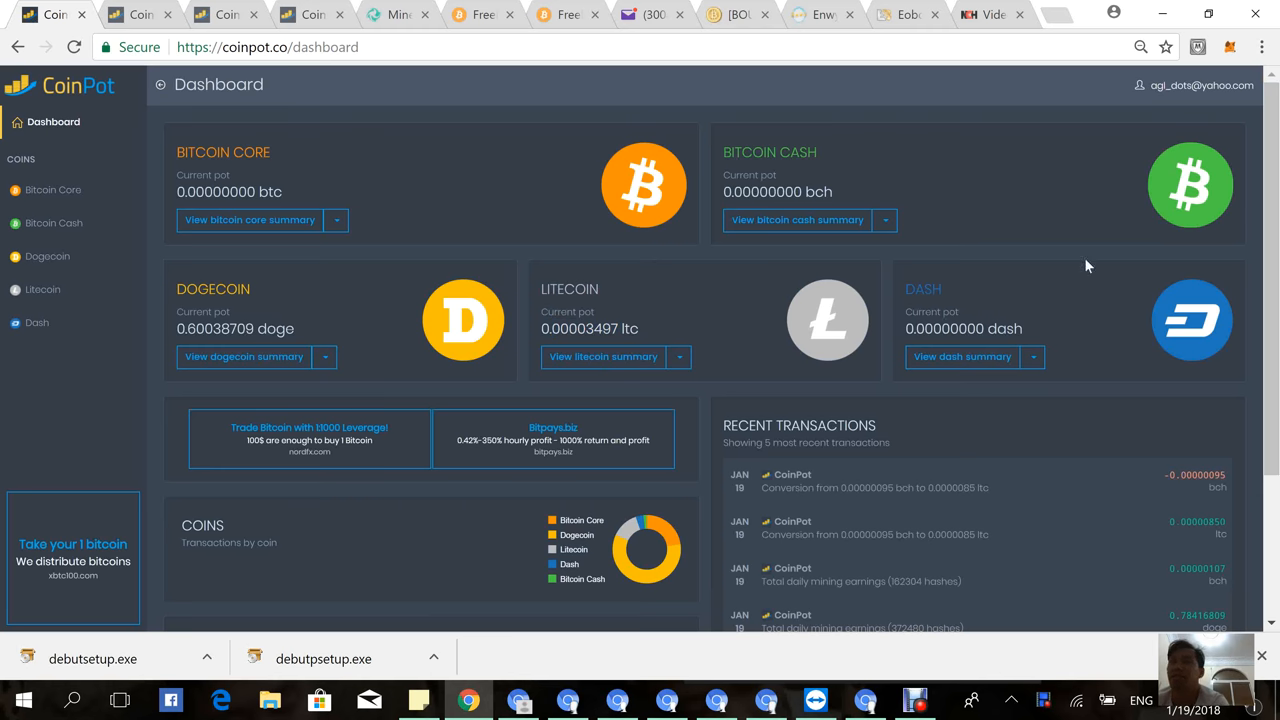
mouse_move(800, 512)
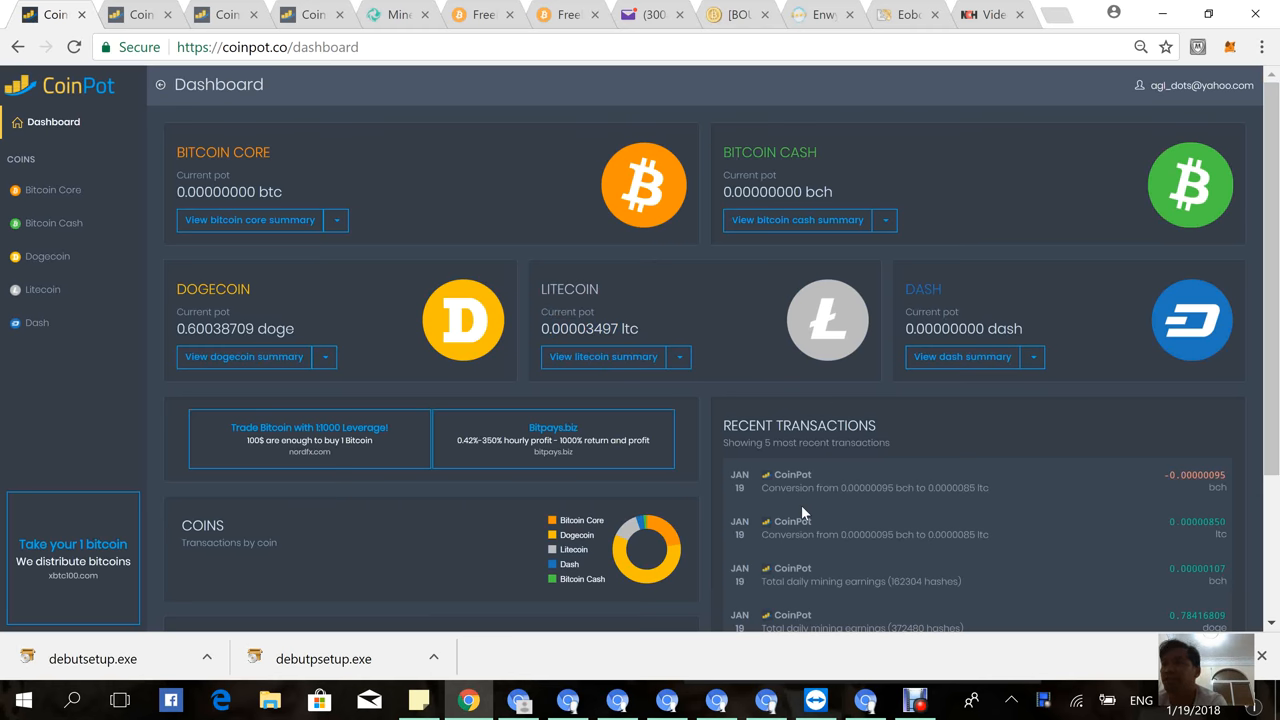
scroll("down", 3)
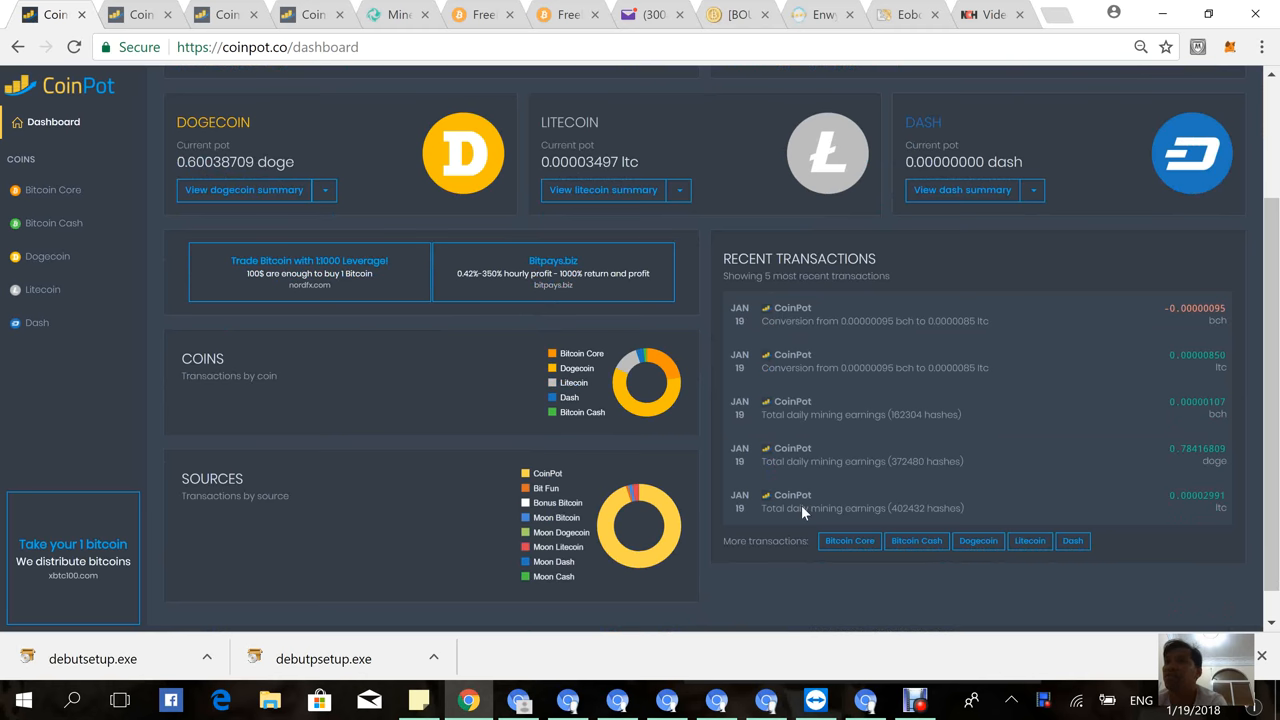
mouse_move(910, 430)
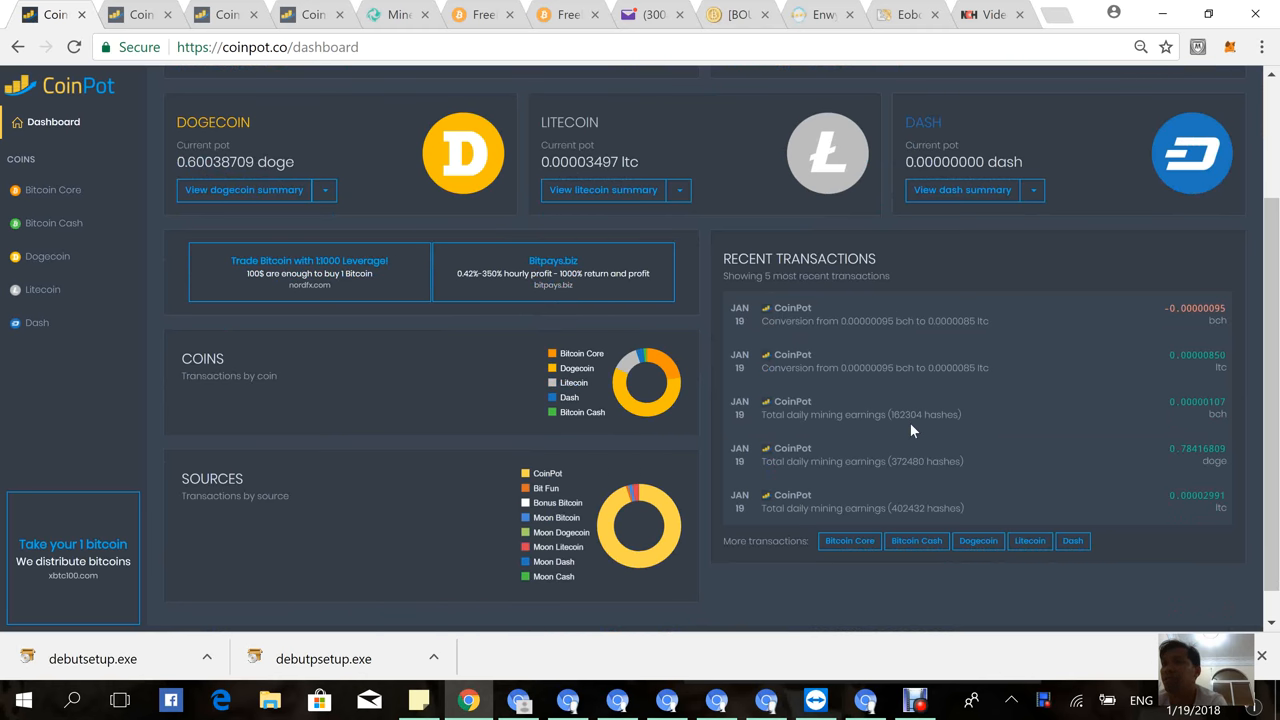
mouse_move(938, 330)
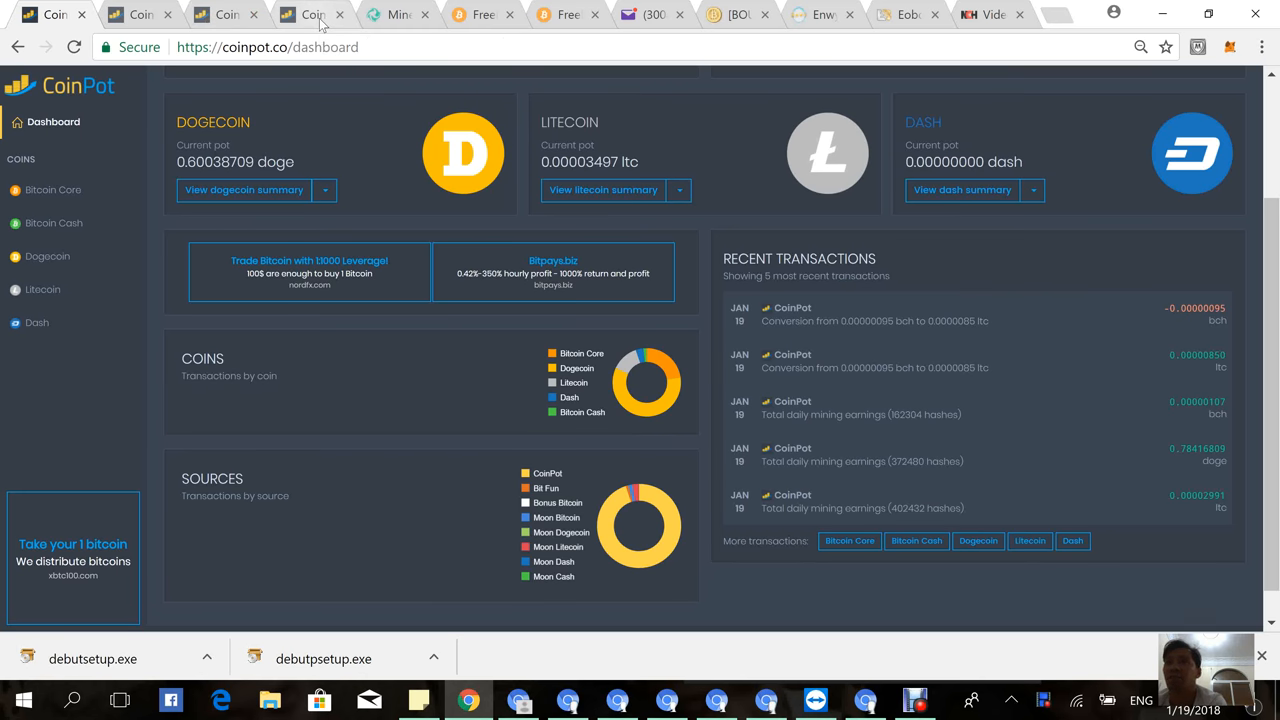
Check the Bitcoin Cash mining tab at 5 H/s with 8 threads, then close it.
left_click(310, 14)
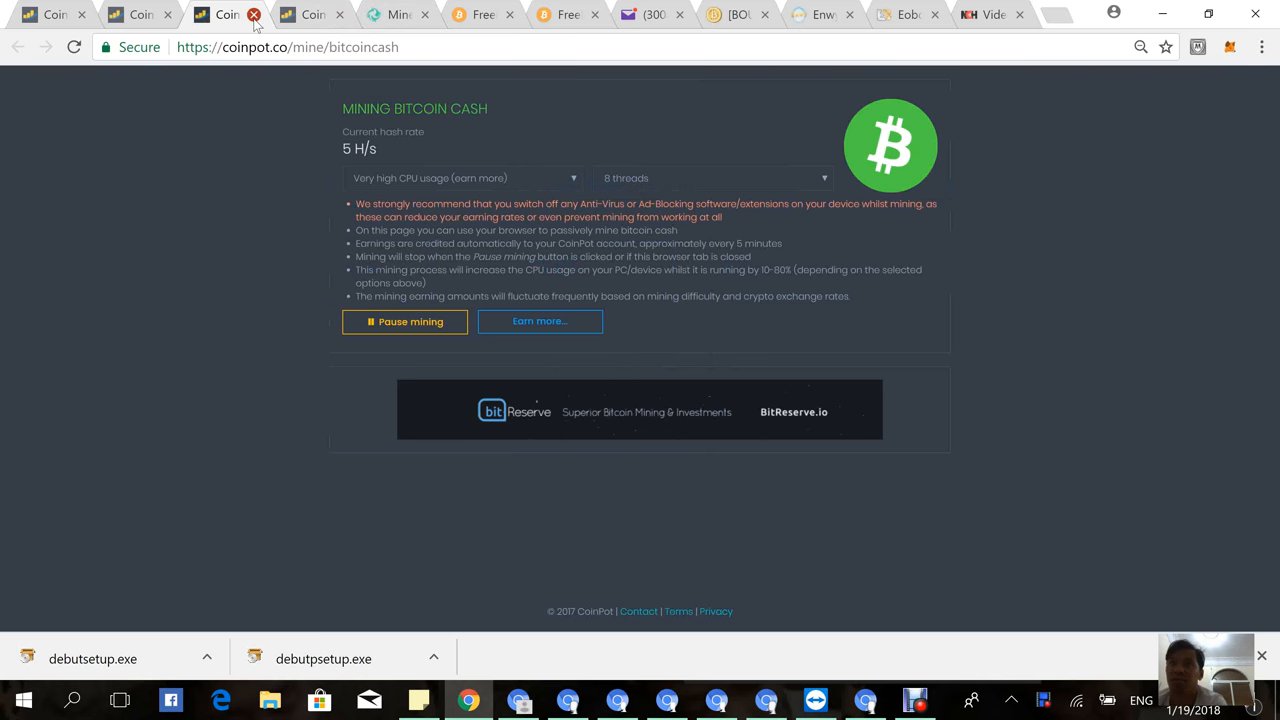
left_click(254, 14)
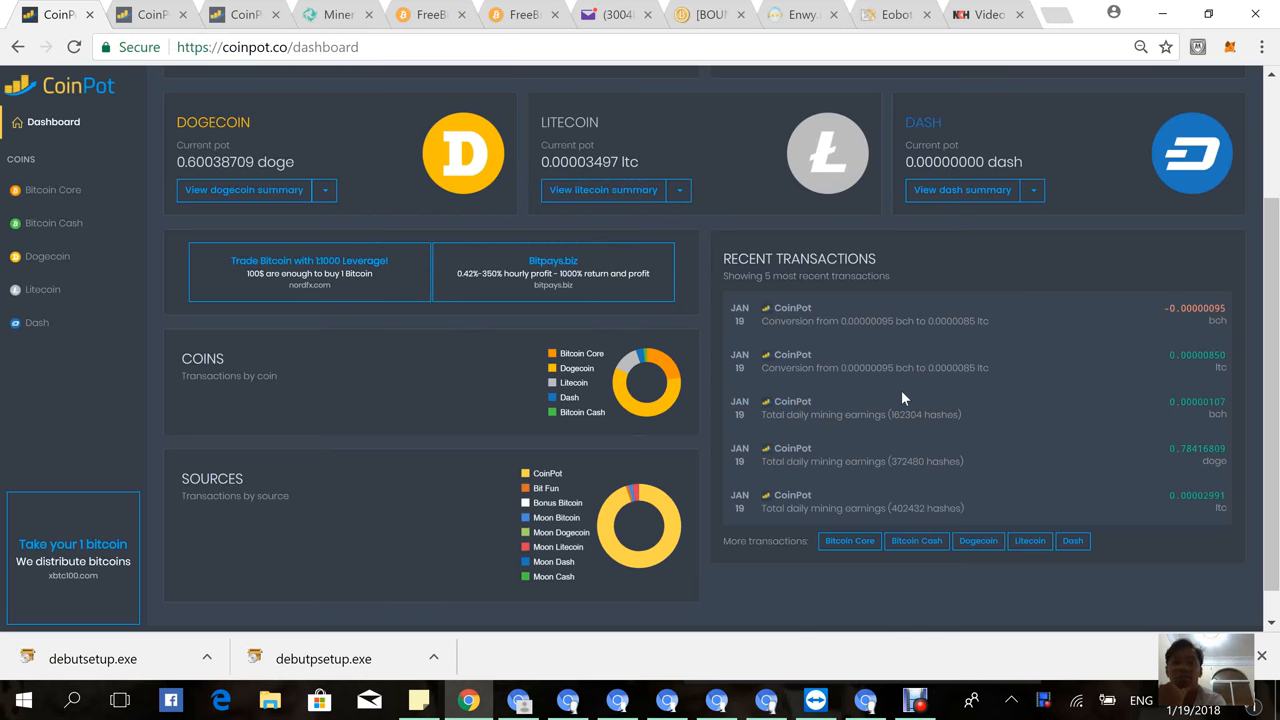
mouse_move(1064, 140)
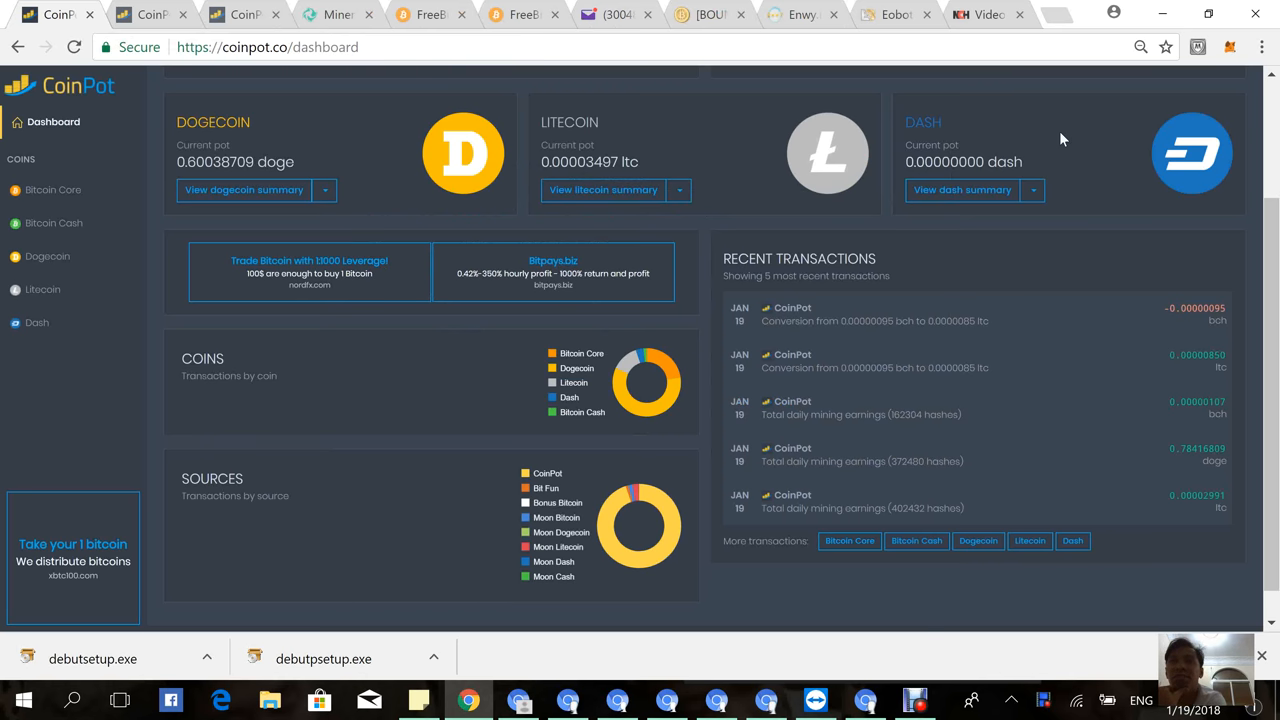
mouse_move(1038, 180)
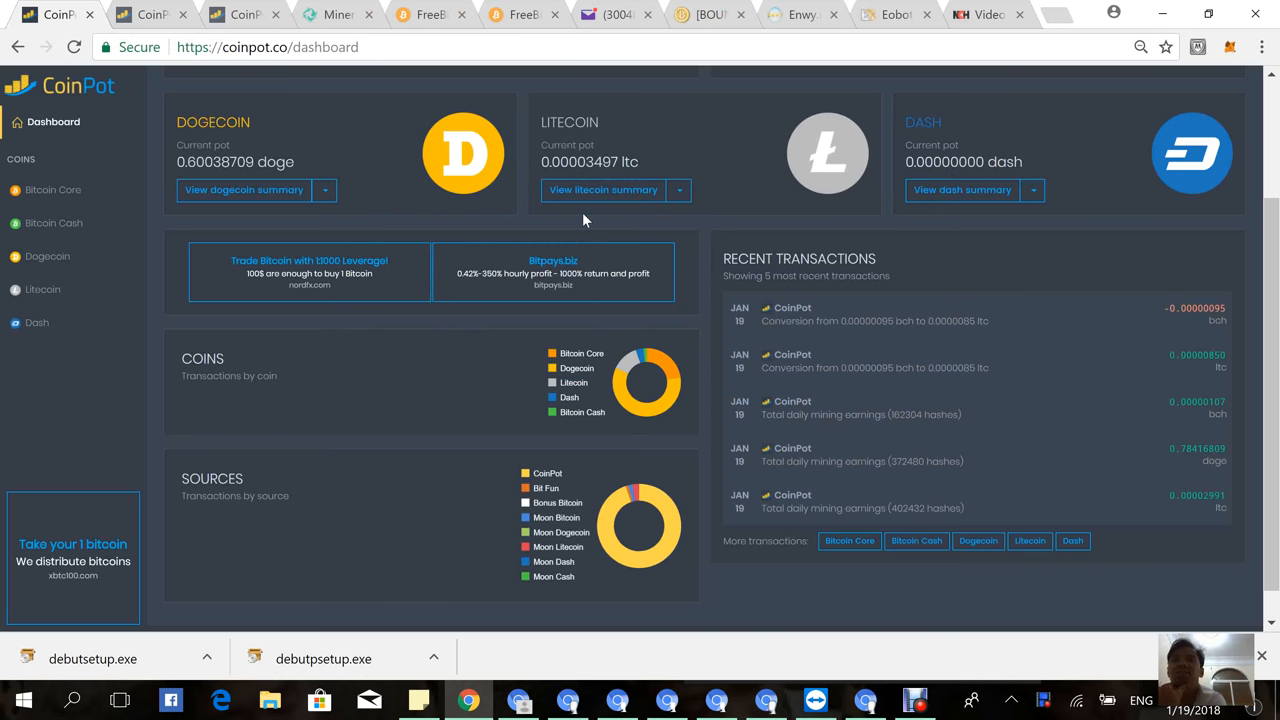
mouse_move(416, 176)
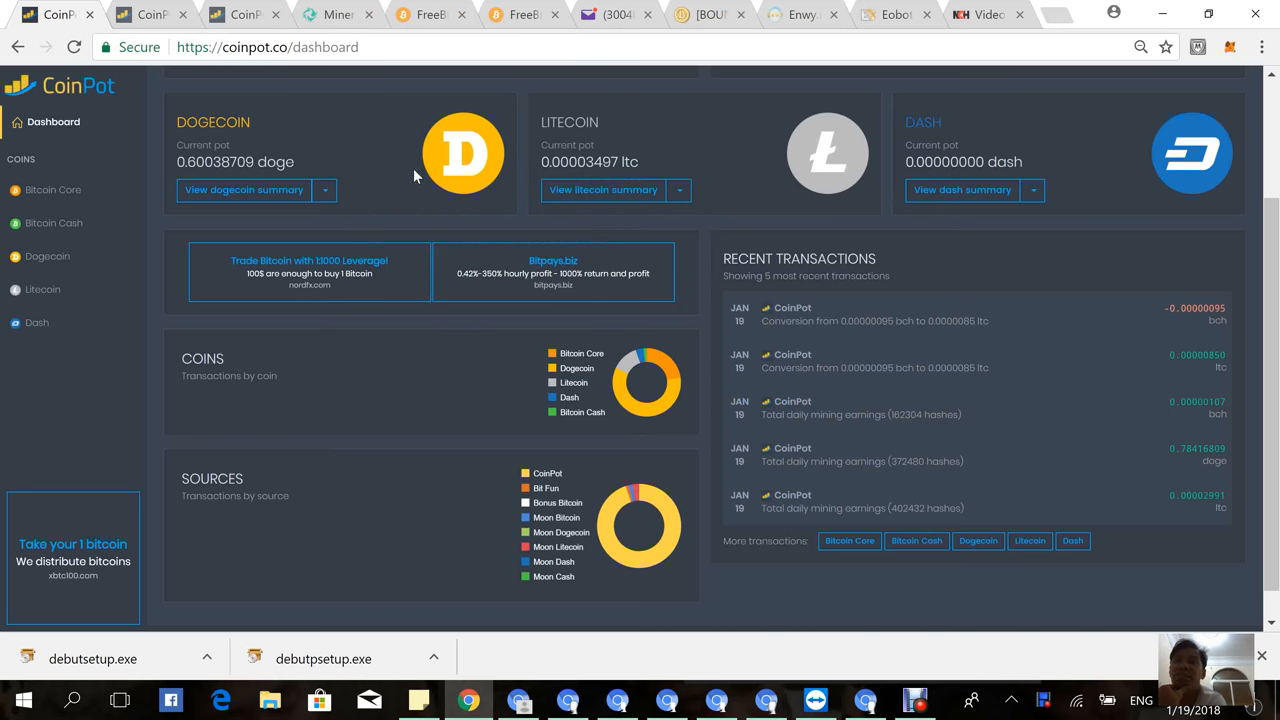
mouse_move(462, 184)
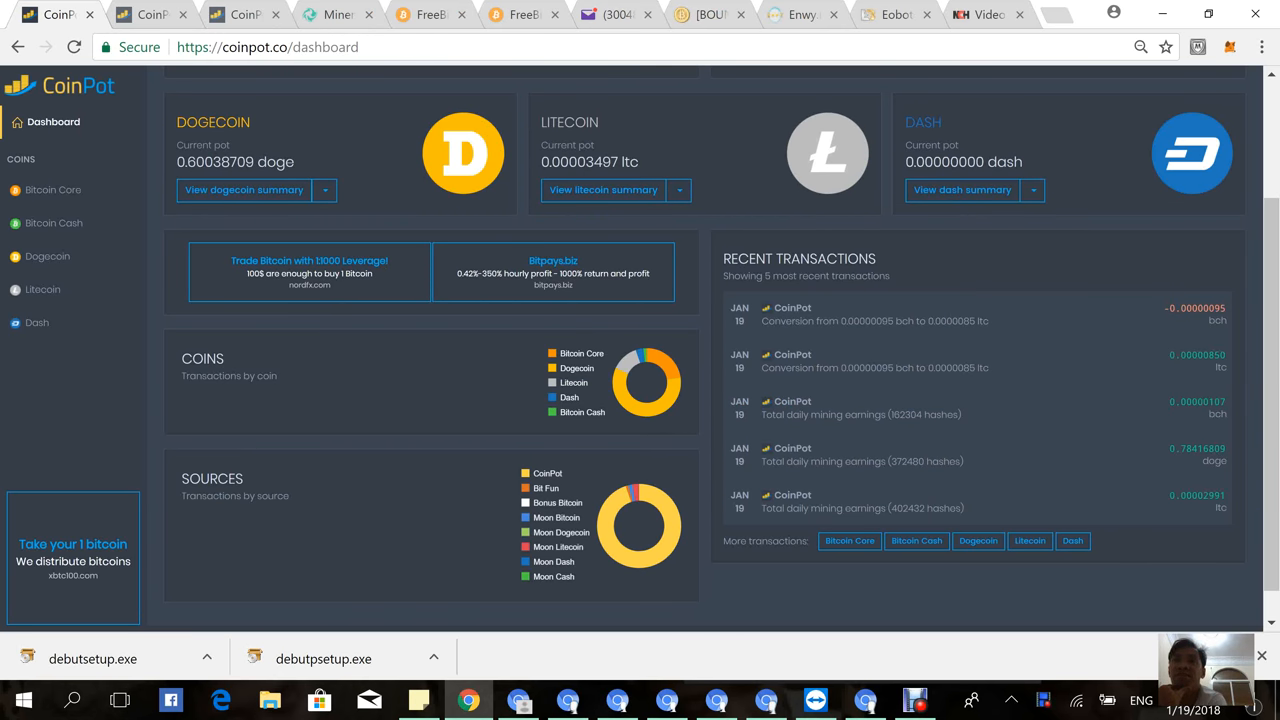
mouse_move(810, 440)
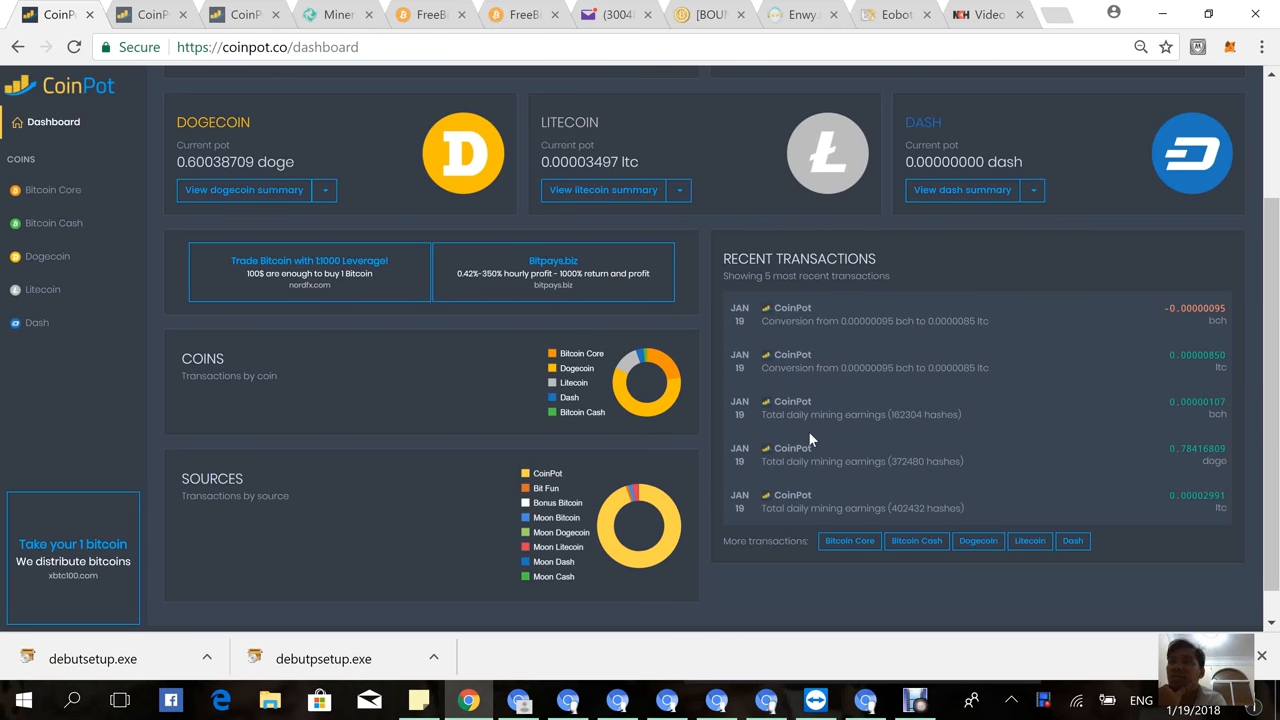
scroll("up", 3)
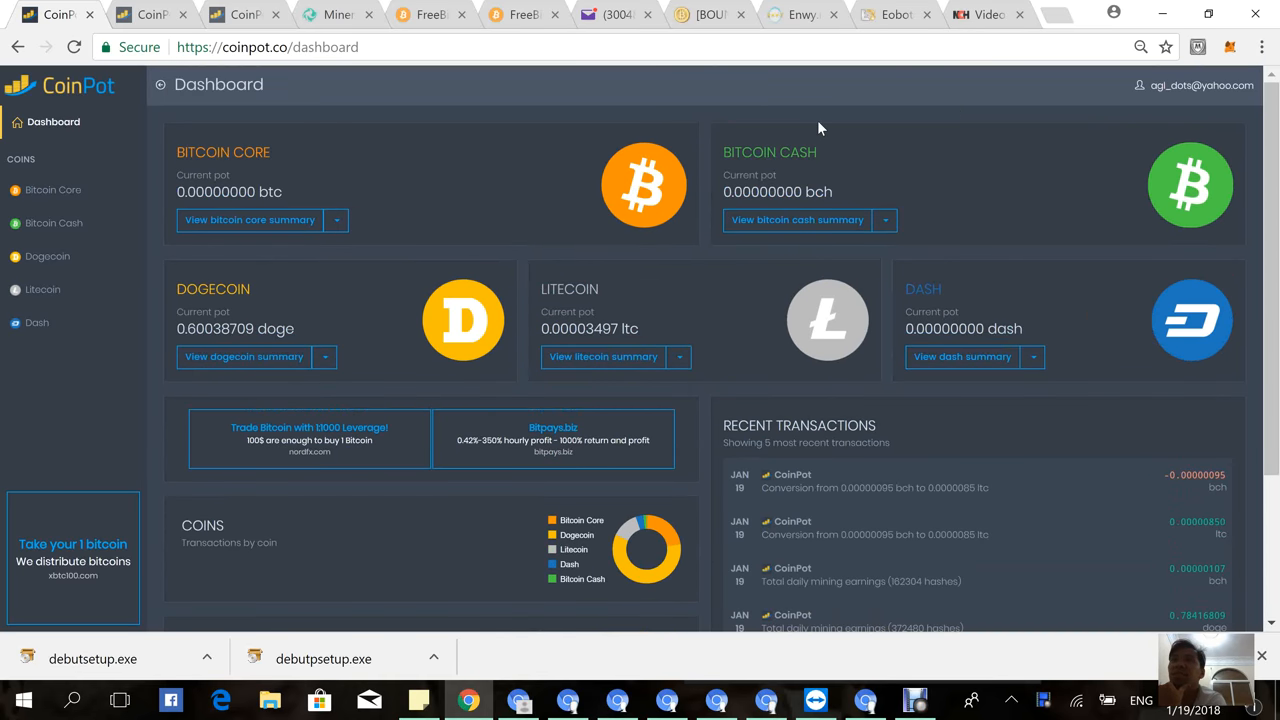
mouse_move(800, 122)
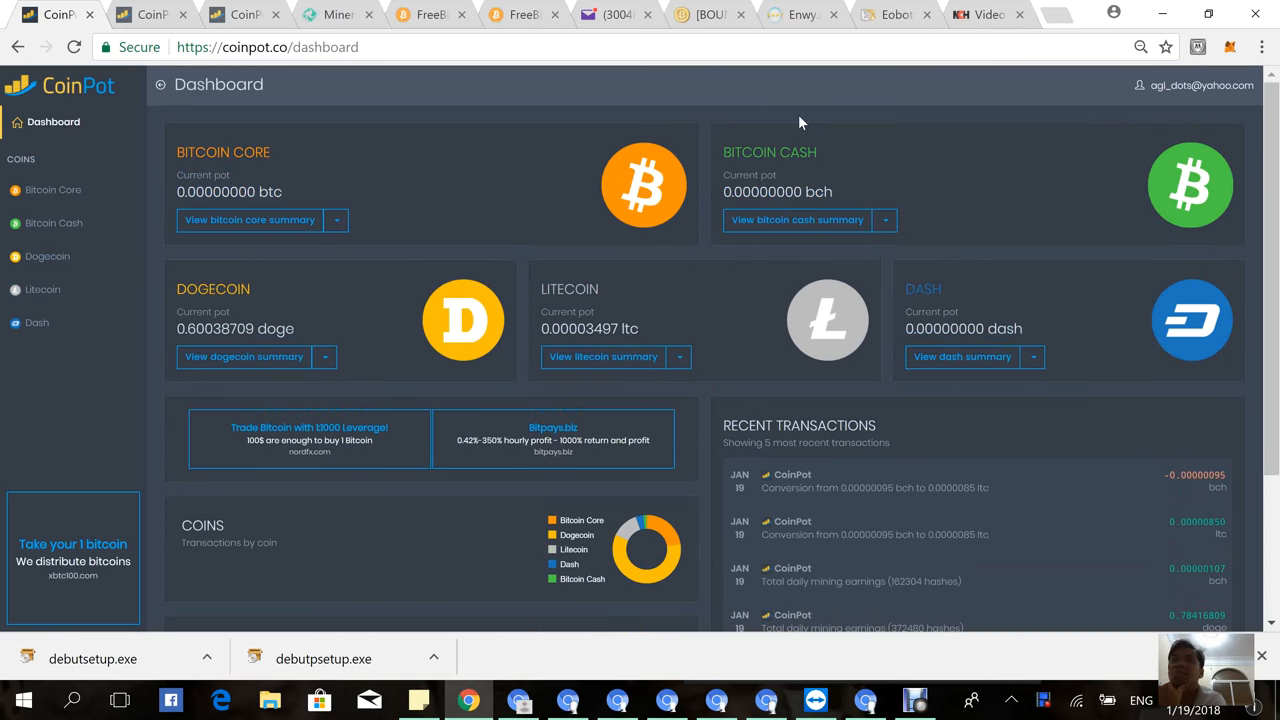
mouse_move(456, 112)
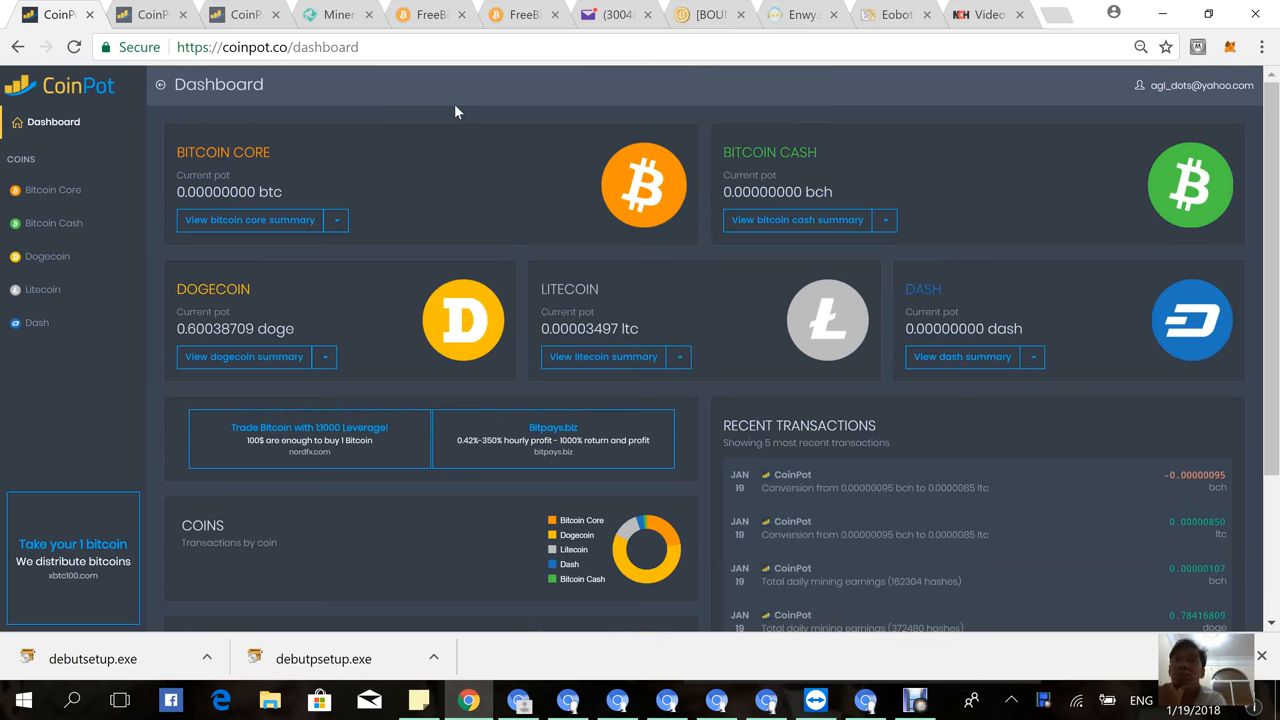
mouse_move(388, 74)
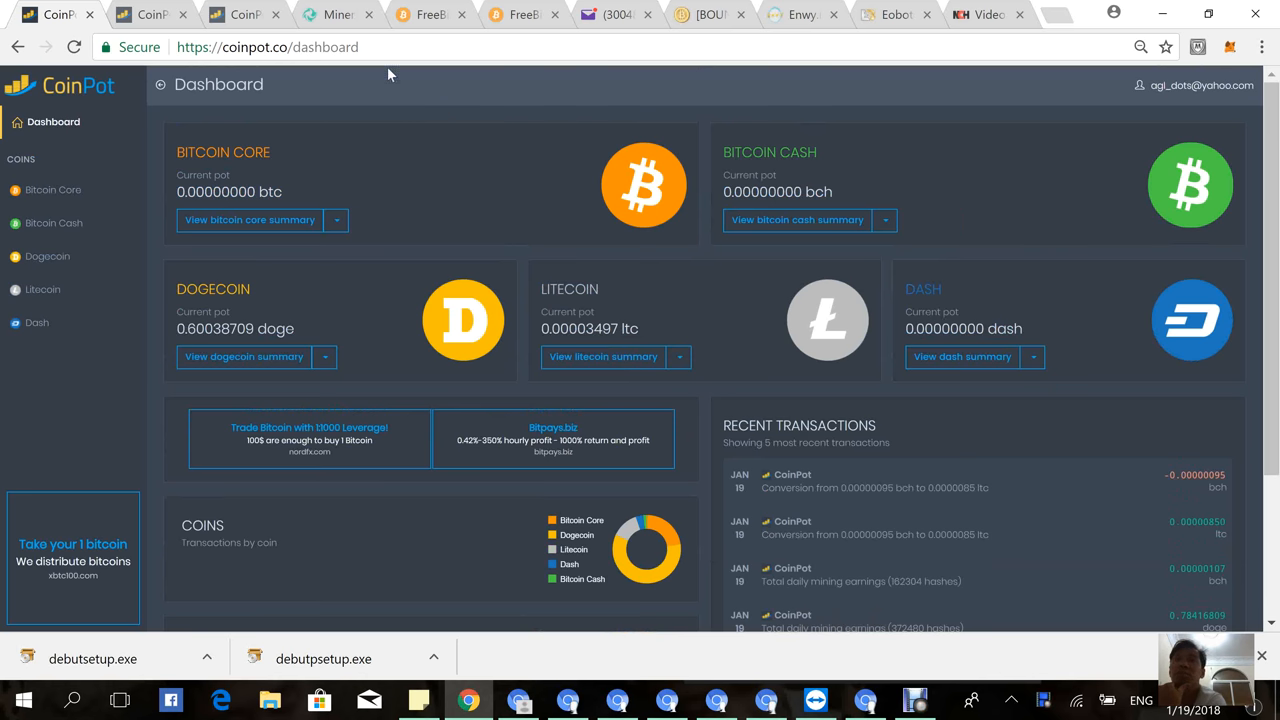
mouse_move(456, 96)
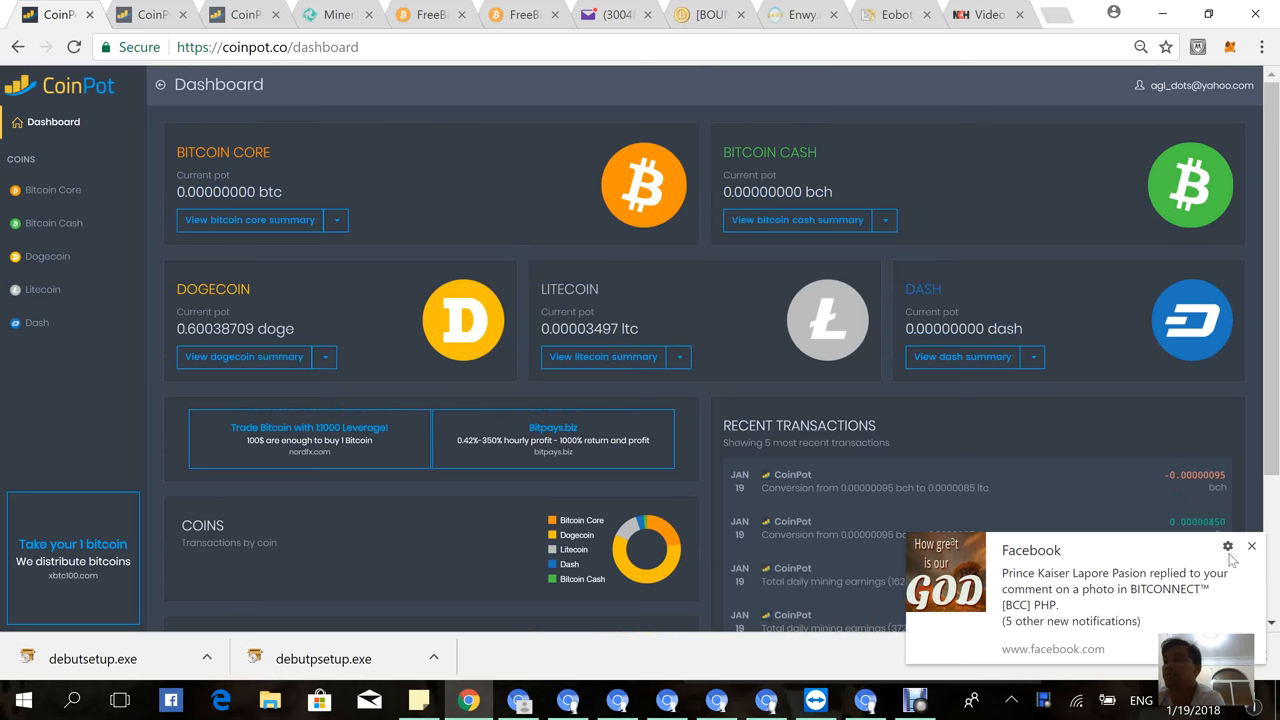
left_click(1252, 546)
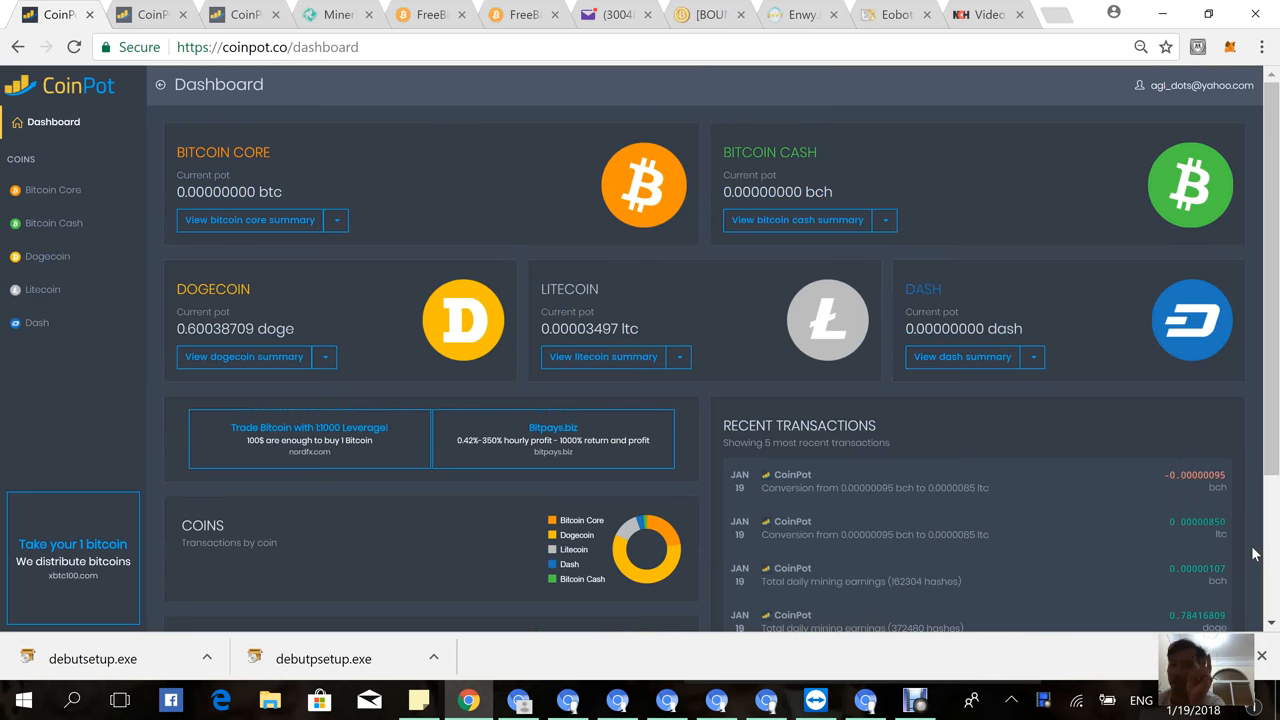